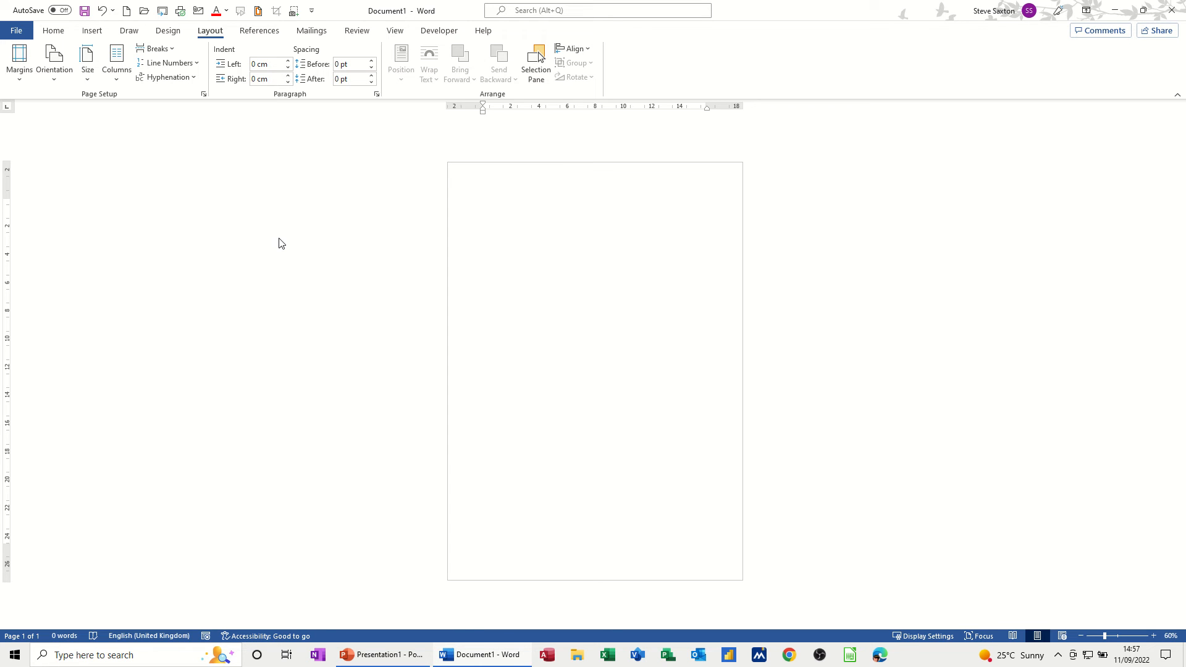
Step: Type two short lines of placeholder text on the blank portrait page
click(482, 202)
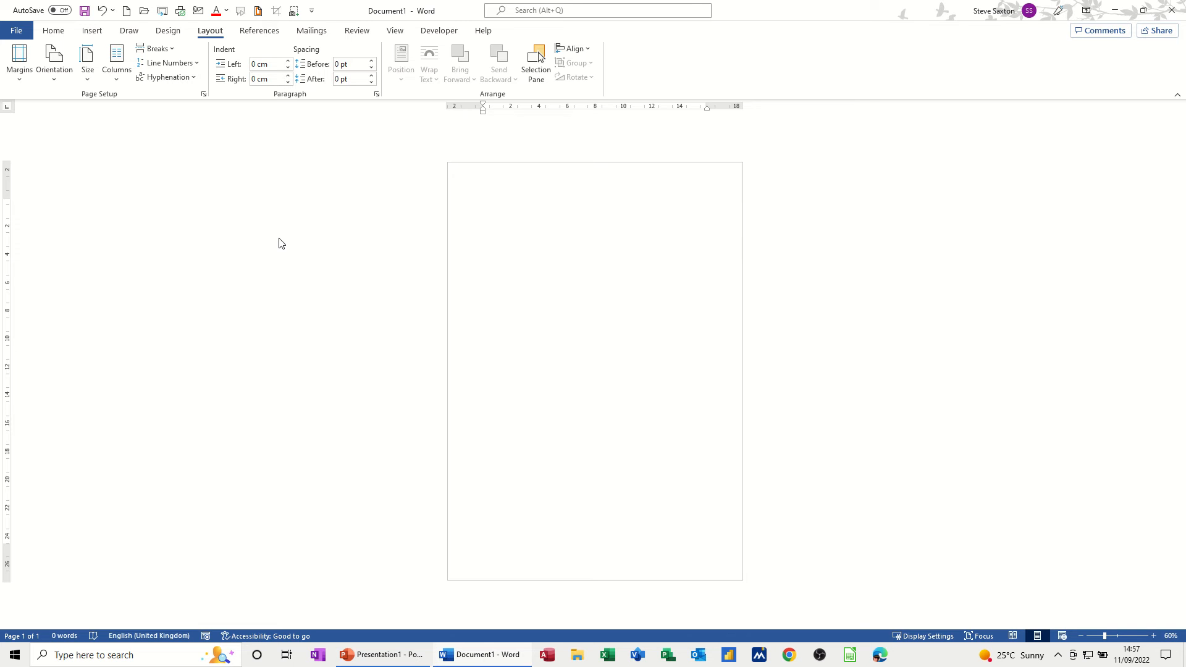
click(483, 201)
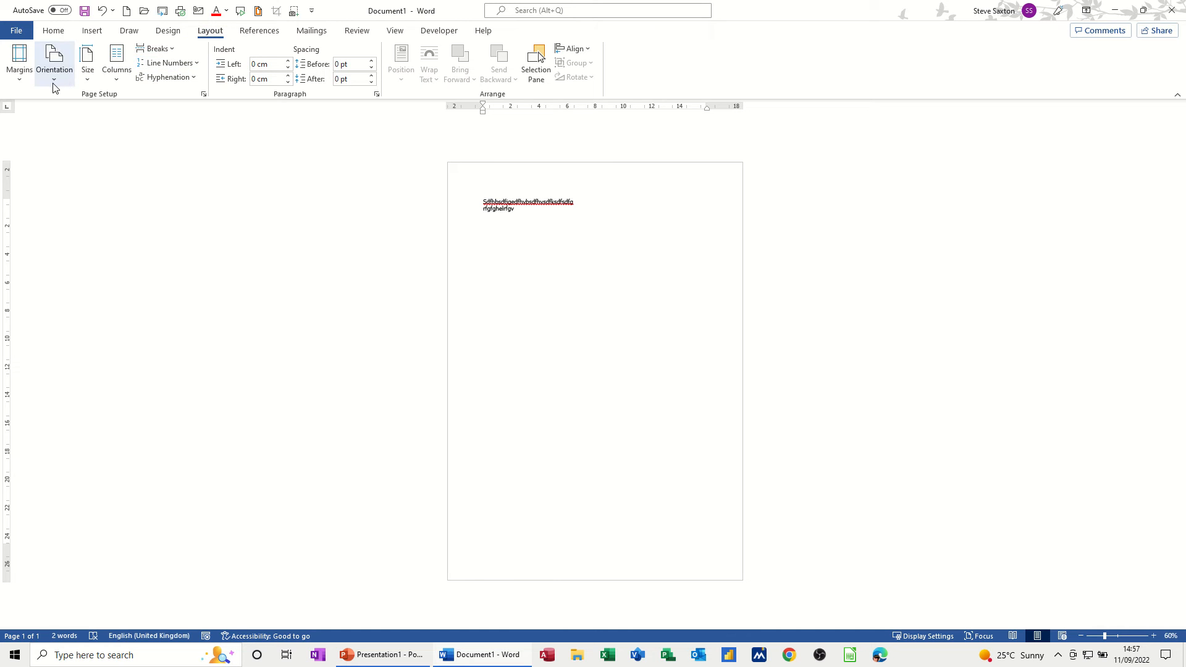
Step: Briefly switch the page to landscape and add a page, then revert to portrait
click(53, 61)
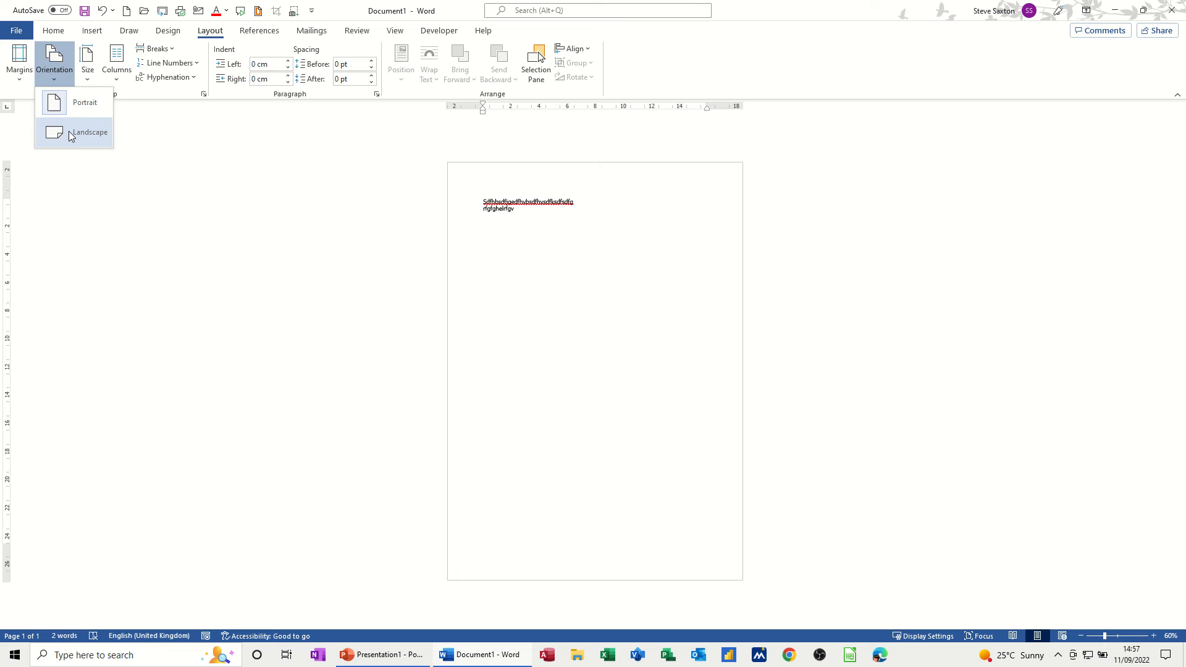
click(89, 131)
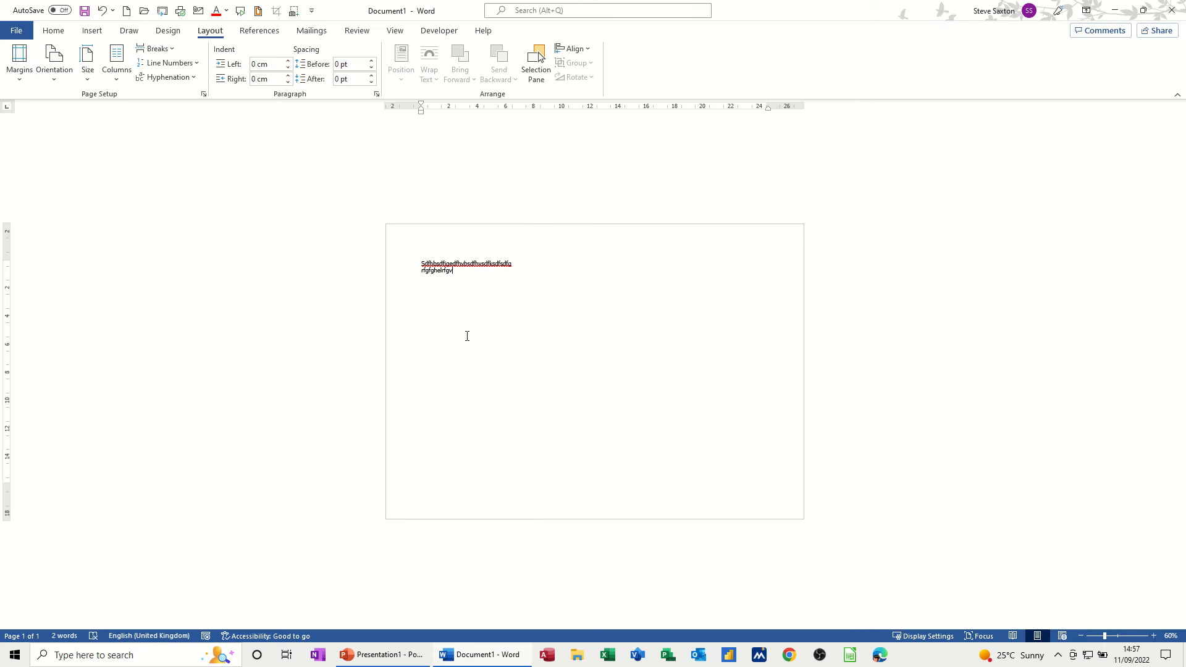
mouse_move(512, 366)
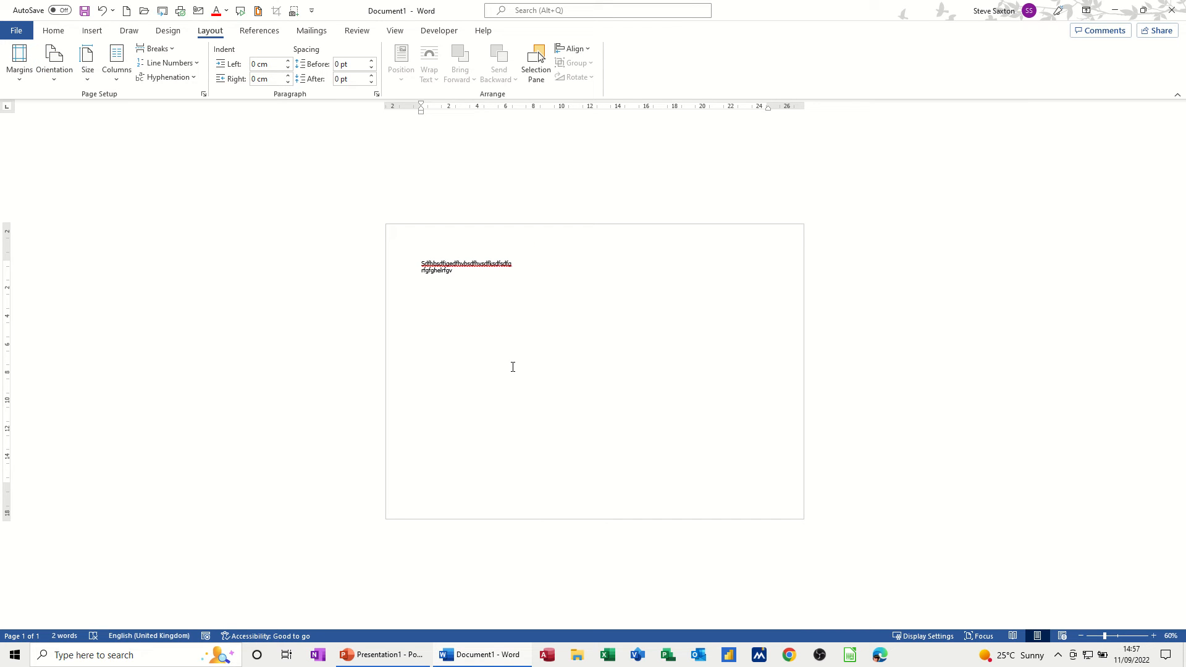
mouse_move(498, 293)
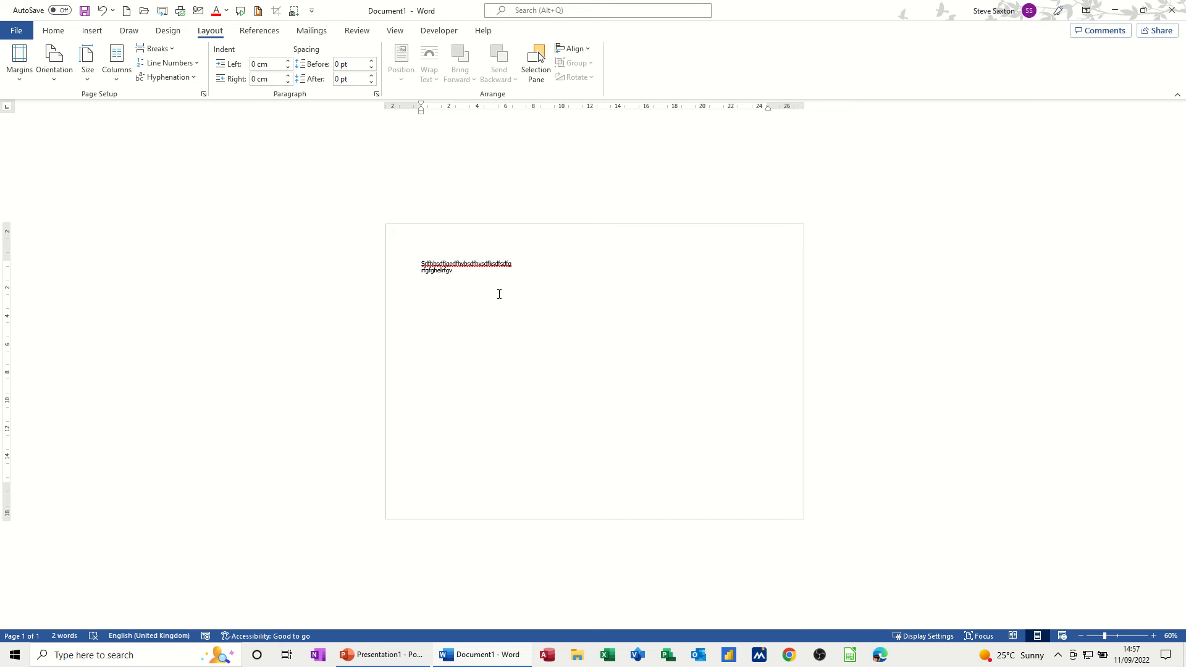
mouse_move(515, 298)
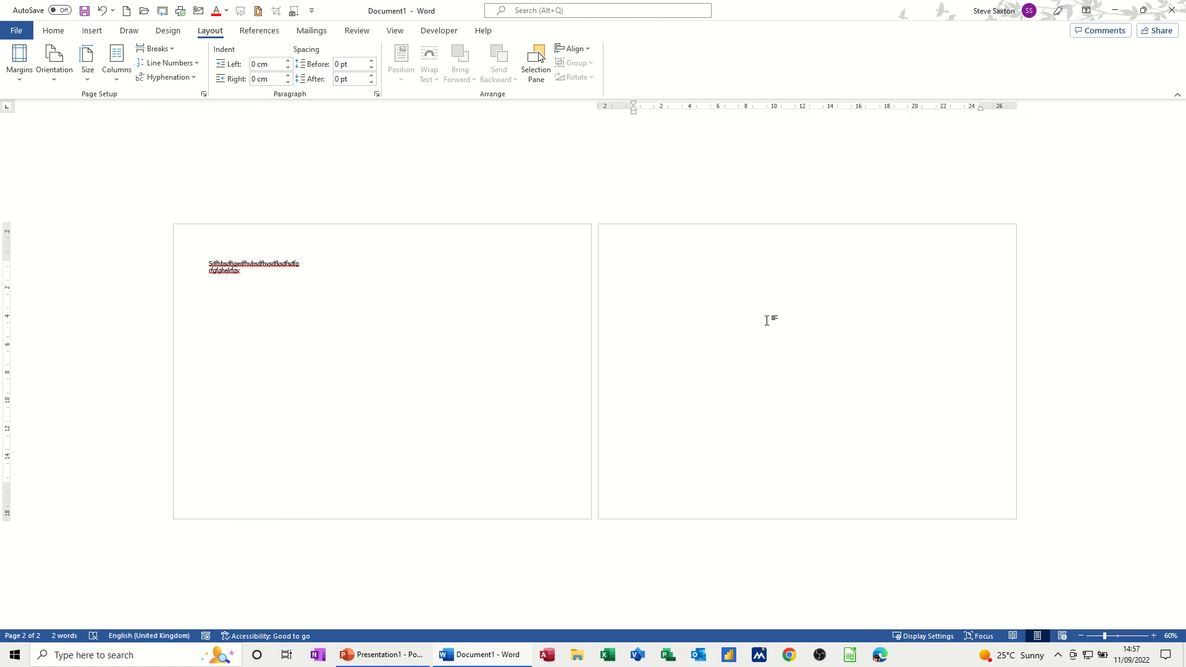
click(633, 262)
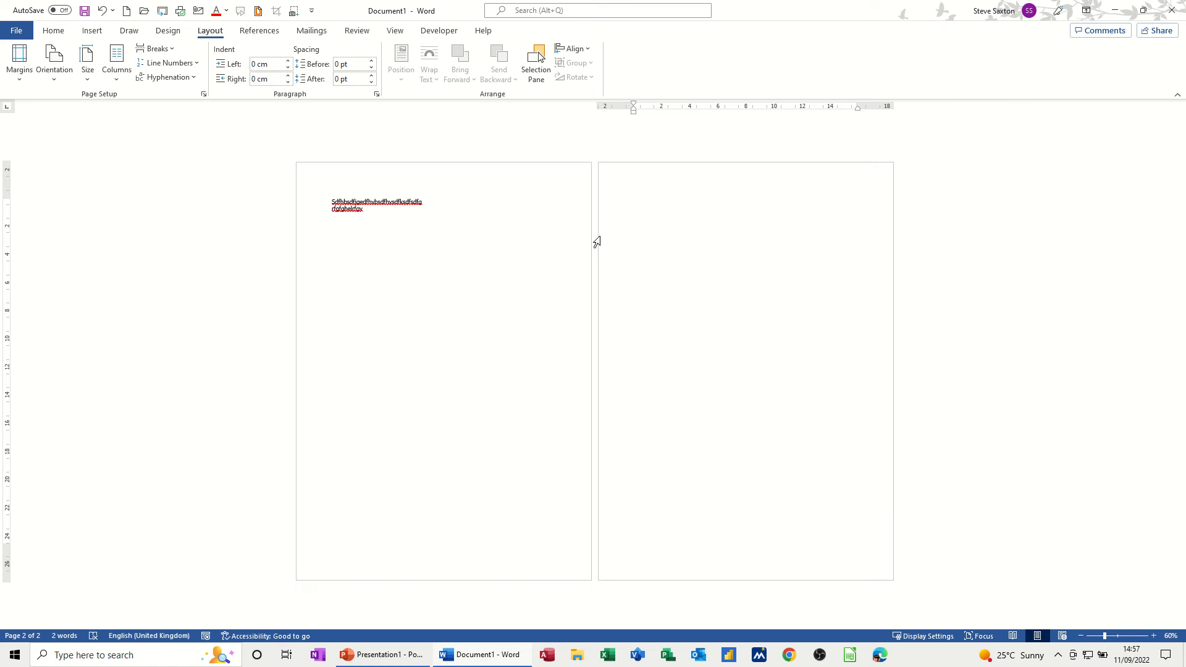
click(633, 202)
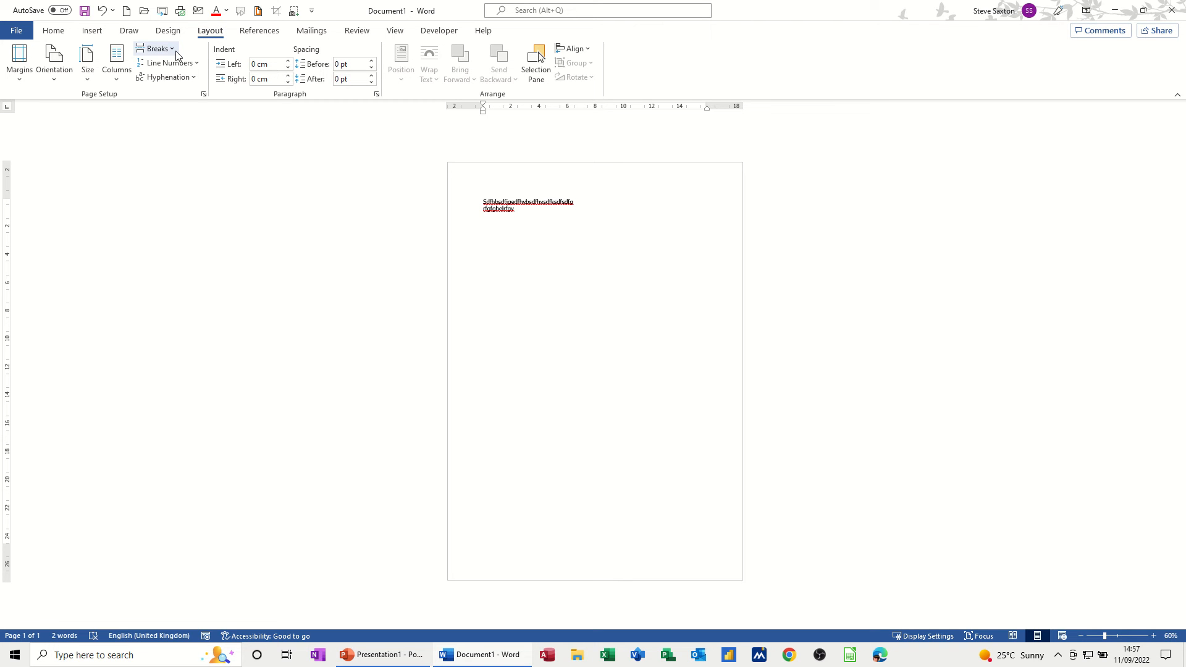
Step: Insert a Next Page section break after the text lines, creating an empty second page
click(156, 48)
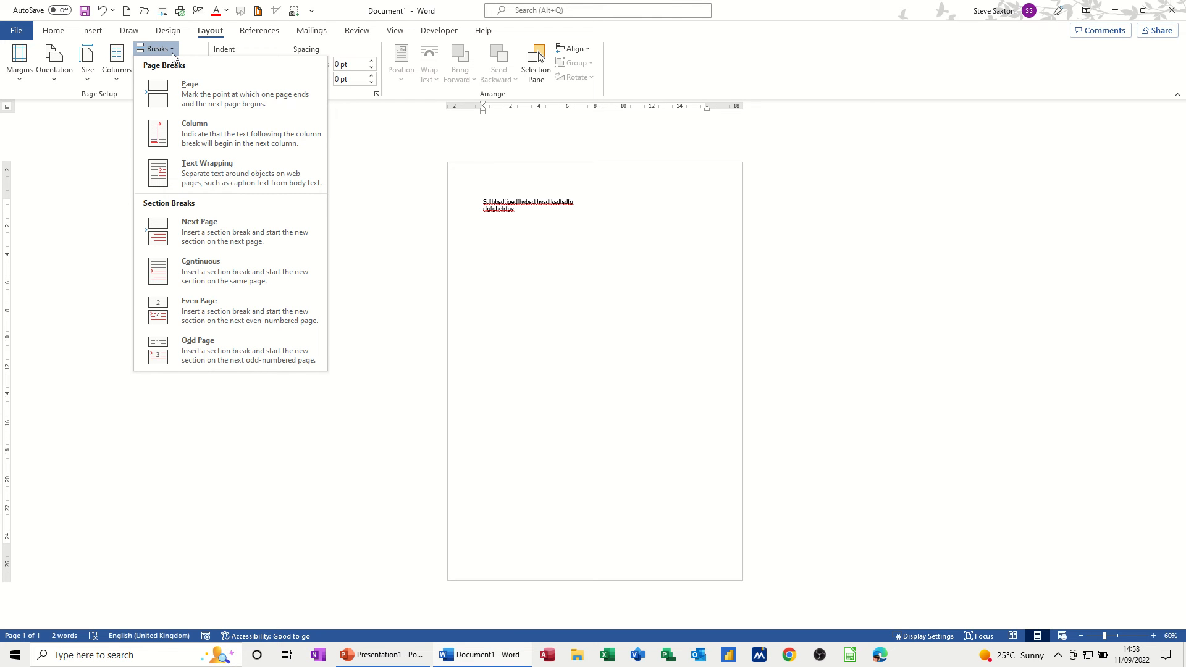
mouse_move(184, 222)
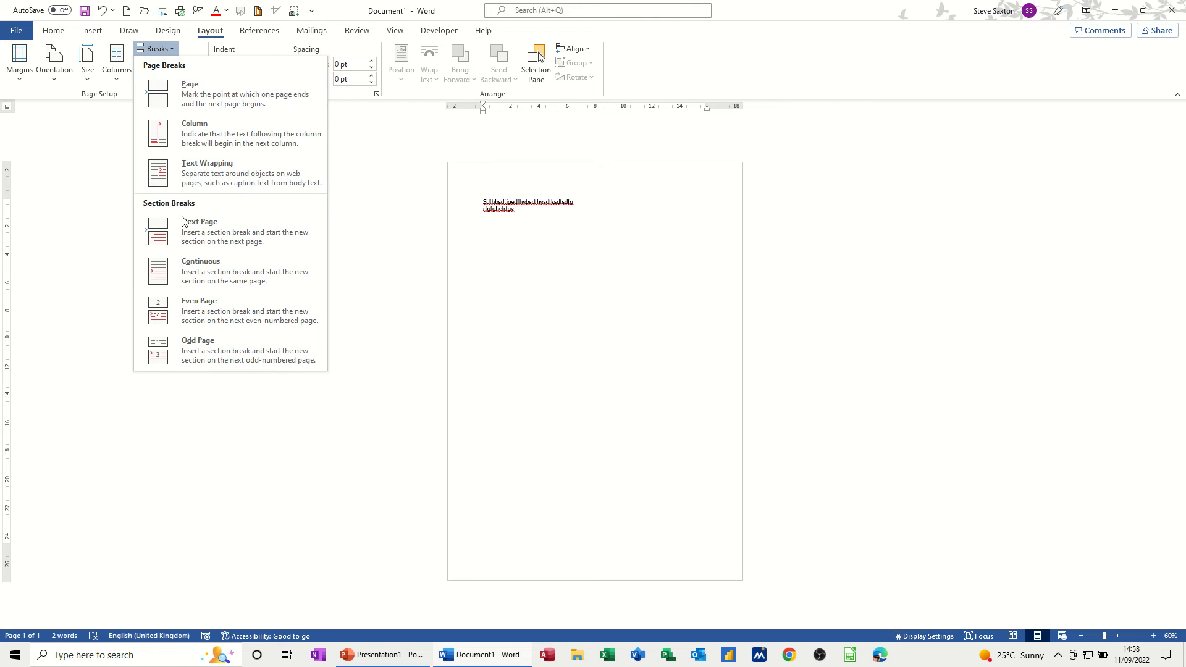
mouse_move(199, 232)
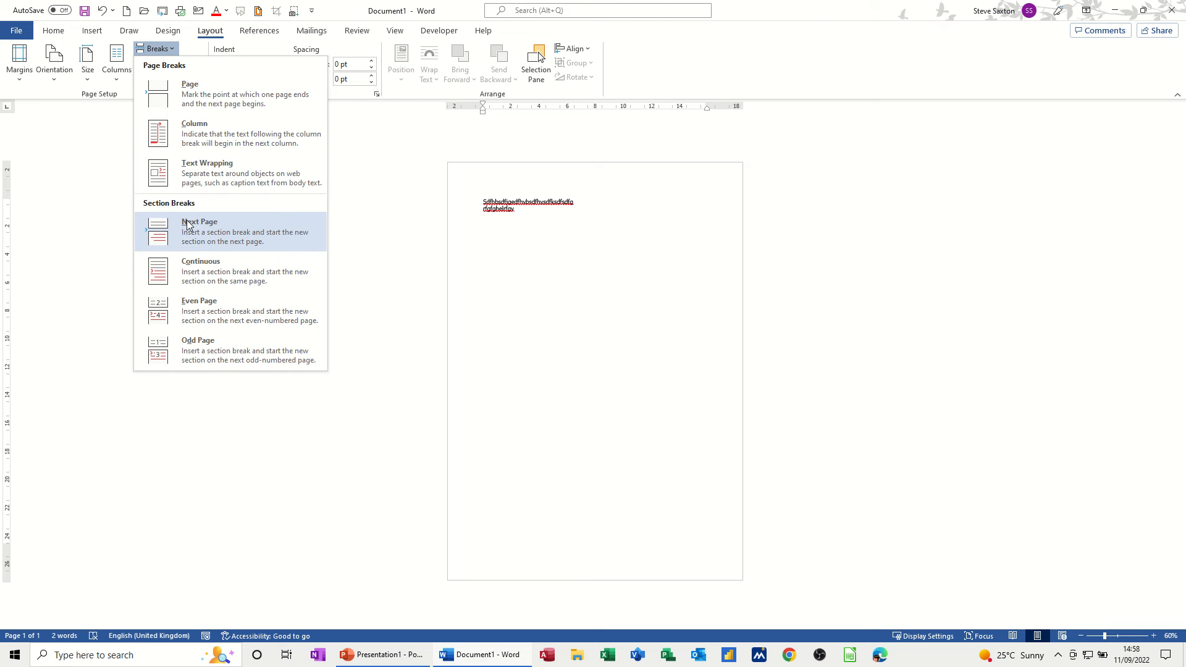
mouse_move(151, 219)
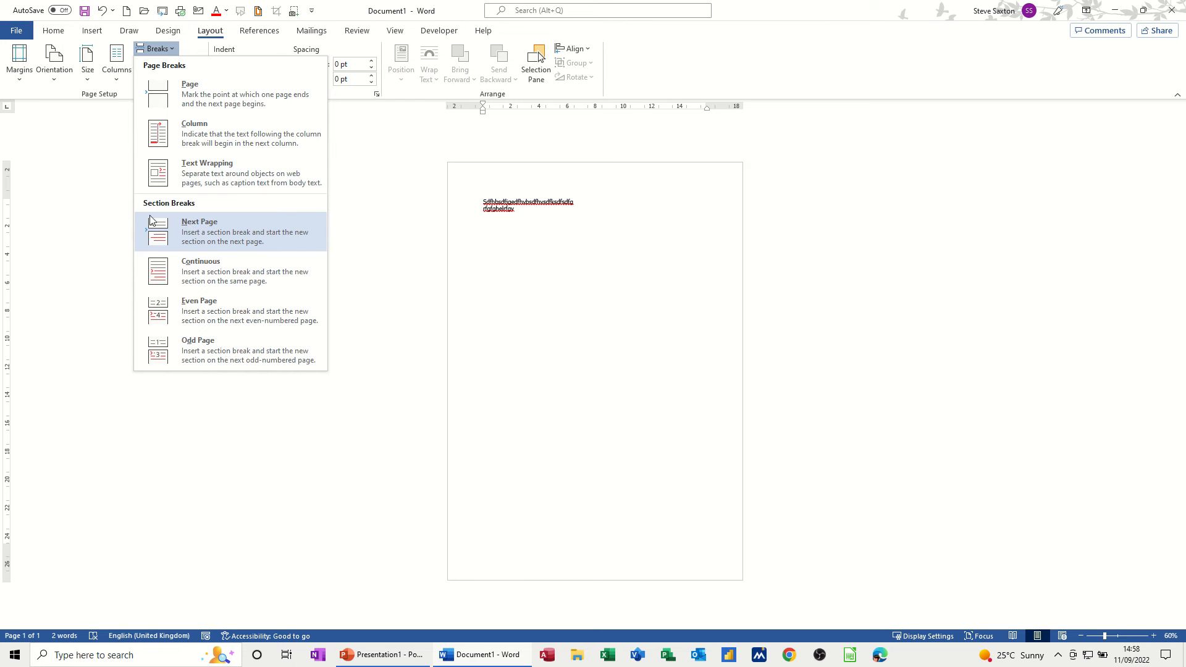
mouse_move(200, 271)
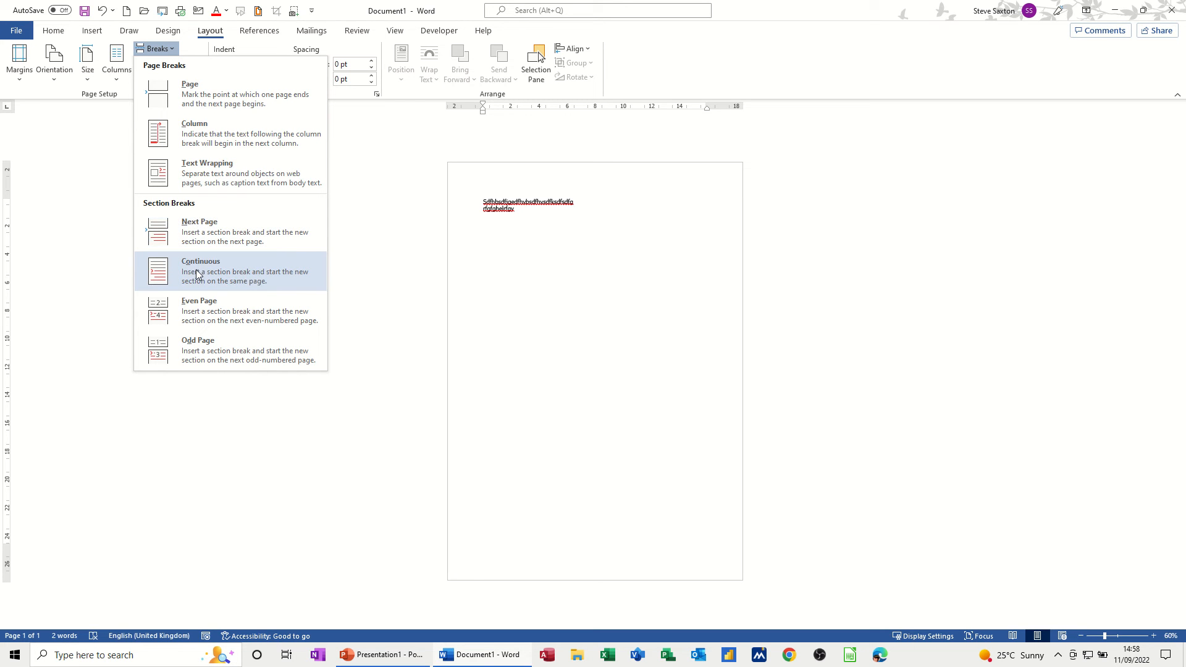
mouse_move(181, 269)
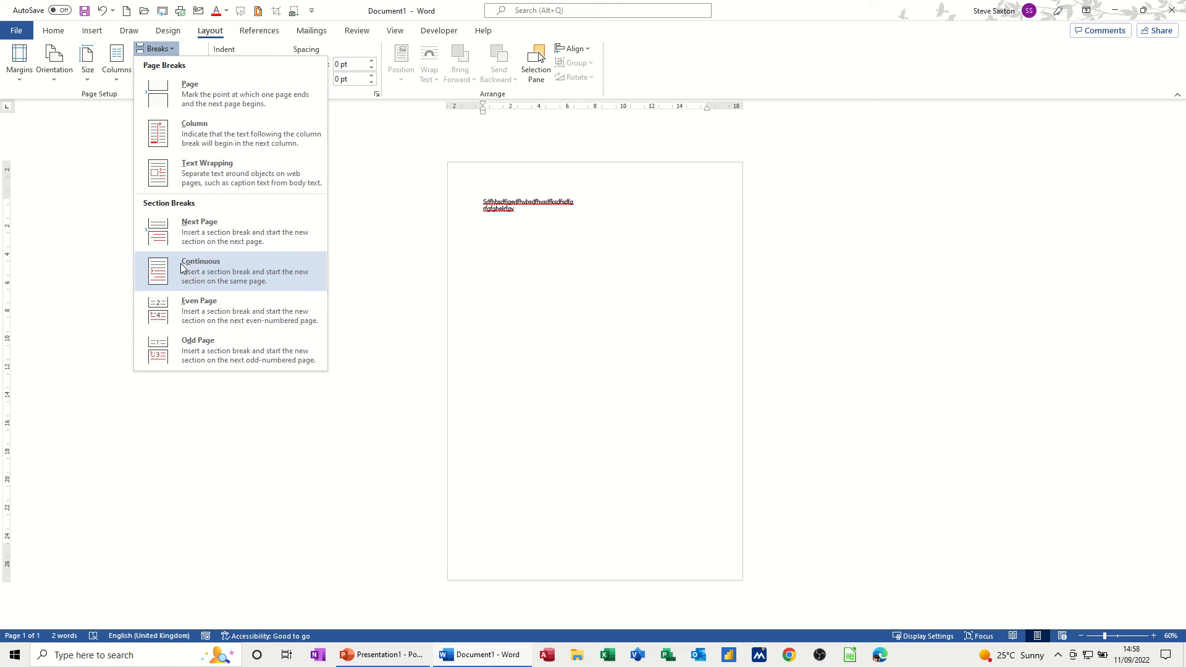
mouse_move(174, 231)
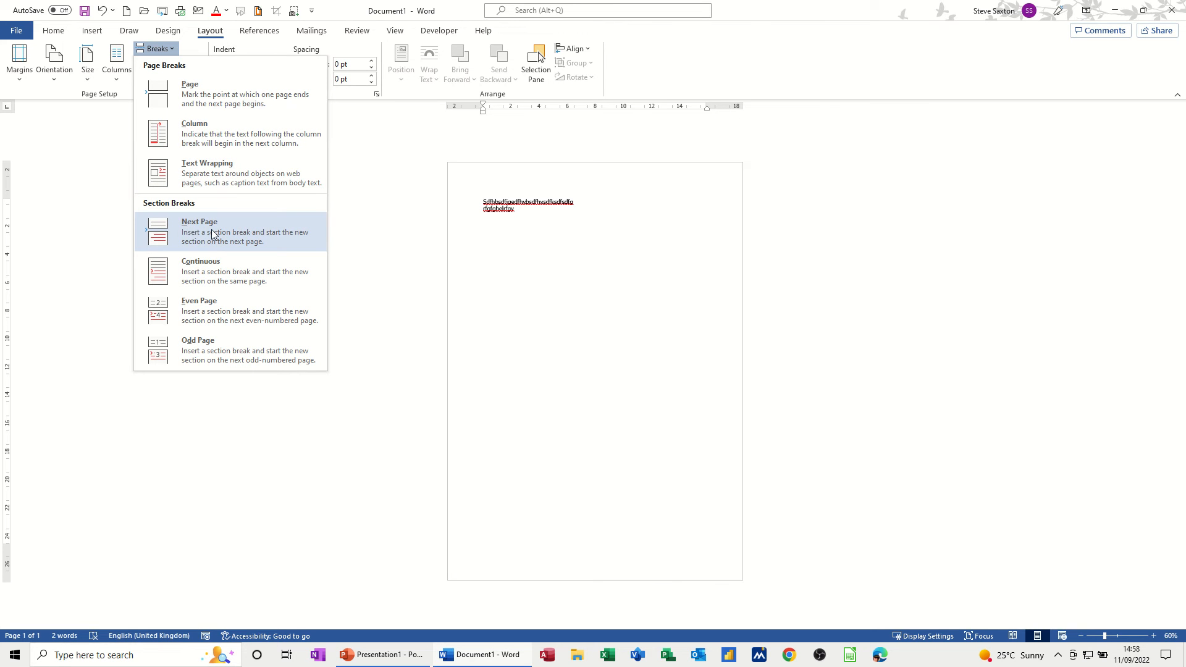
click(199, 231)
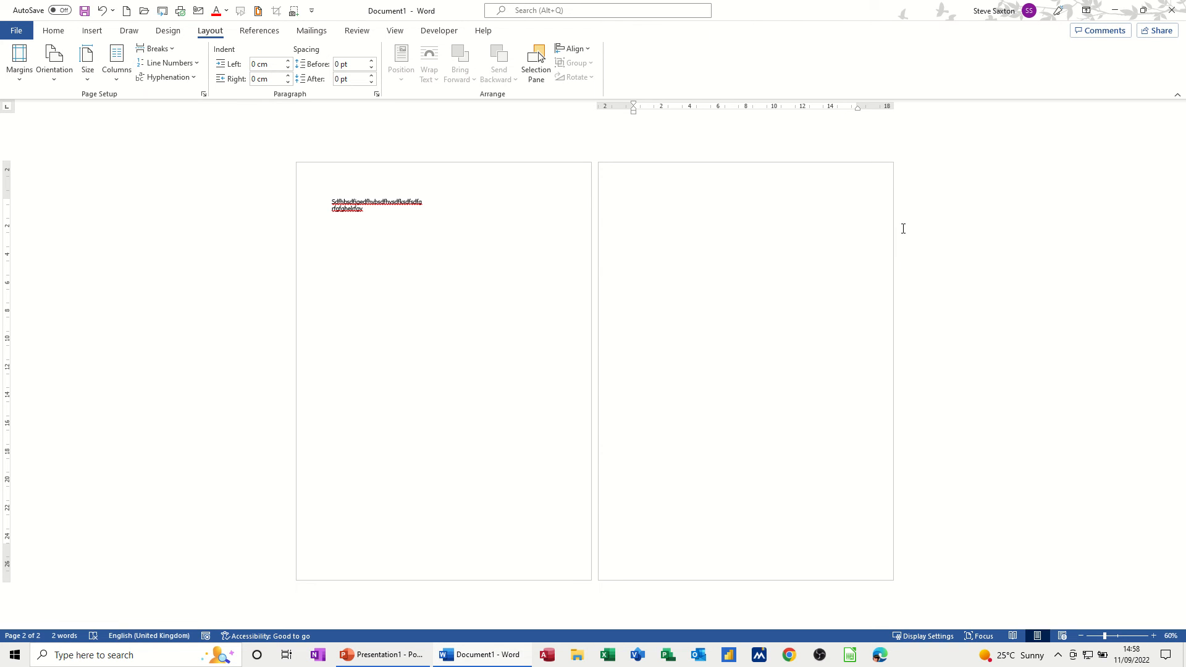
click(156, 48)
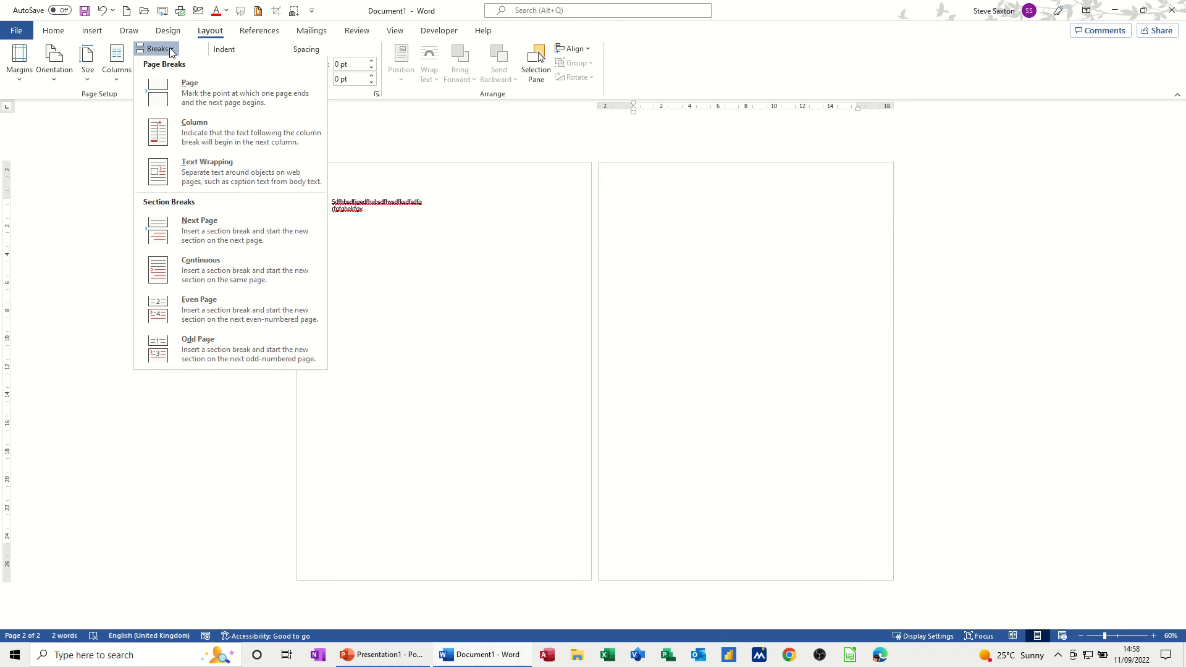
mouse_move(150, 213)
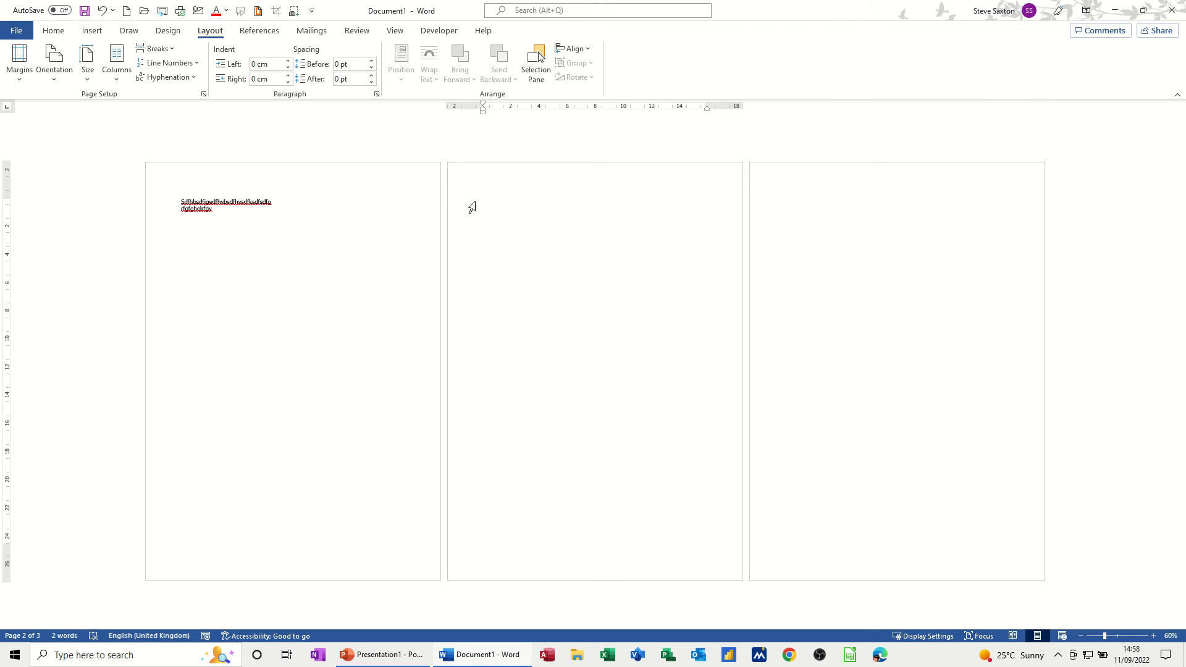
mouse_move(489, 223)
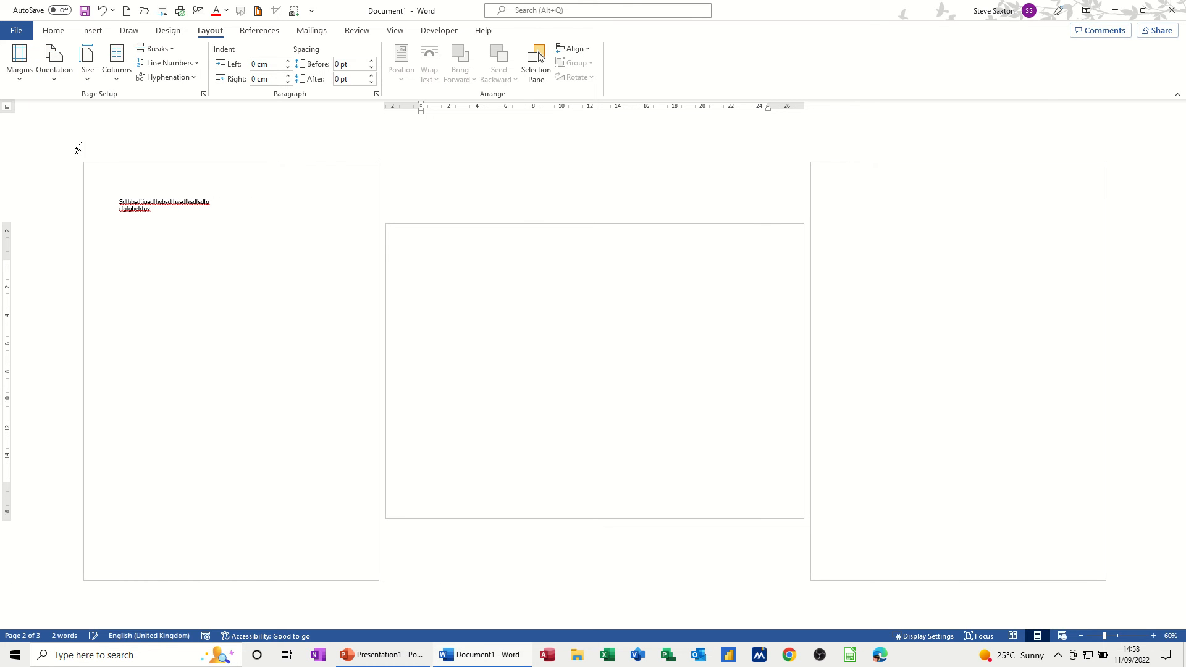
mouse_move(179, 264)
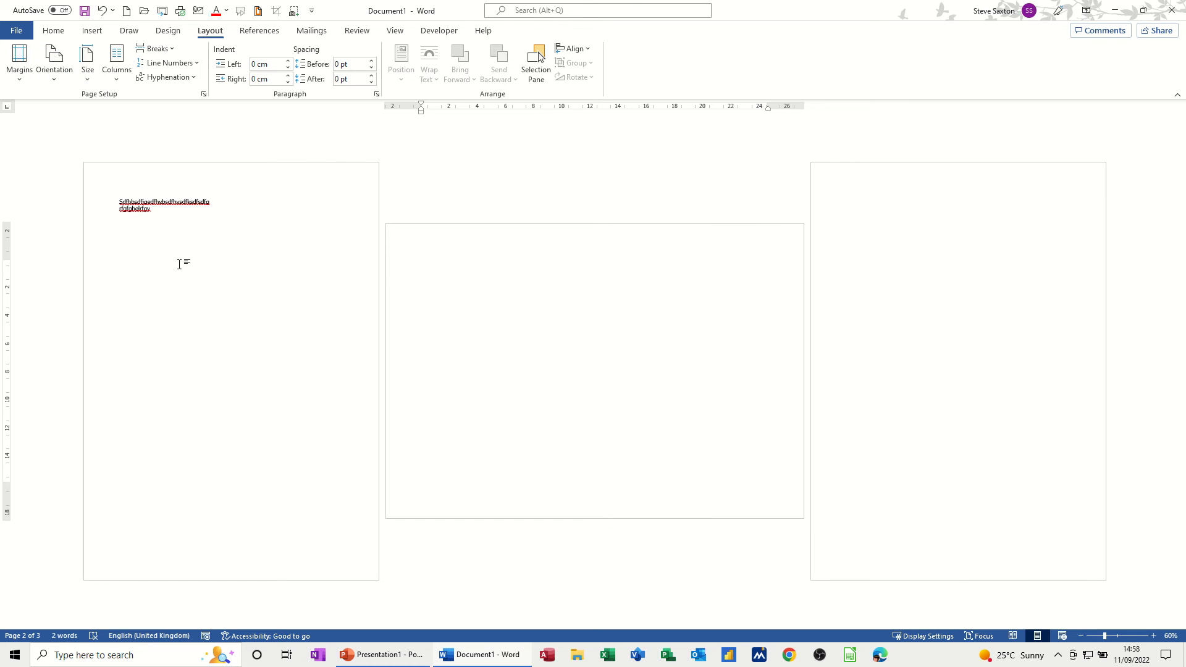
mouse_move(307, 253)
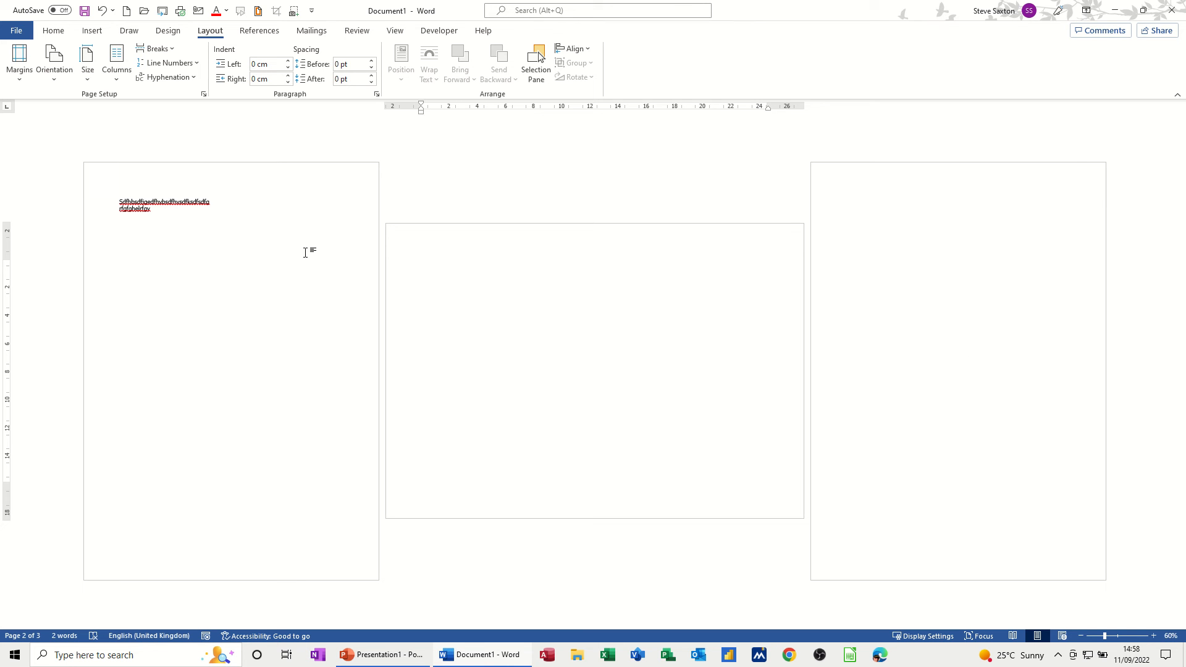
click(54, 61)
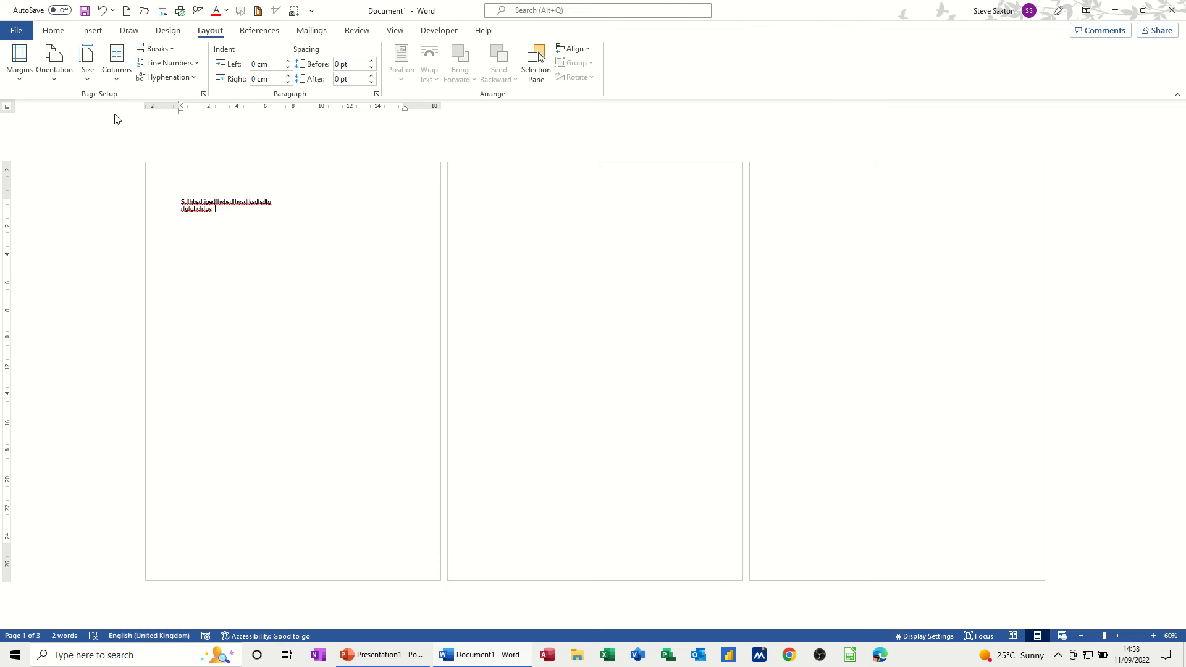
click(54, 60)
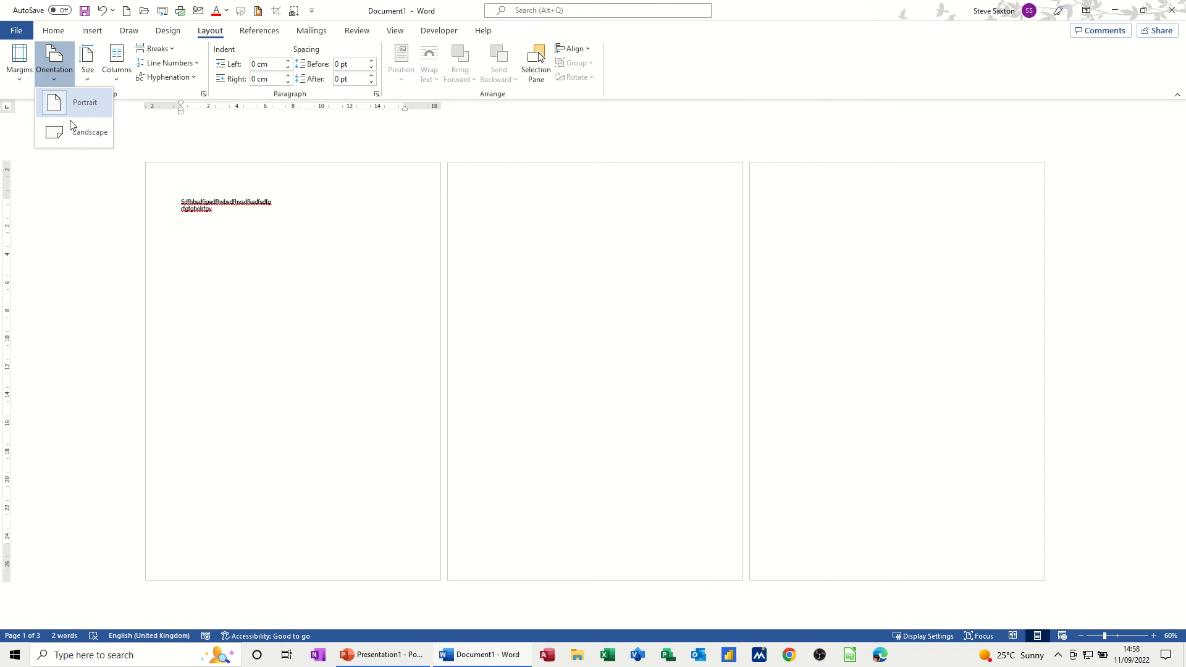
click(89, 131)
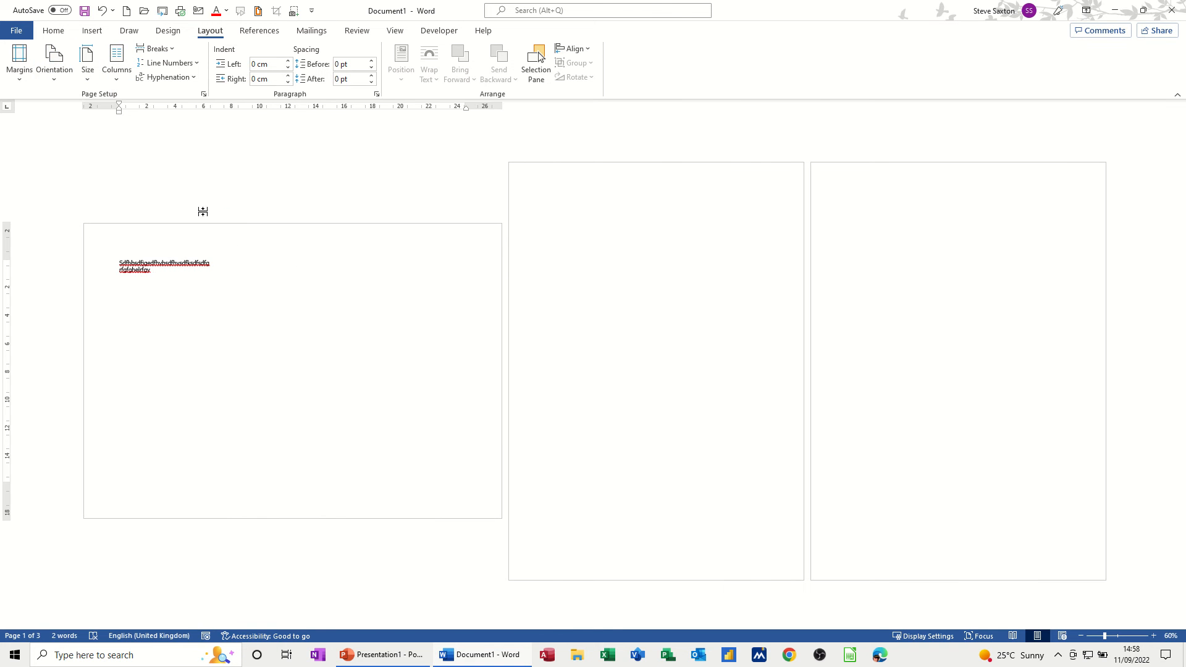
click(53, 61)
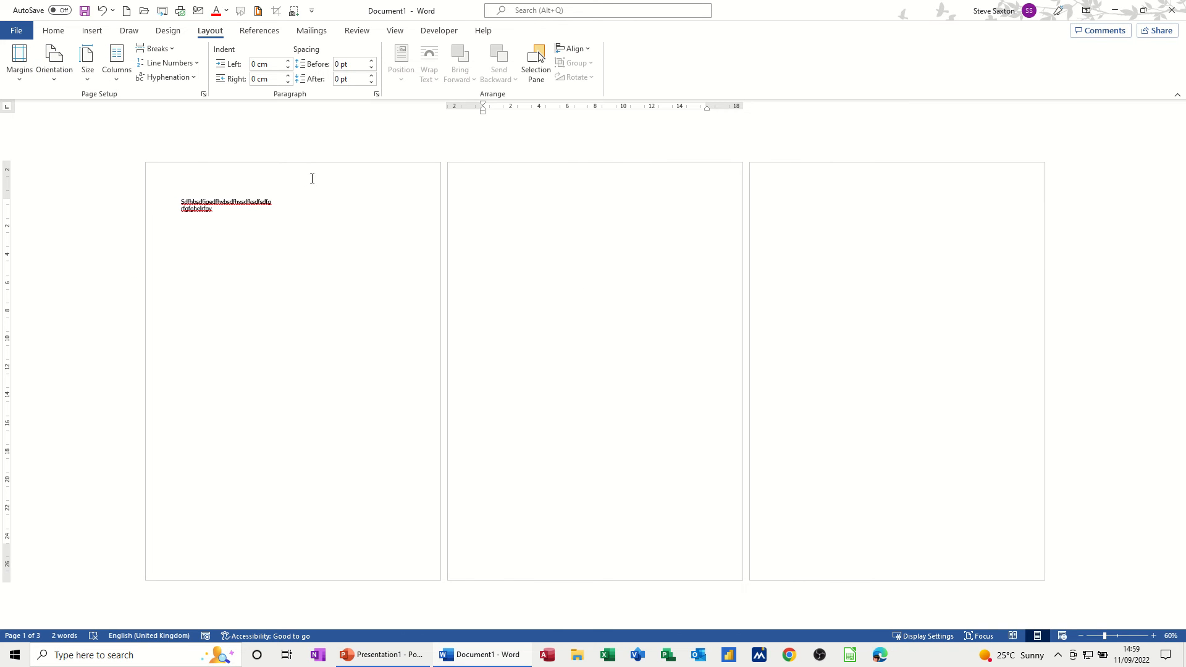
click(53, 62)
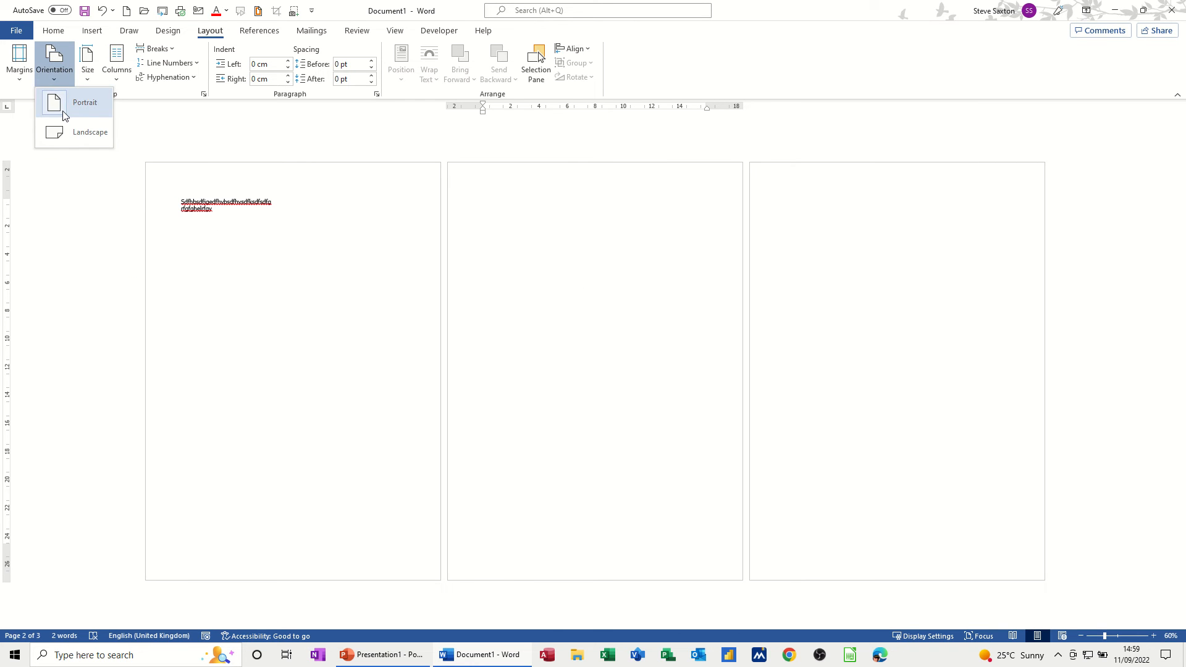
click(88, 131)
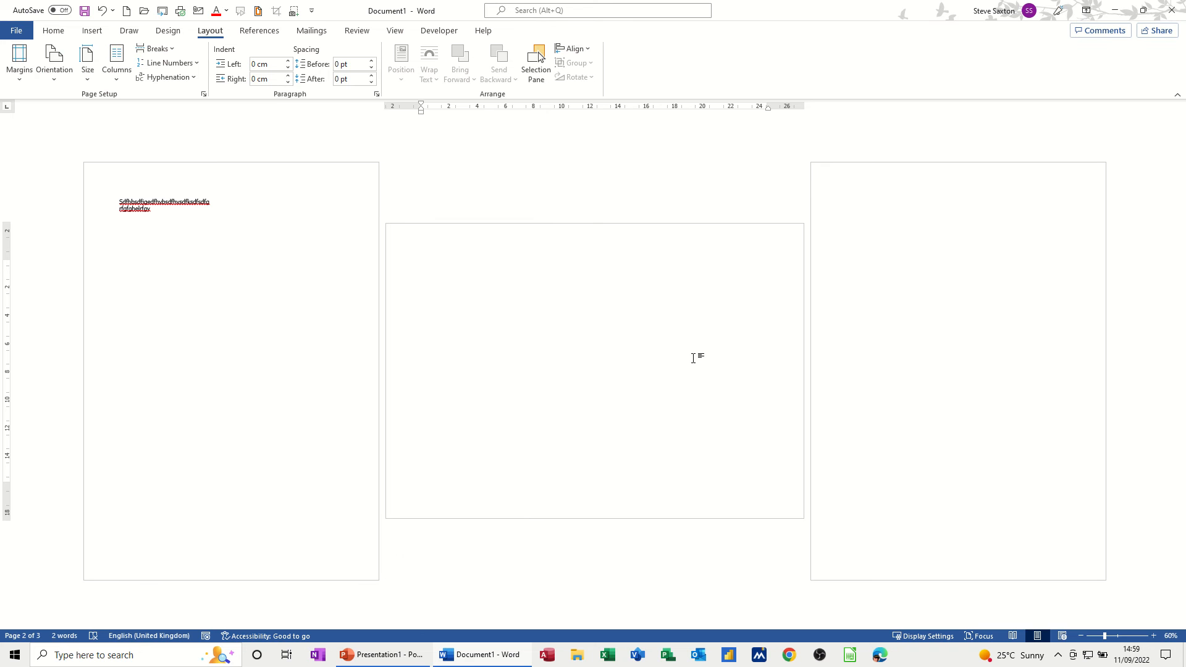
mouse_move(558, 296)
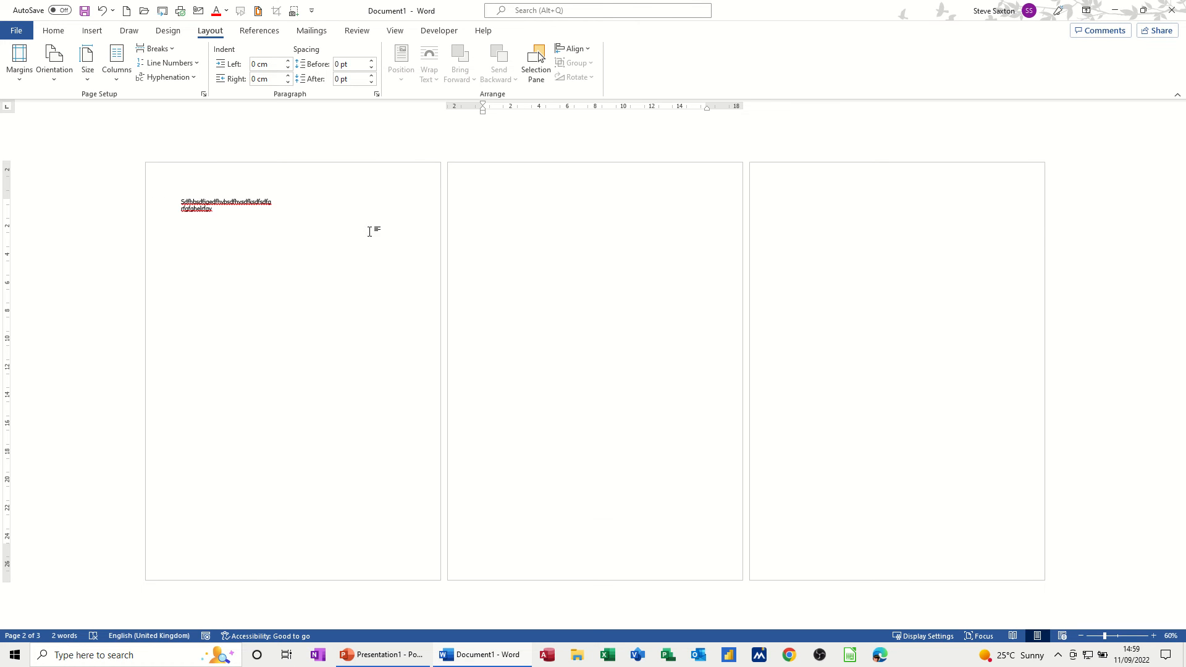
mouse_move(492, 228)
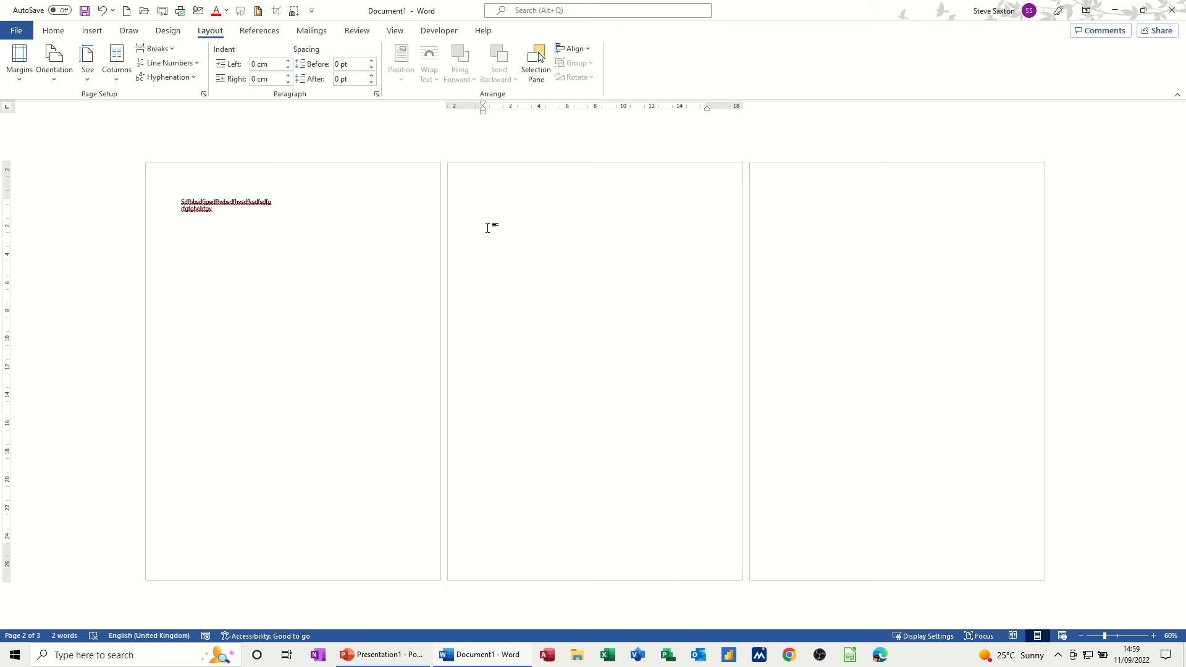
mouse_move(442, 224)
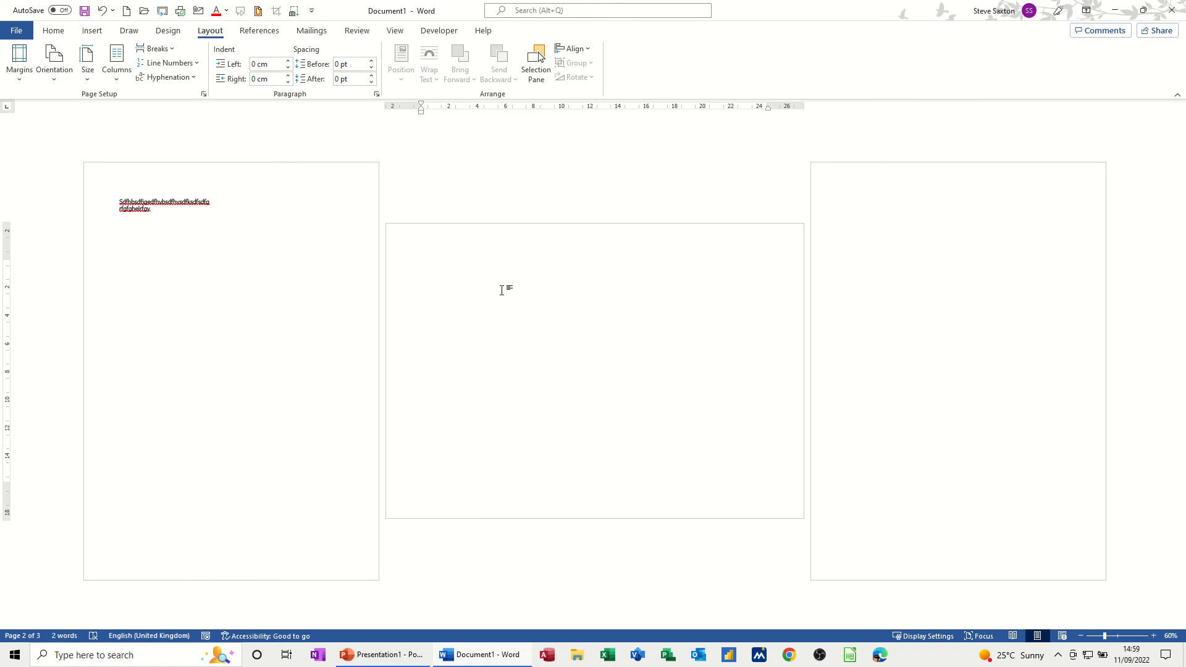
mouse_move(549, 297)
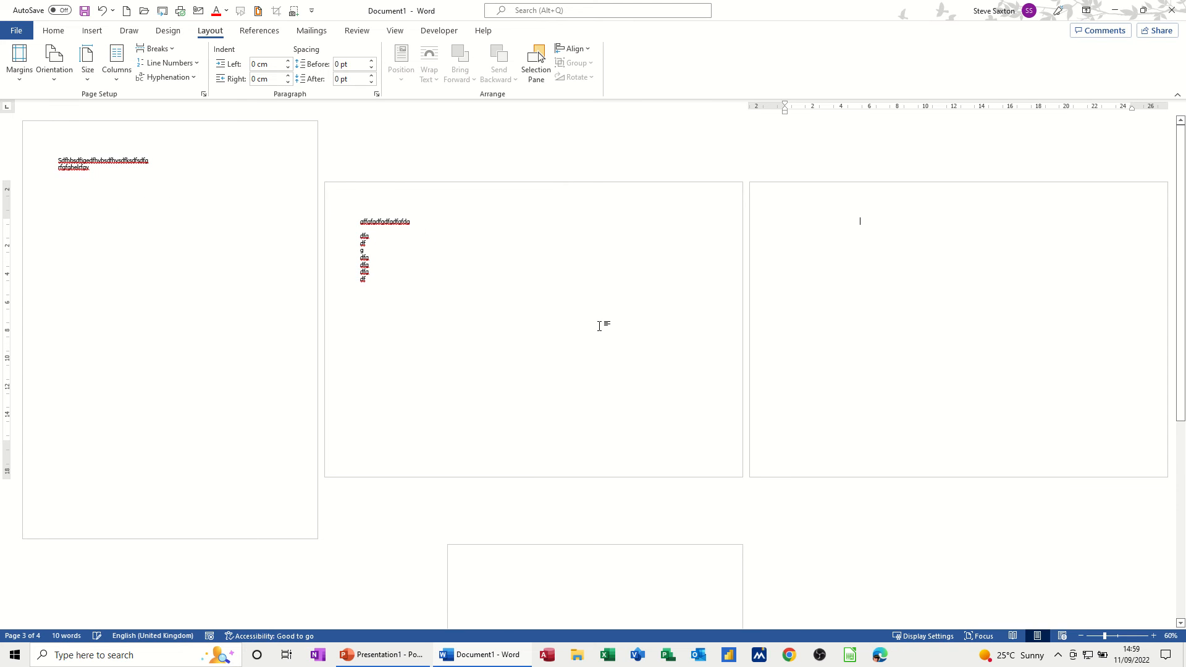
Step: Make the middle section landscape, add short text lines, and zoom out to check pages
scroll(up, 3)
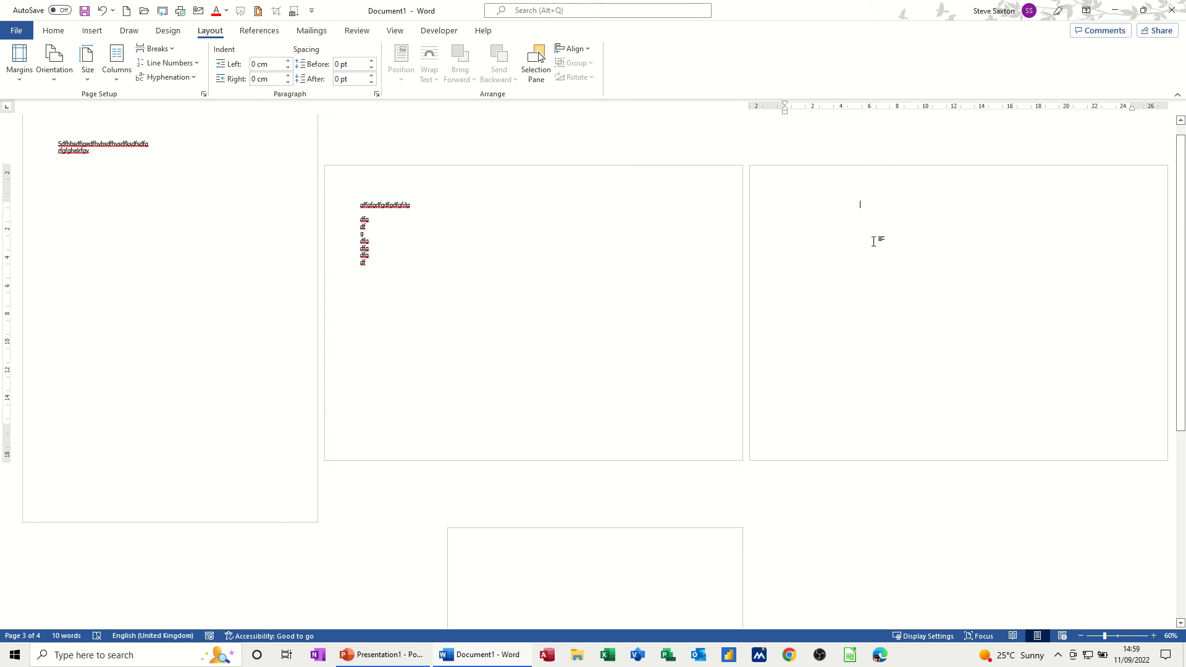
mouse_move(942, 535)
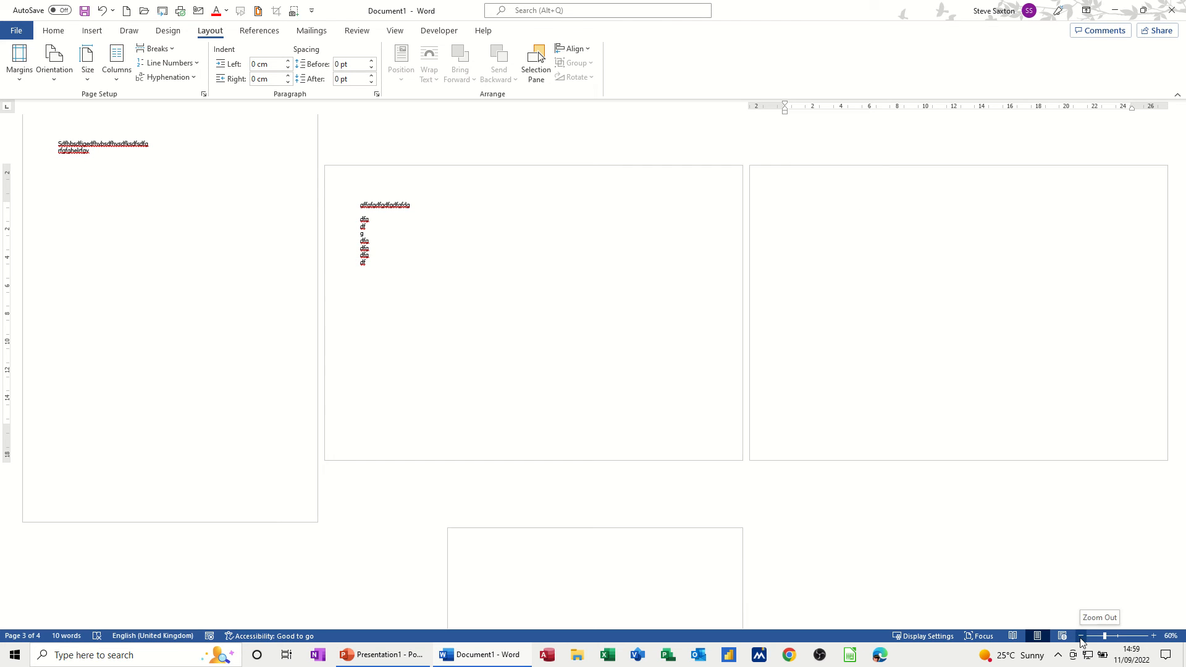
click(1081, 635)
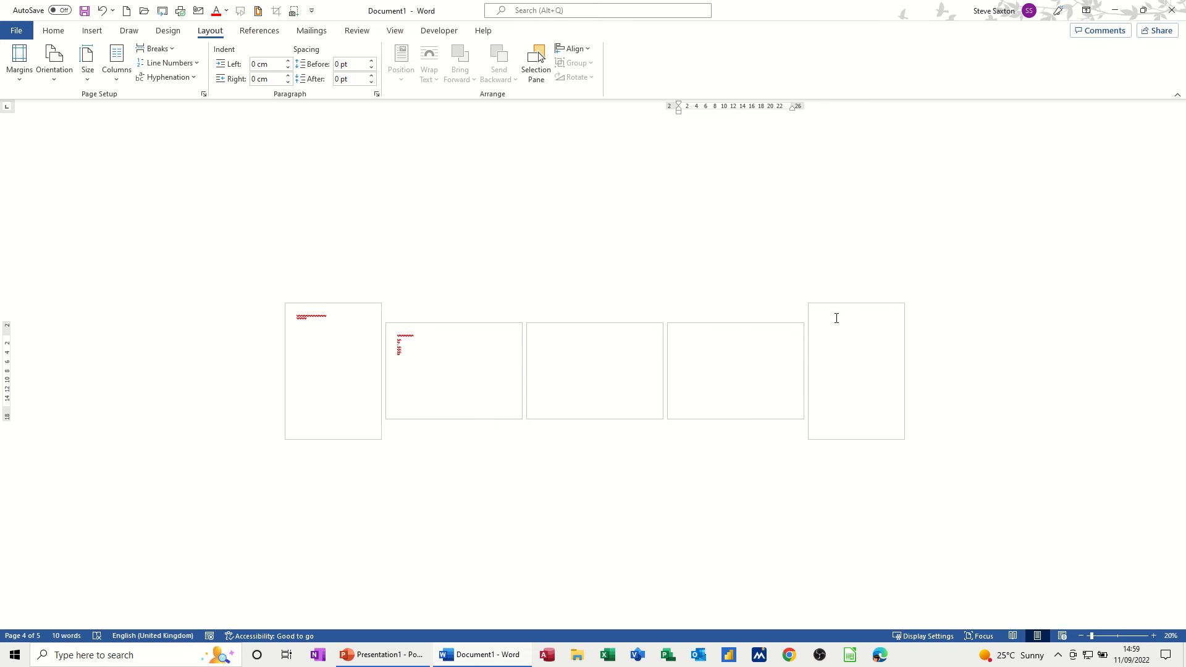
mouse_move(574, 365)
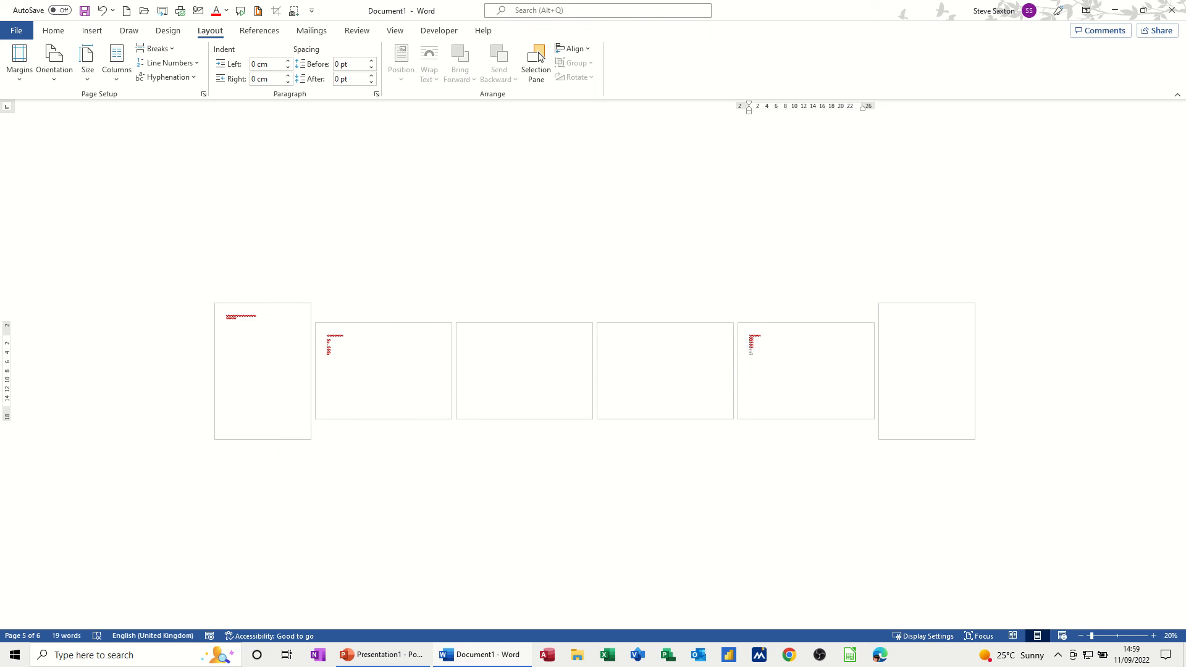
click(926, 339)
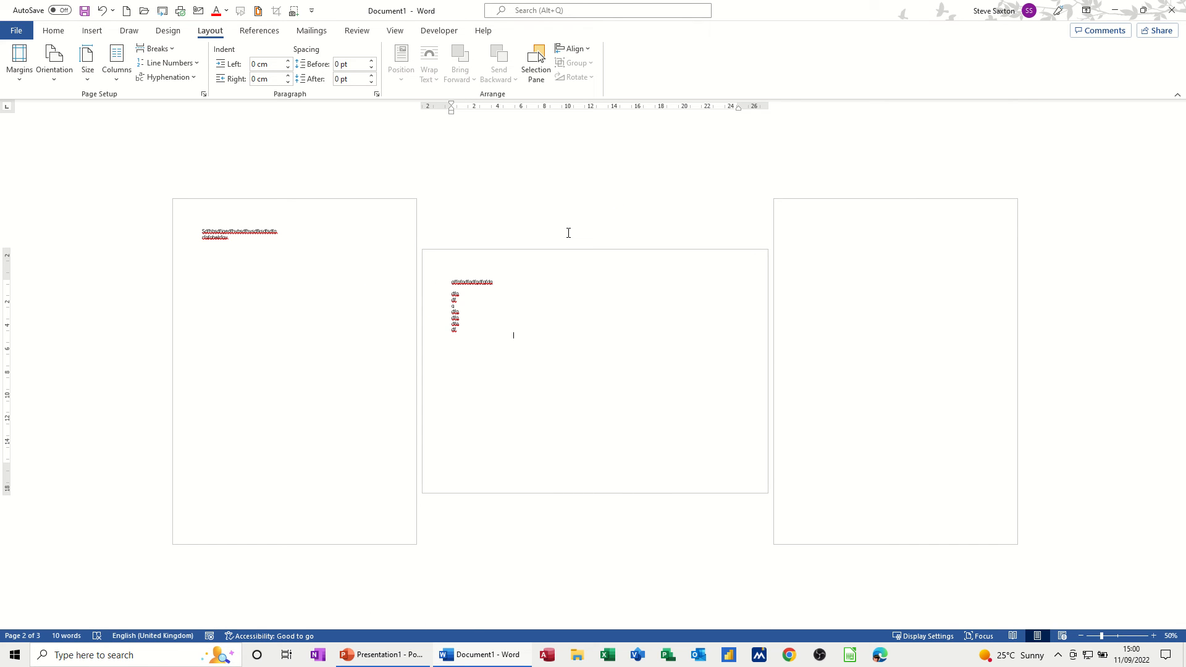
mouse_move(469, 319)
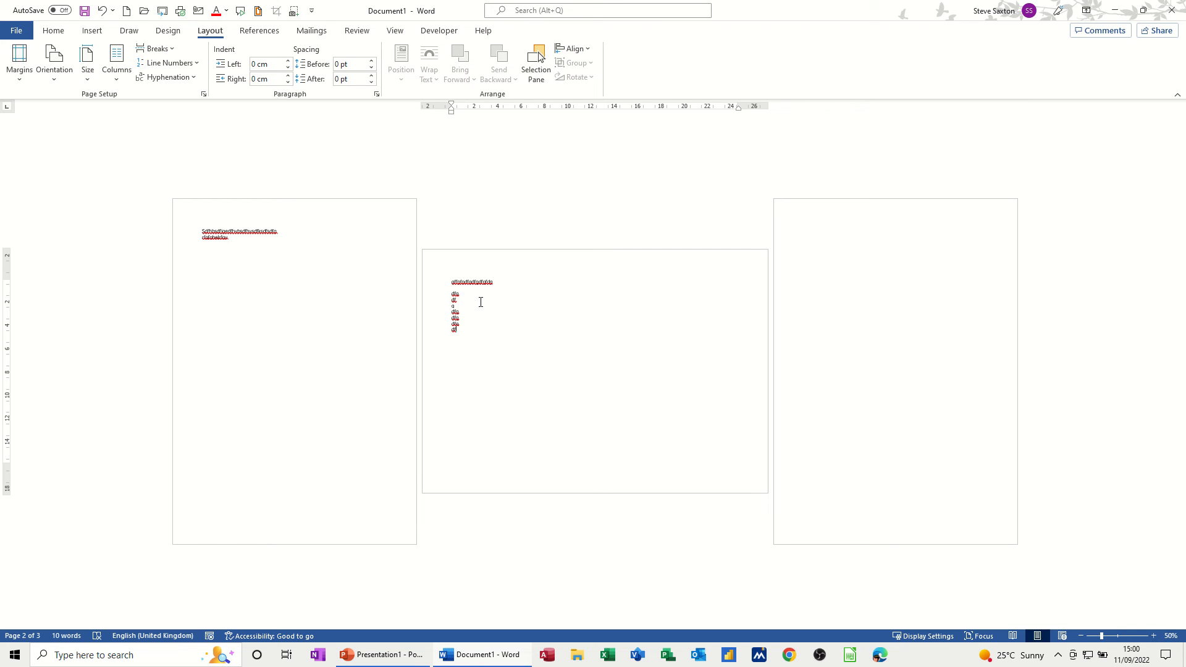
Step: Change the middle section's orientation back to portrait
click(53, 62)
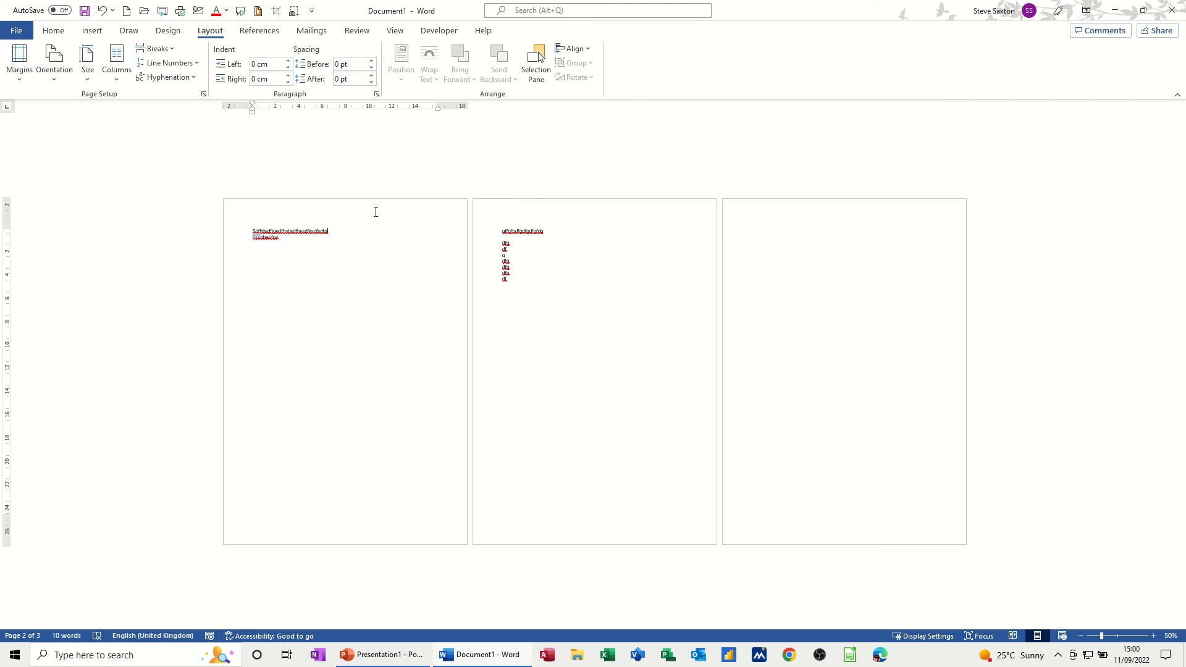
Step: Header 'Steve' in section 1; unlink sections 2 and 3; section 2 header 'Saxton'
double_click(289, 231)
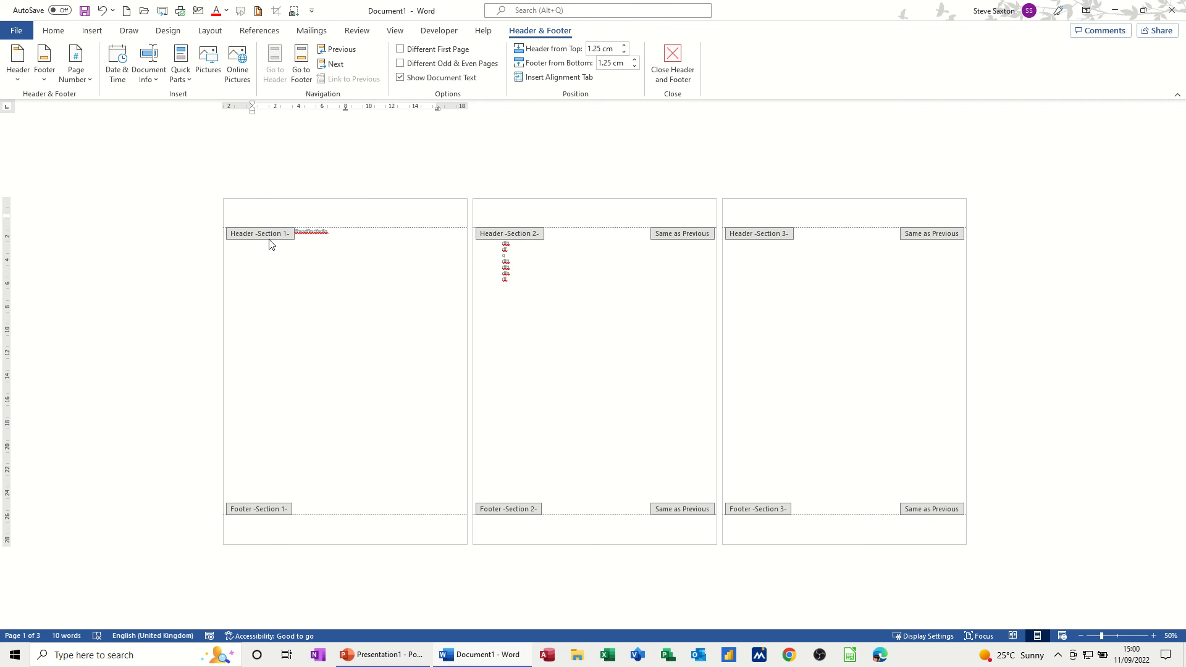
mouse_move(488, 253)
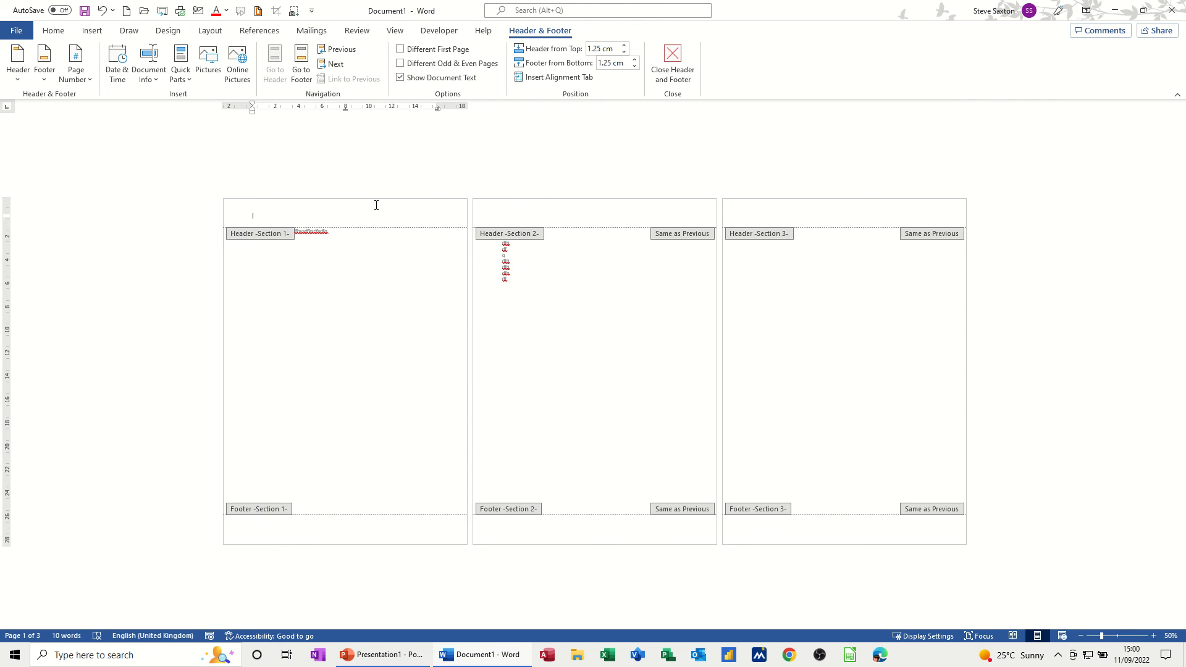
text(Steve)
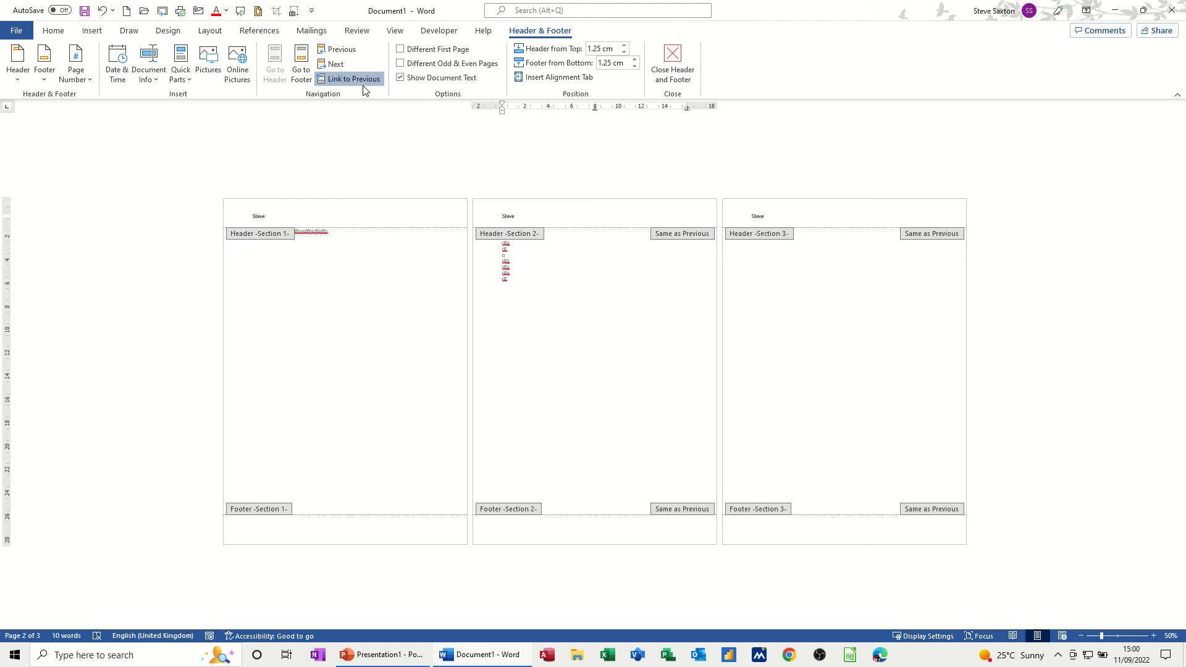
mouse_move(352, 79)
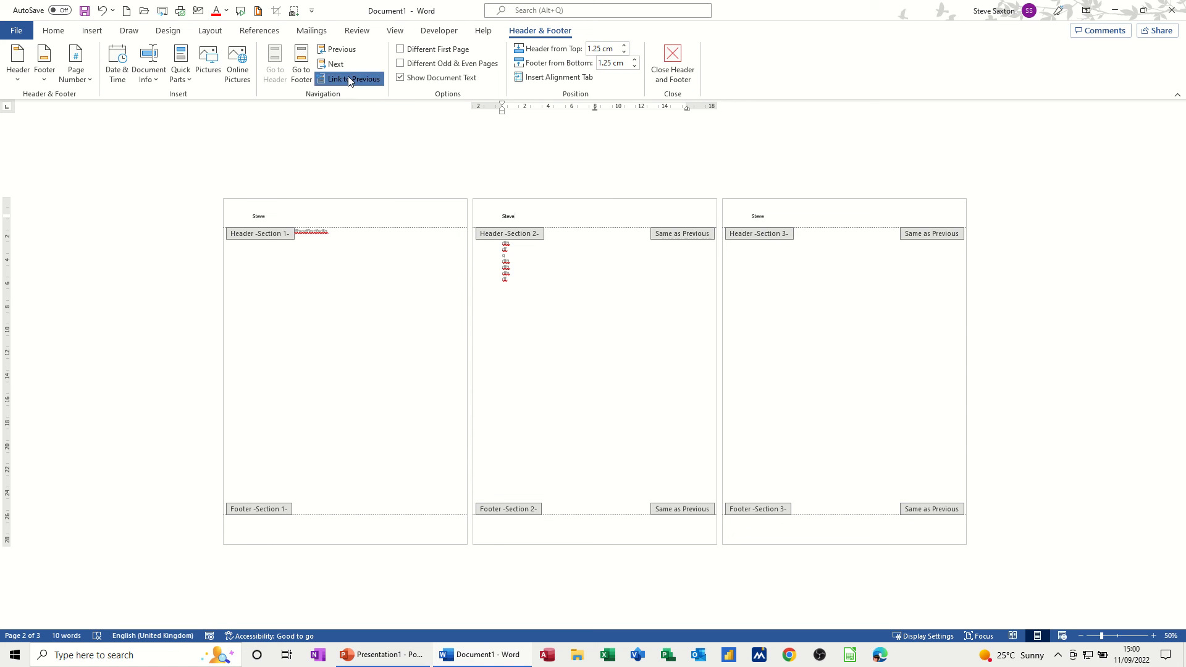
click(353, 78)
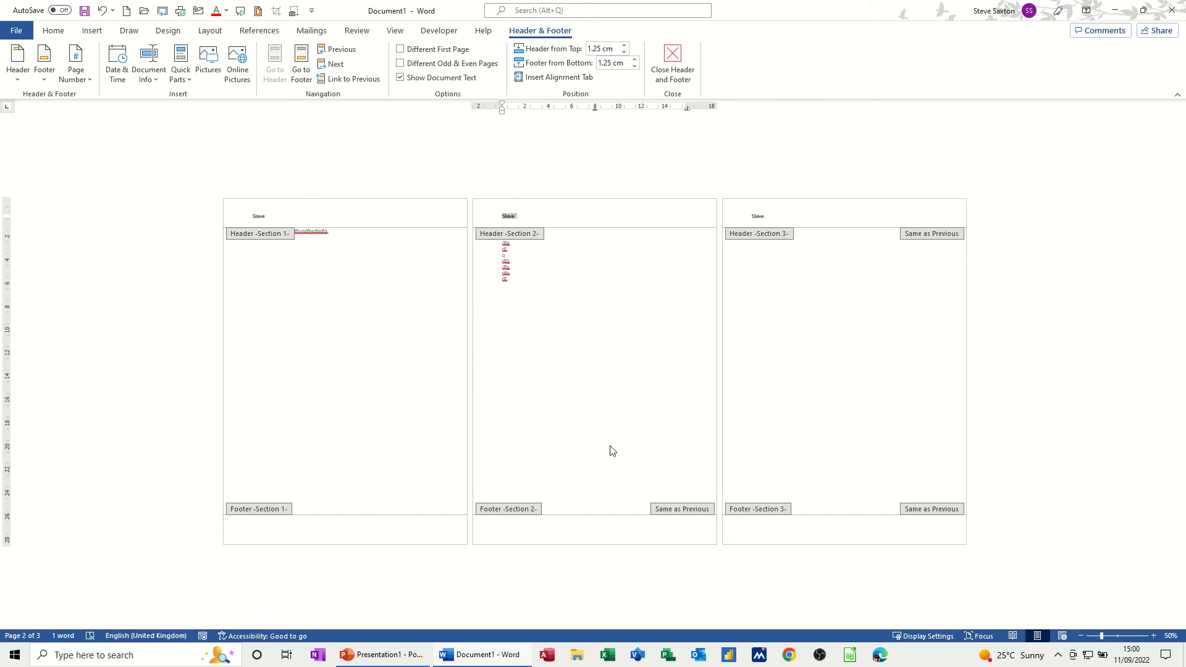
text(Saxton)
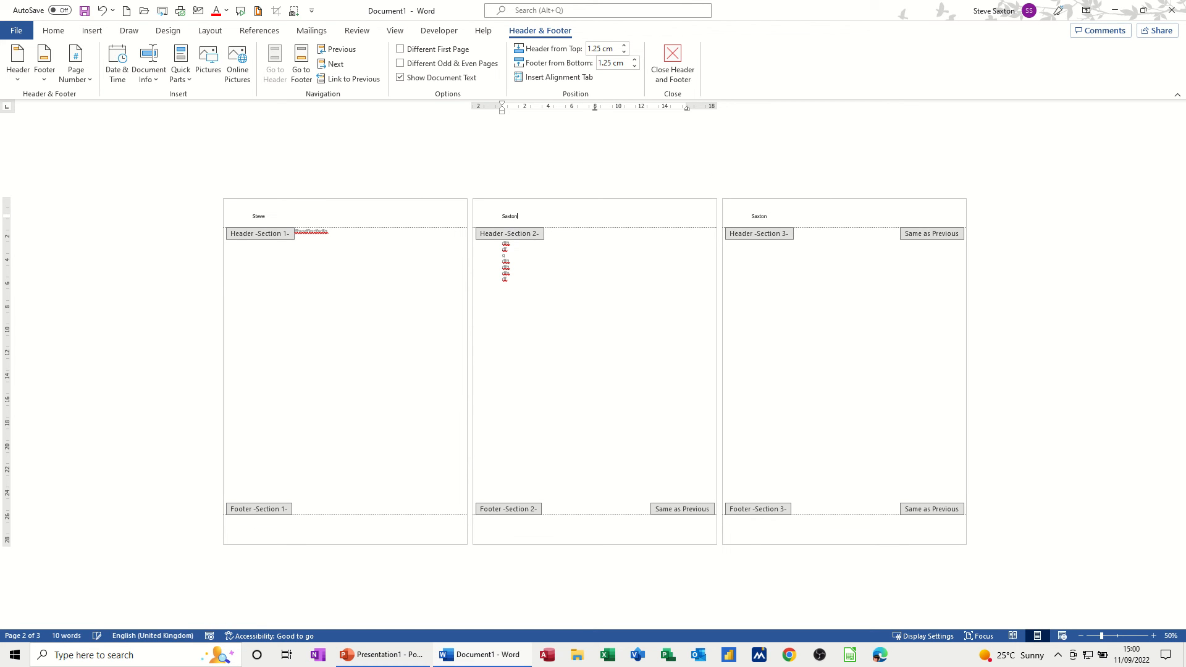
mouse_move(758, 213)
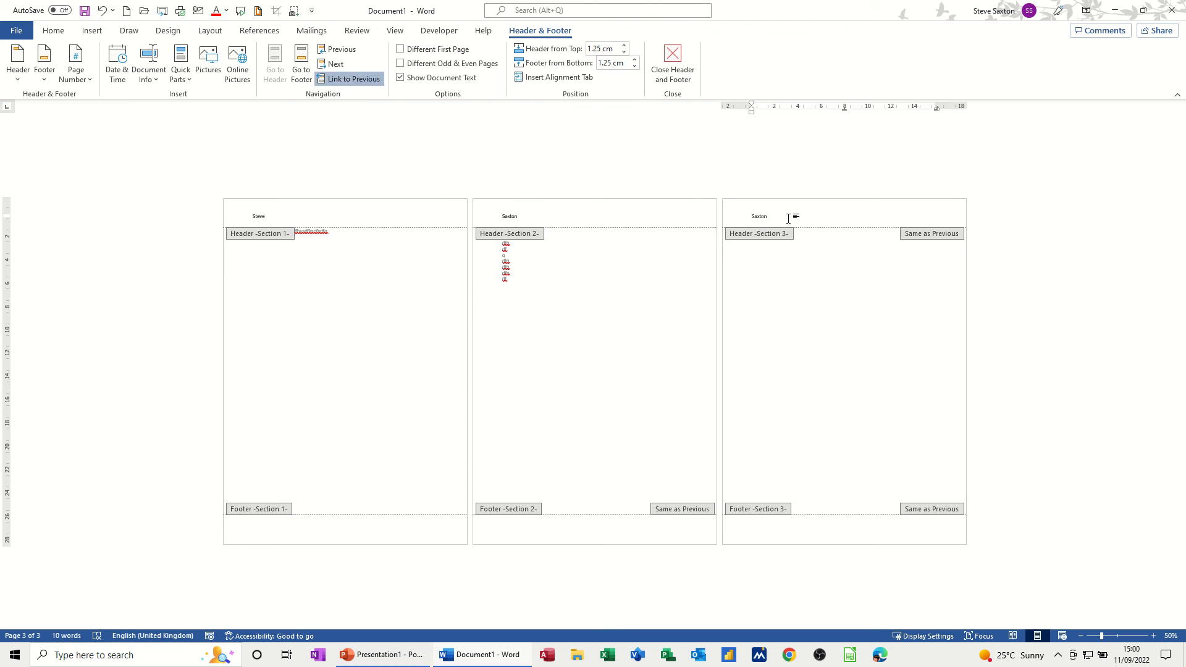
mouse_move(351, 78)
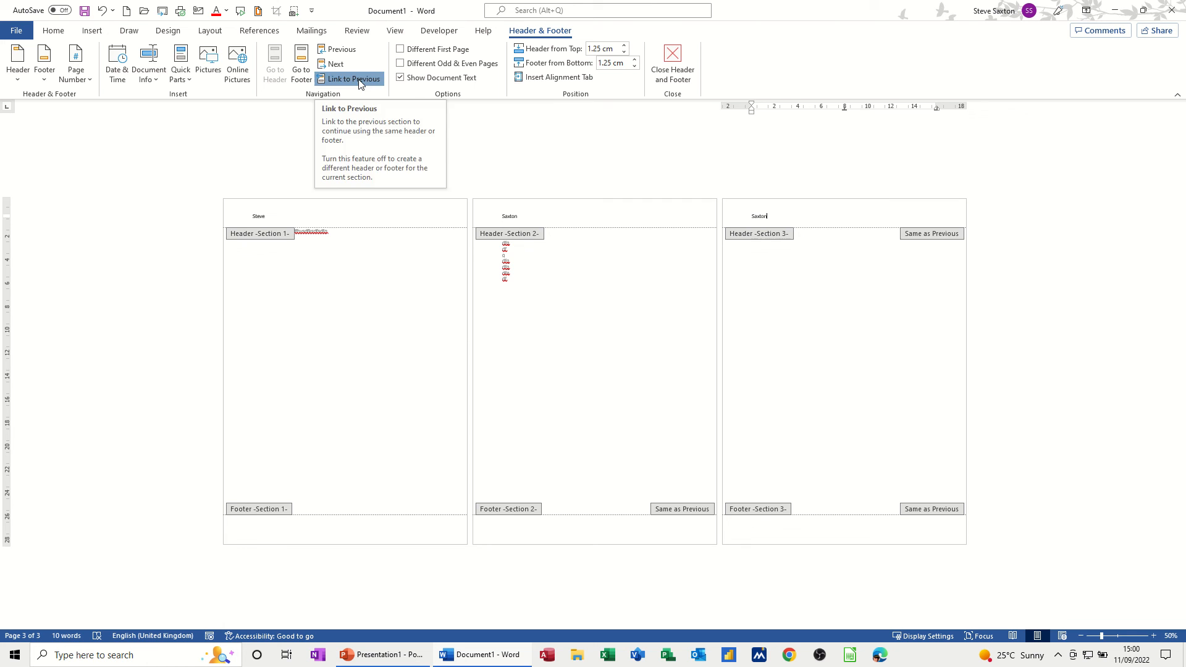
click(348, 78)
text(steve)
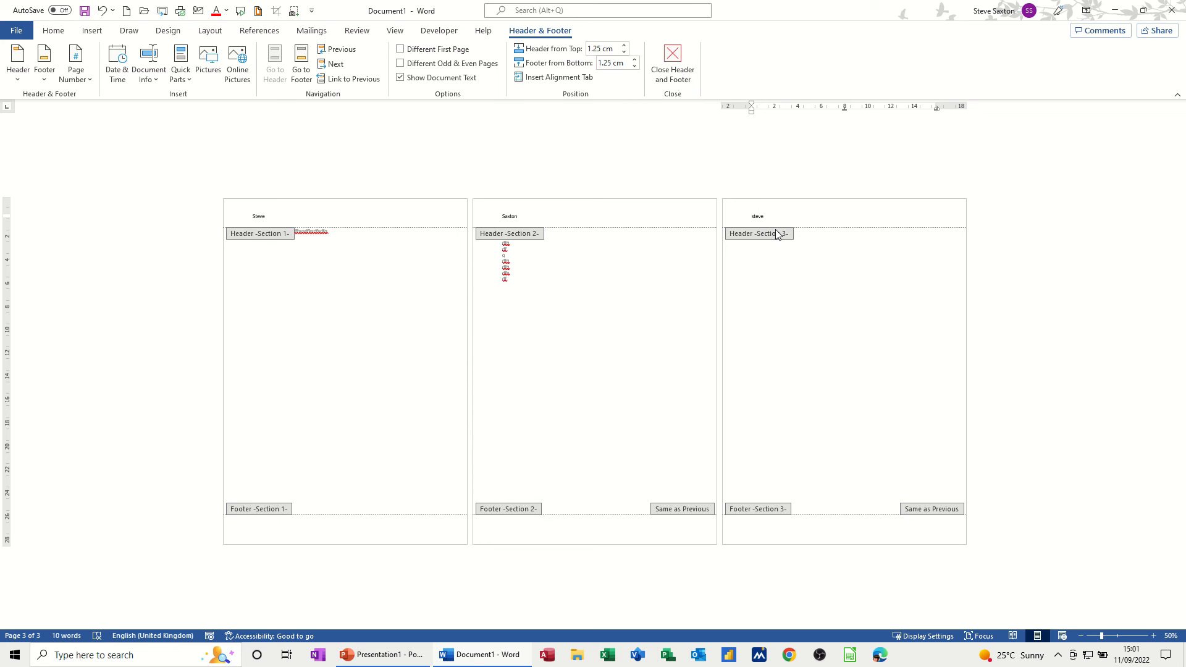
Step: Close the header view and return to editing the document body
click(671, 64)
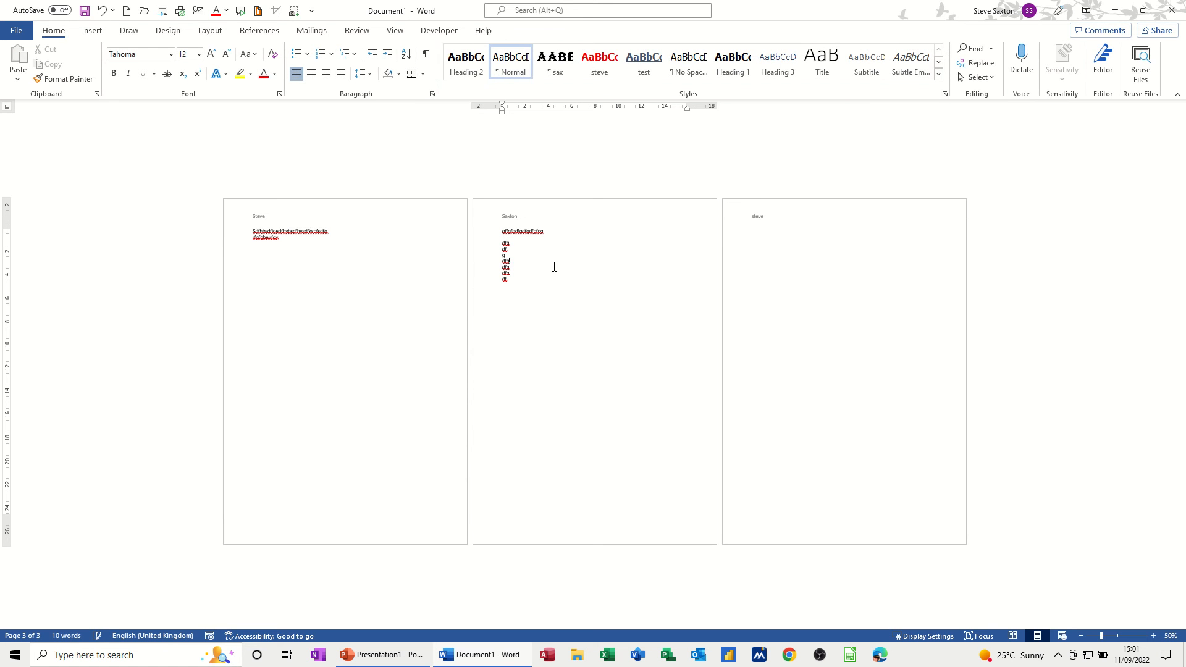
mouse_move(560, 302)
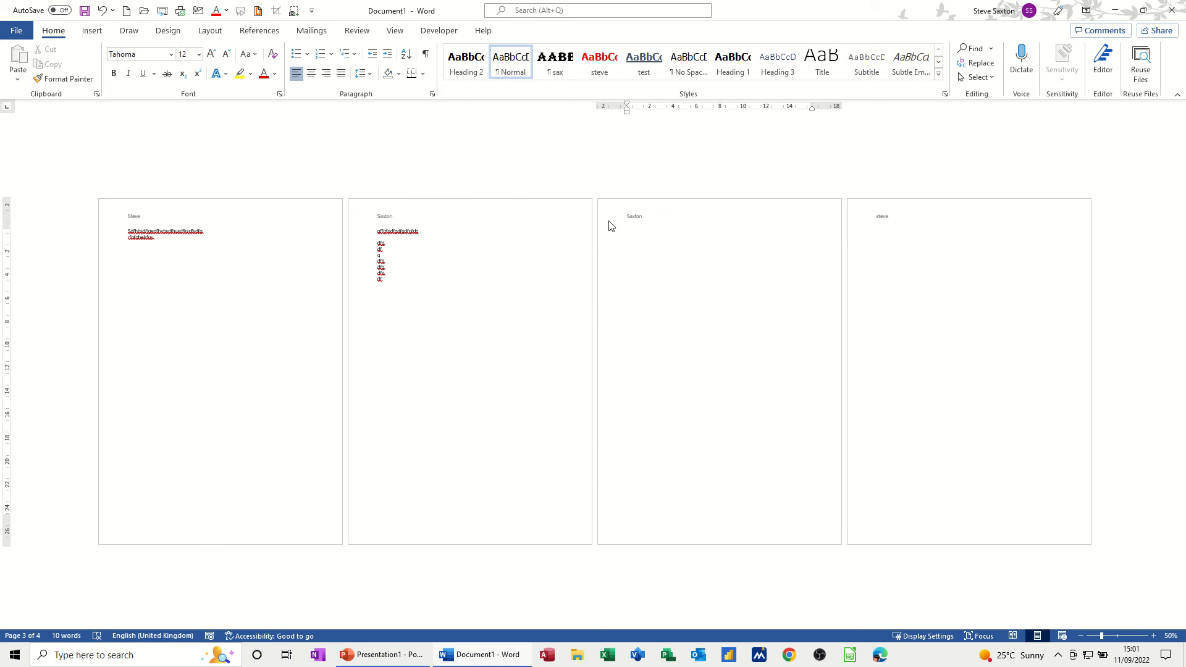
click(687, 230)
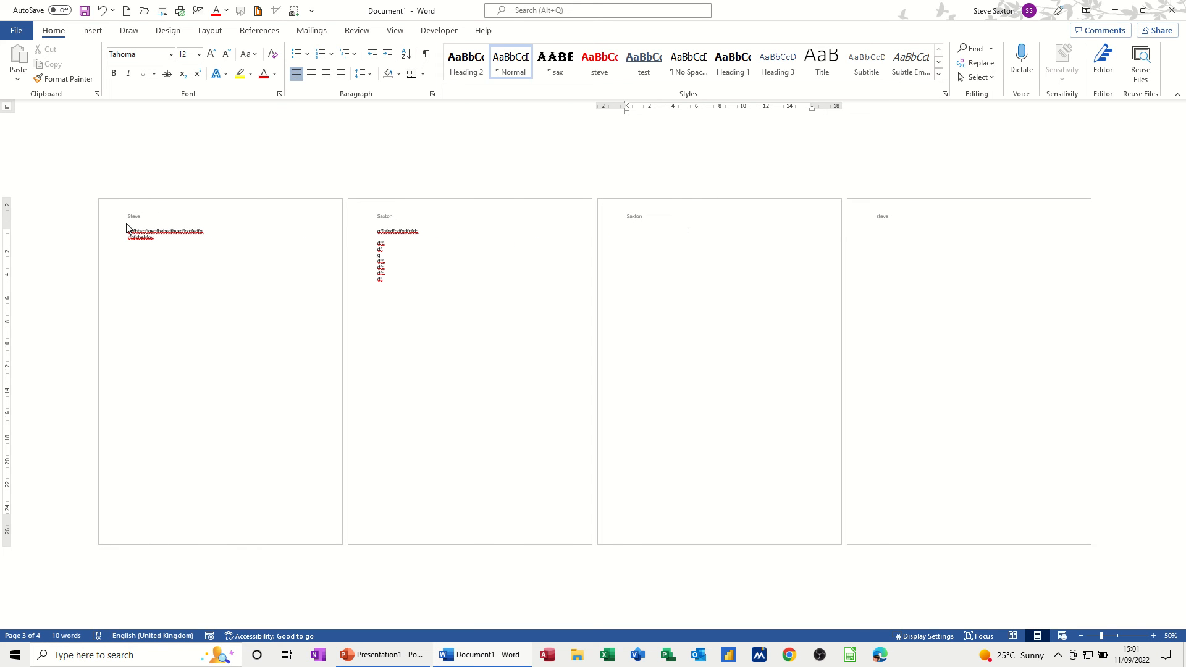
mouse_move(897, 220)
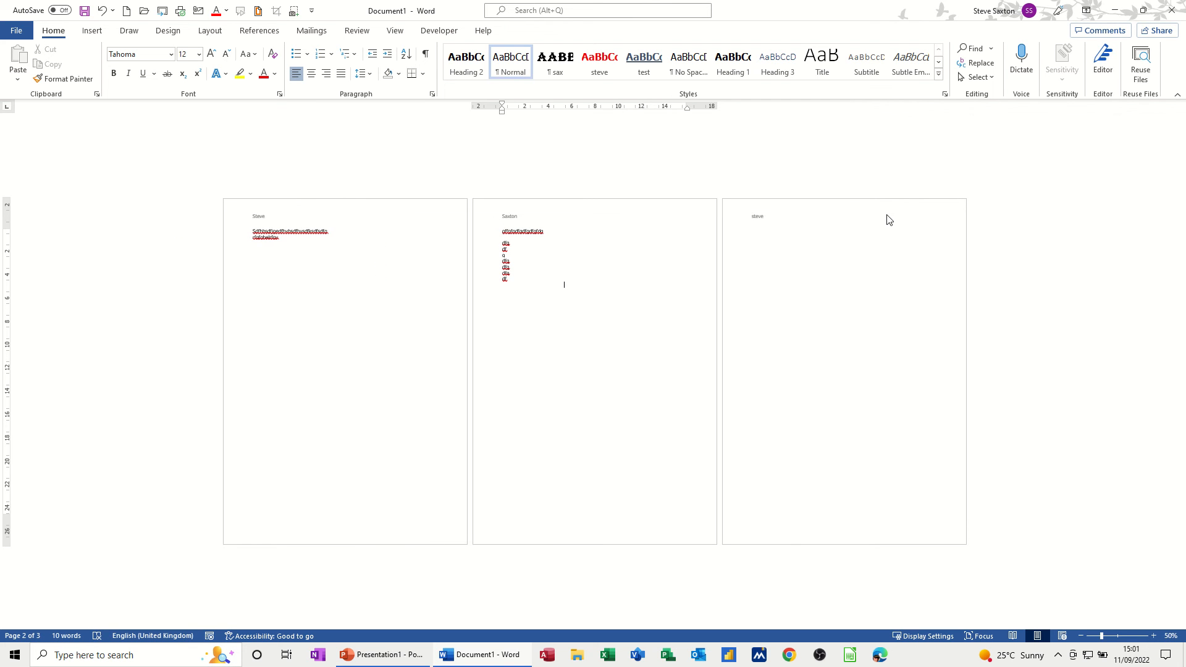
mouse_move(348, 530)
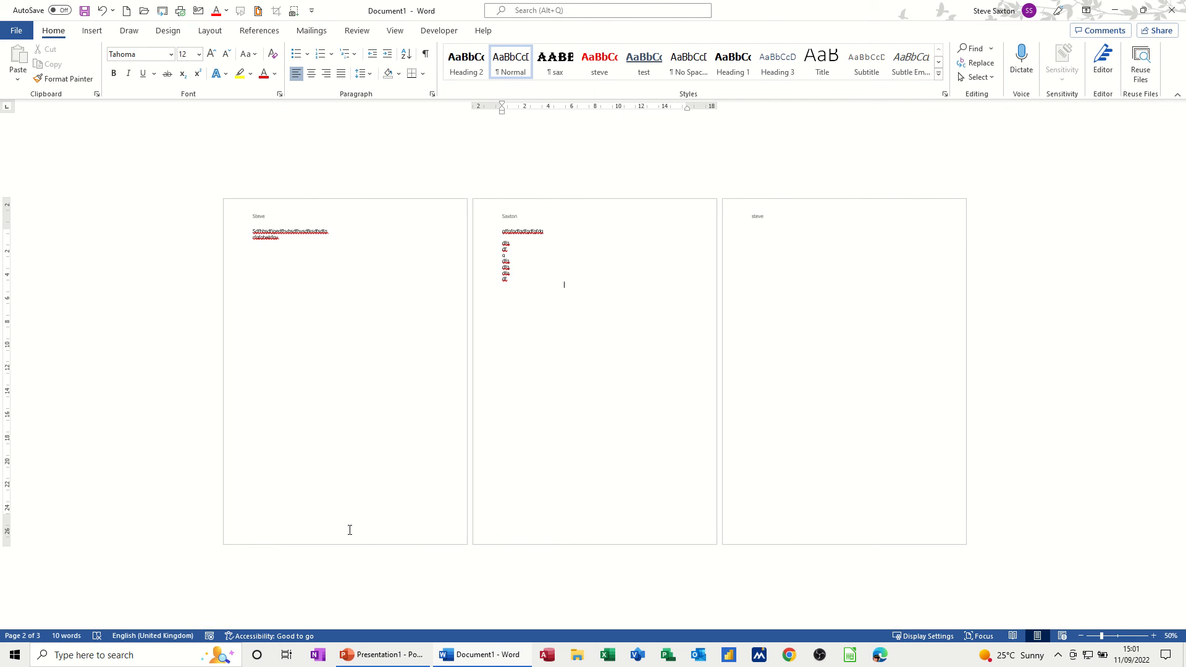
Step: Add page numbers, first top-right, then Plain Number 3 at the bottom right of the footers
double_click(290, 215)
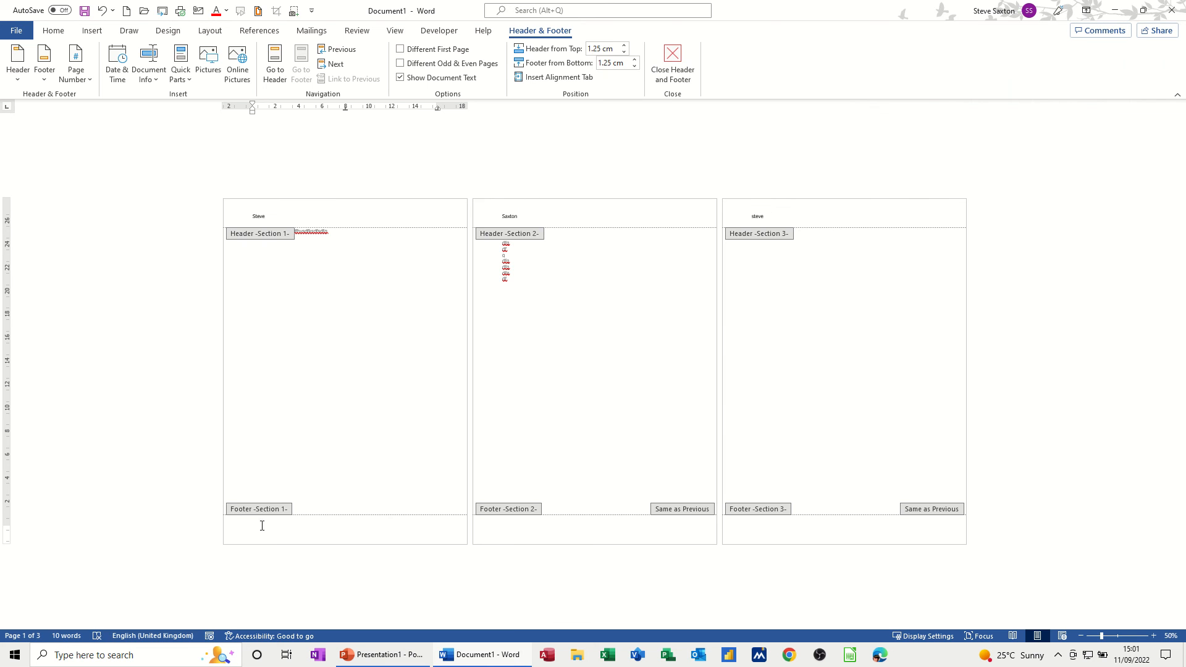
mouse_move(111, 111)
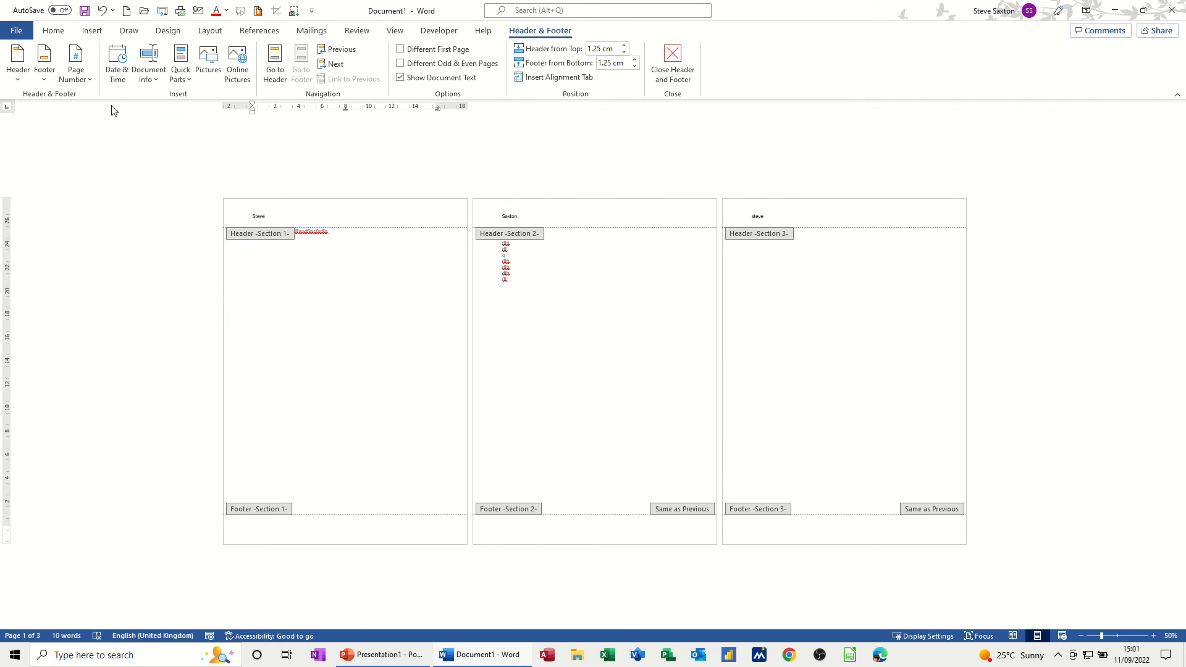
click(75, 62)
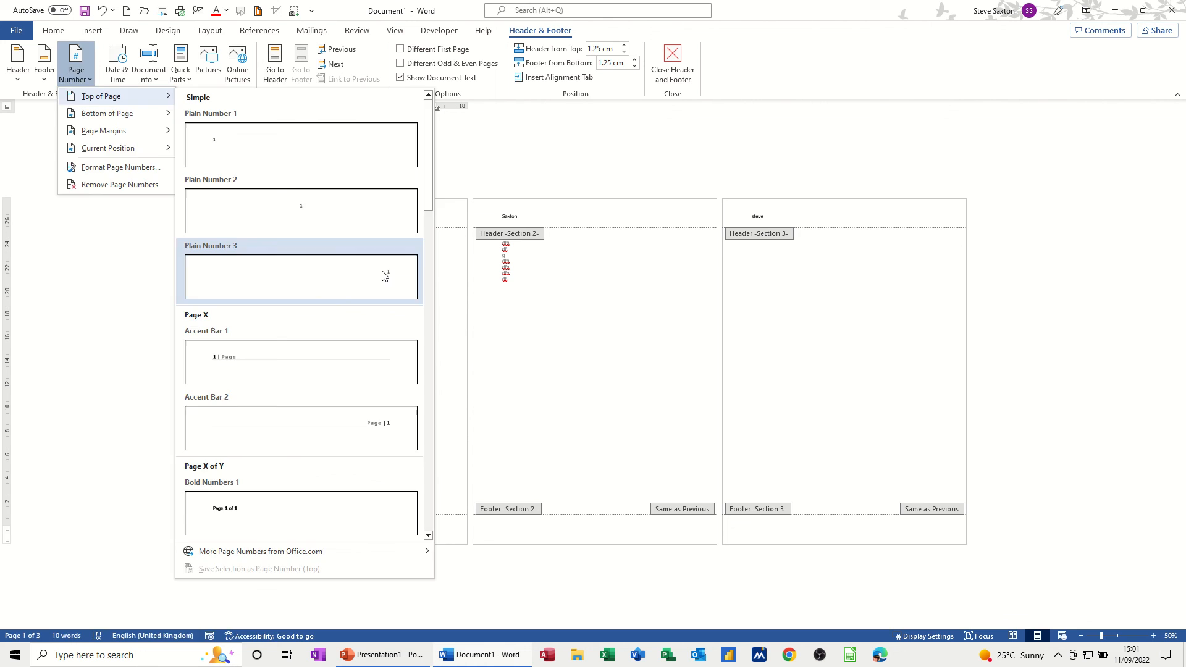
click(301, 276)
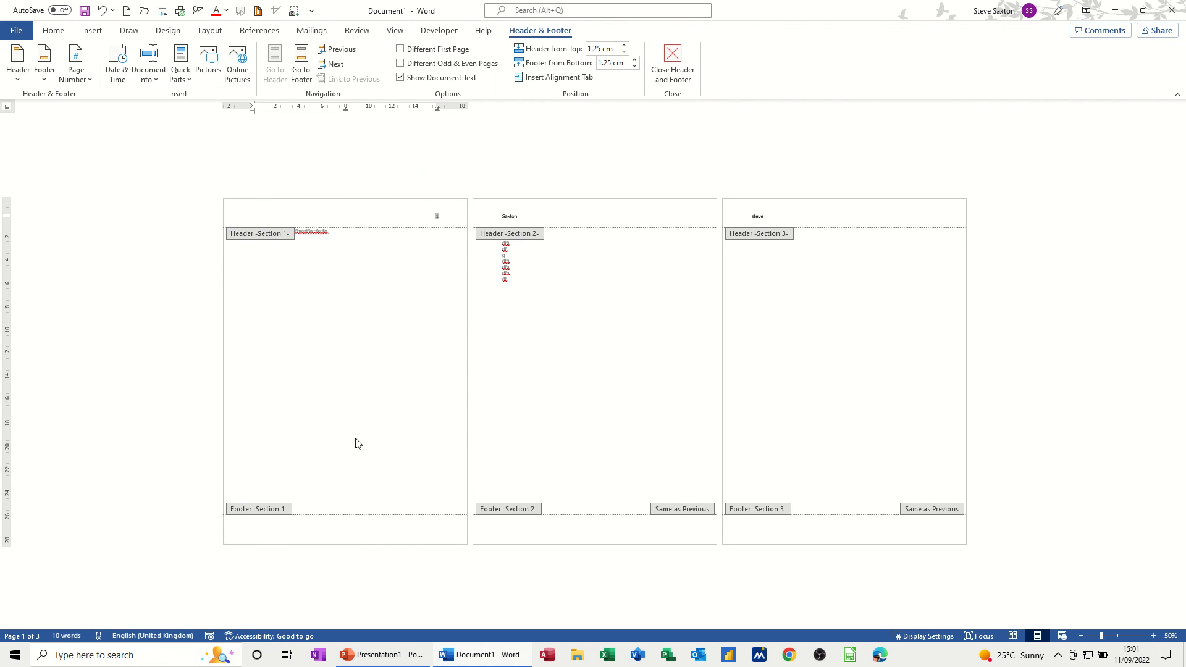
mouse_move(475, 270)
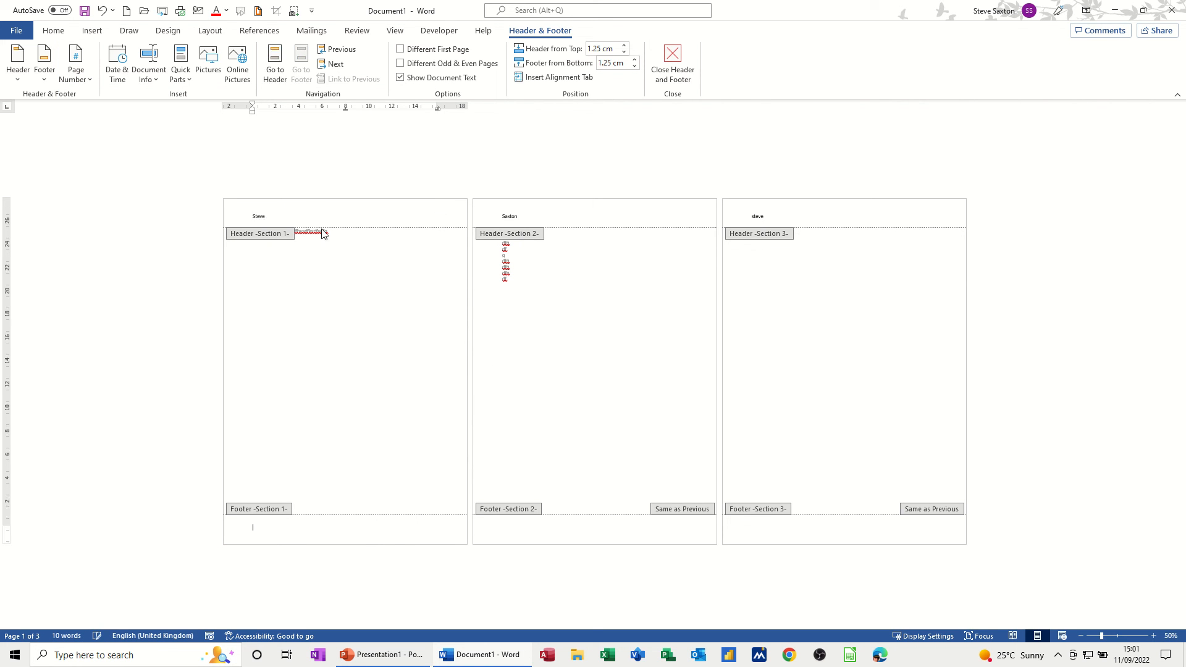
click(75, 62)
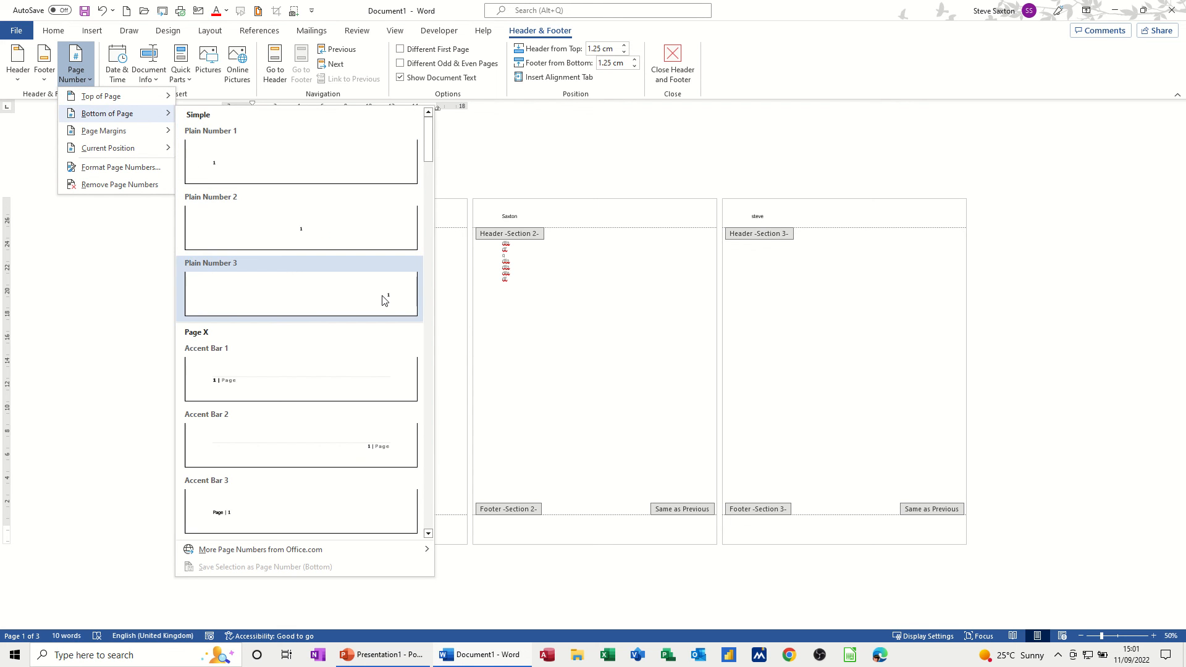
click(301, 293)
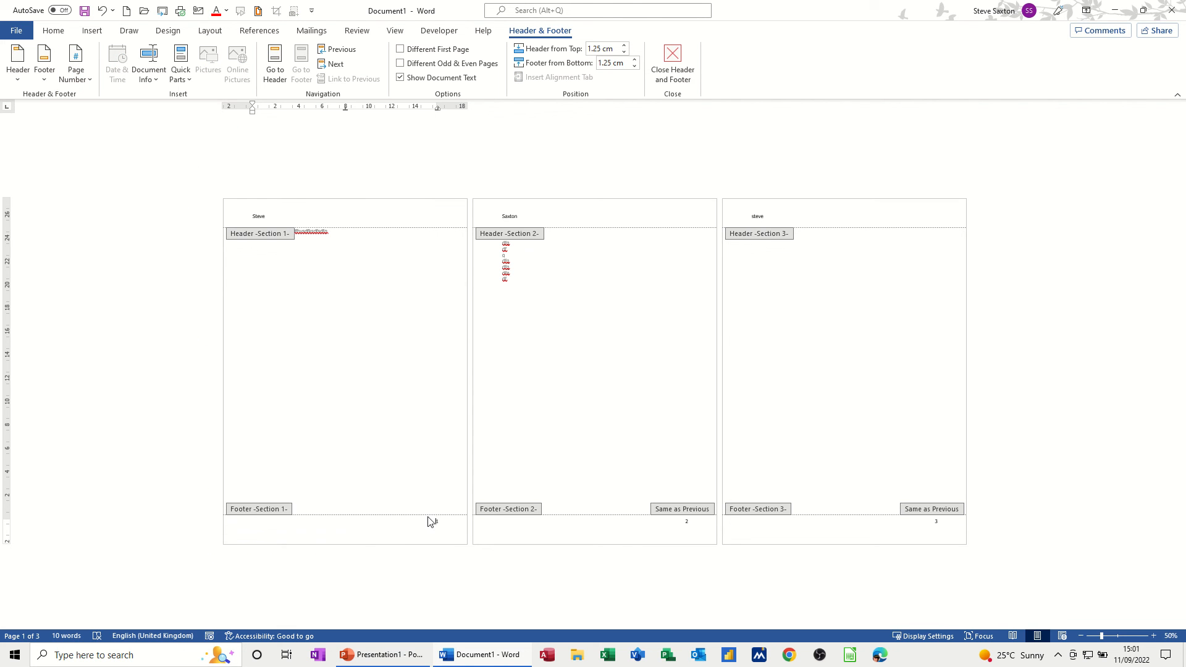
mouse_move(429, 529)
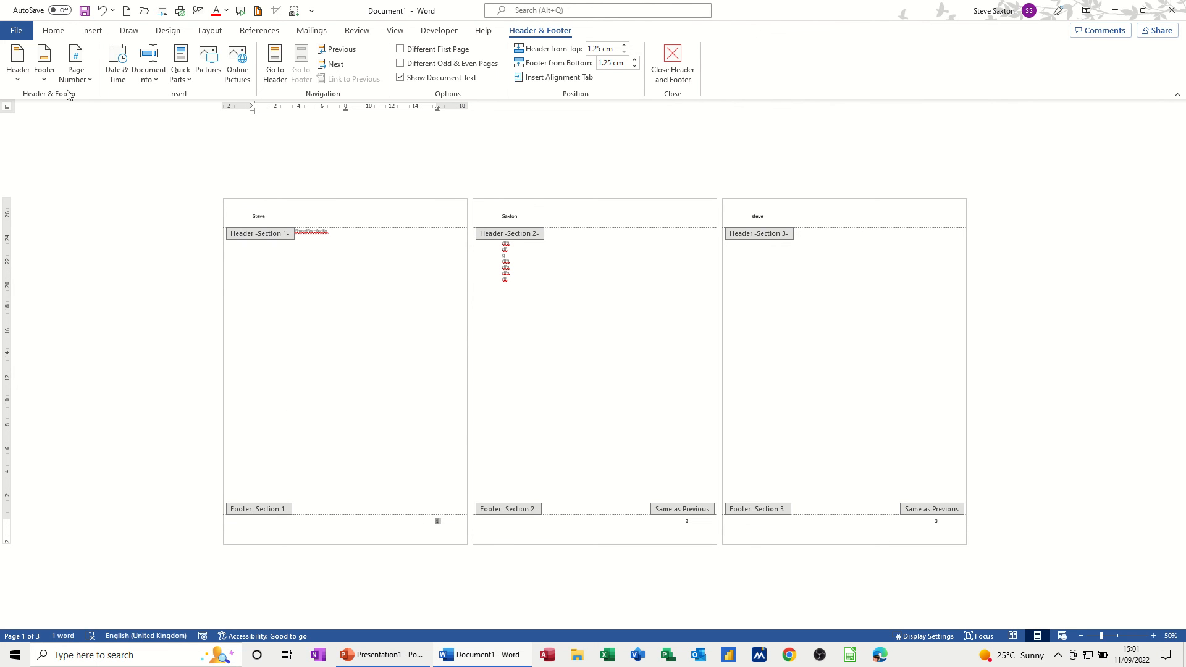
Step: Set section 1's page number format to lowercase Roman numerals (i, ii, iii)
click(75, 61)
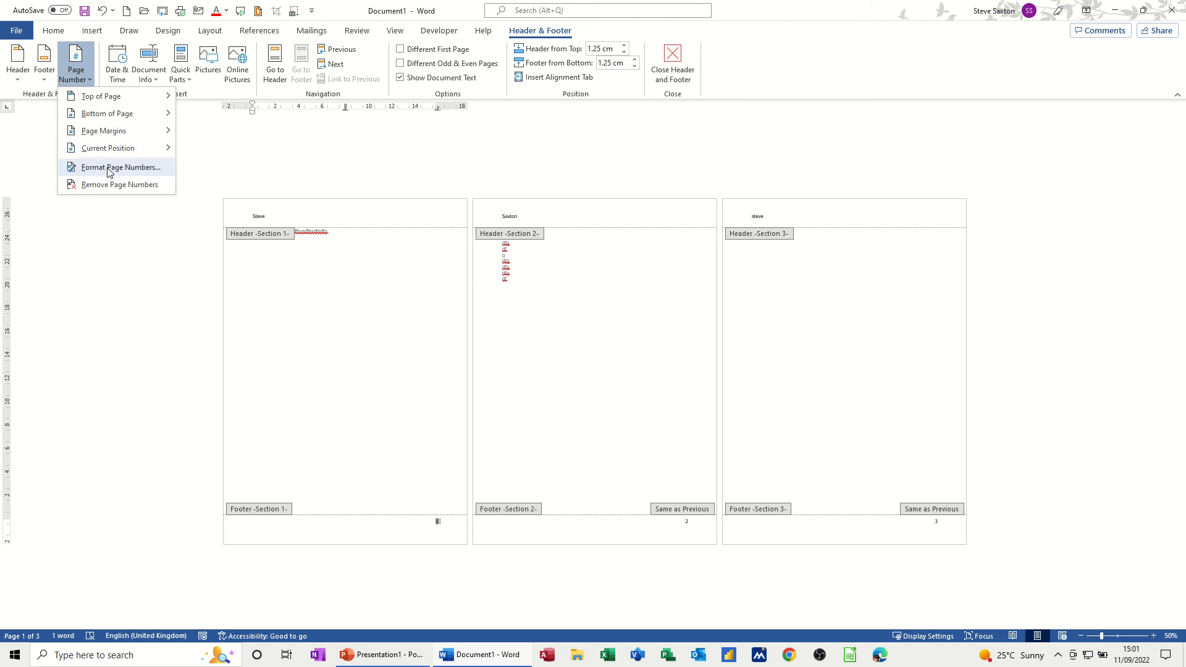
click(121, 168)
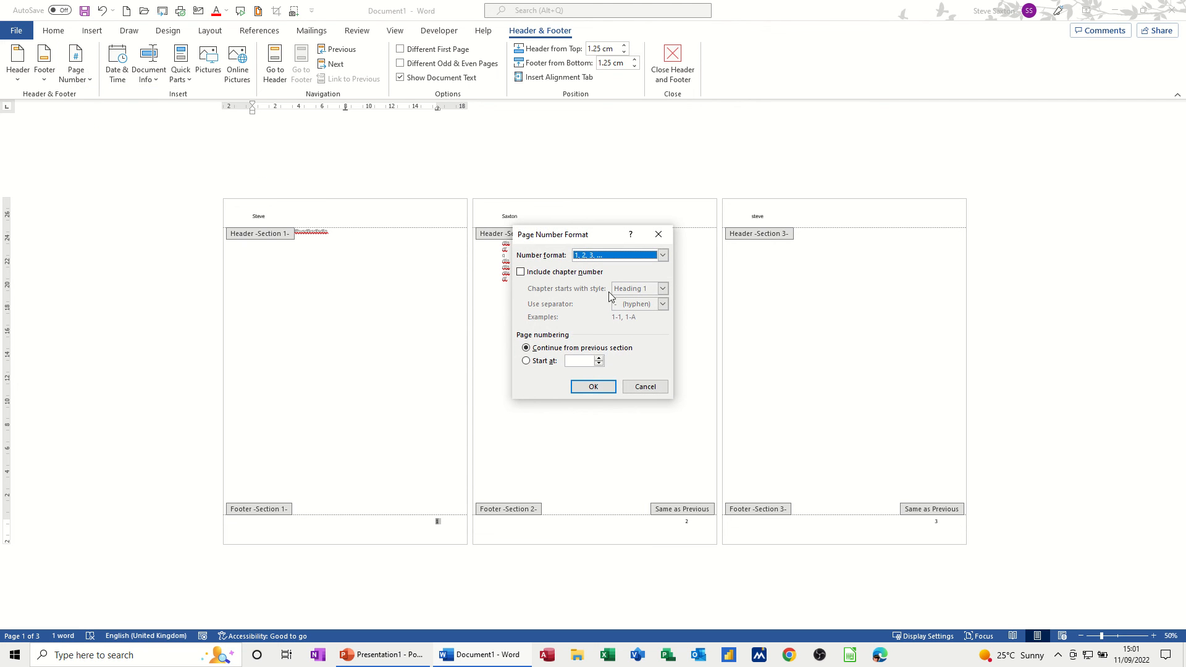
click(662, 255)
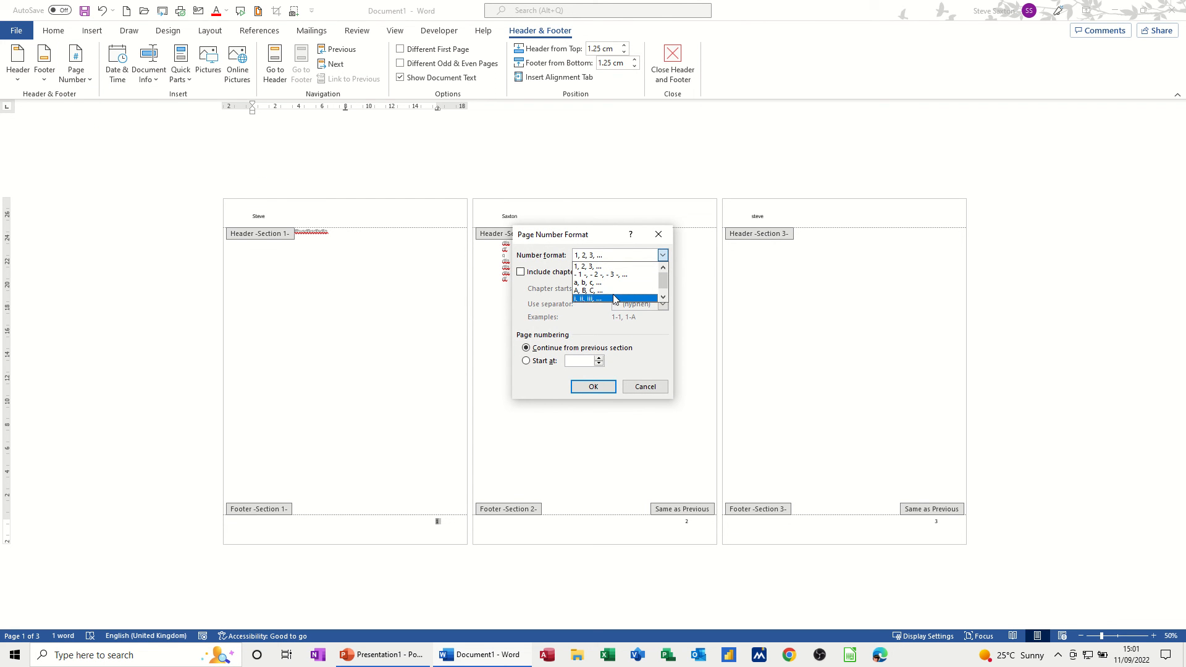
mouse_move(613, 274)
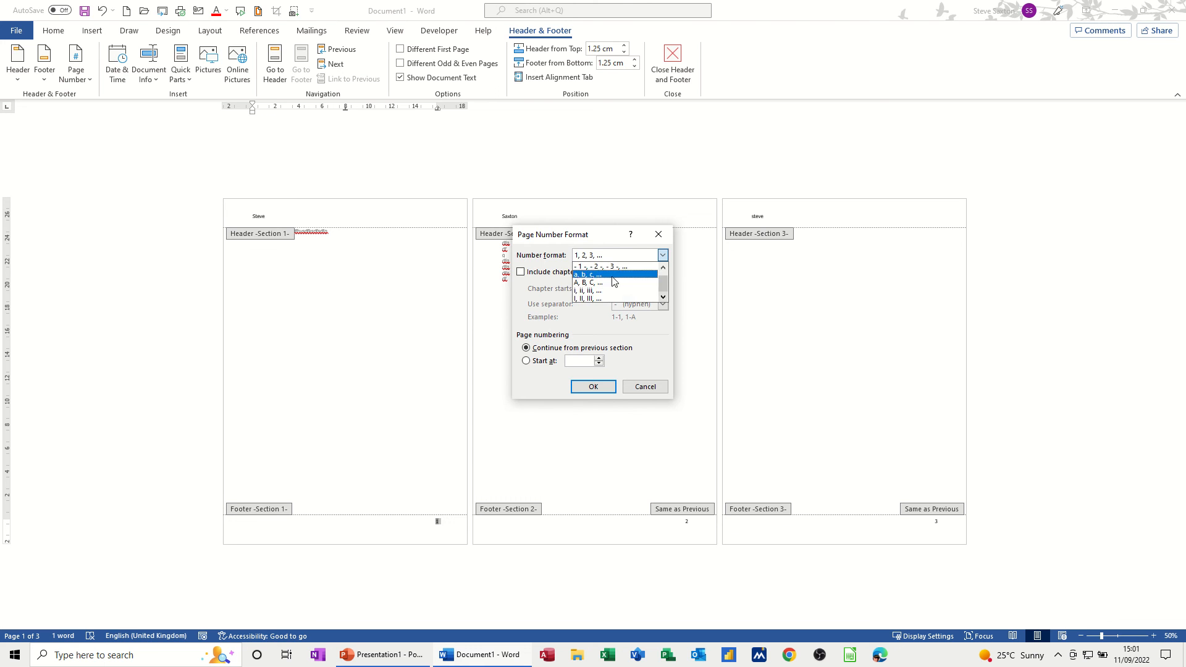
click(589, 297)
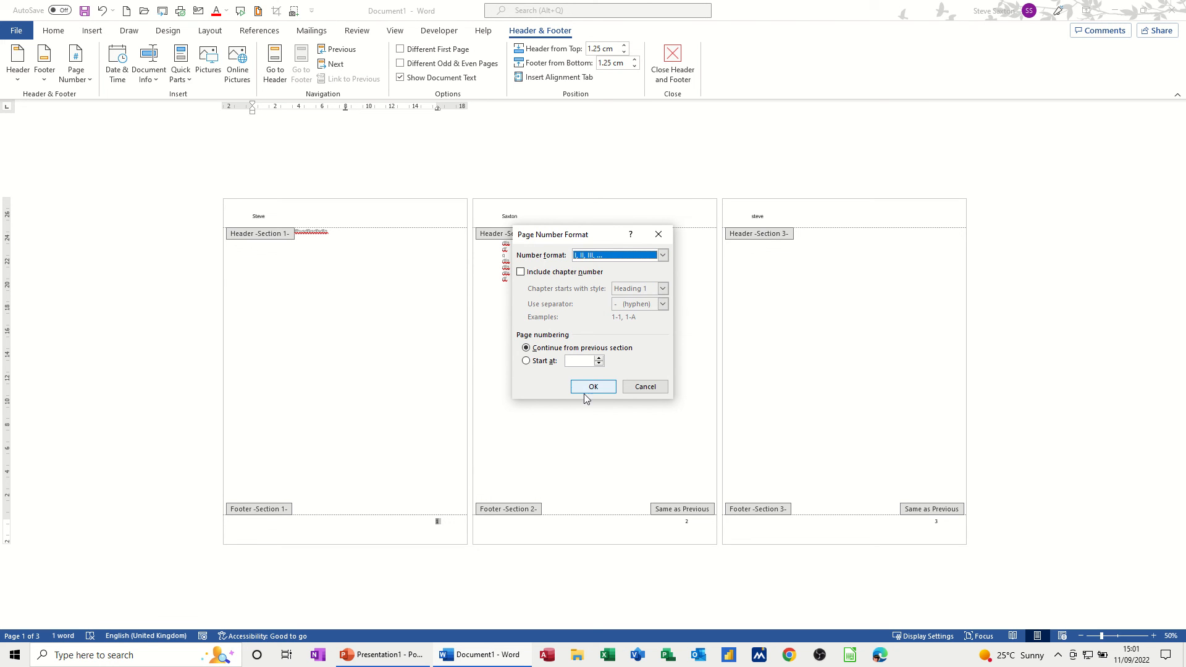
click(593, 387)
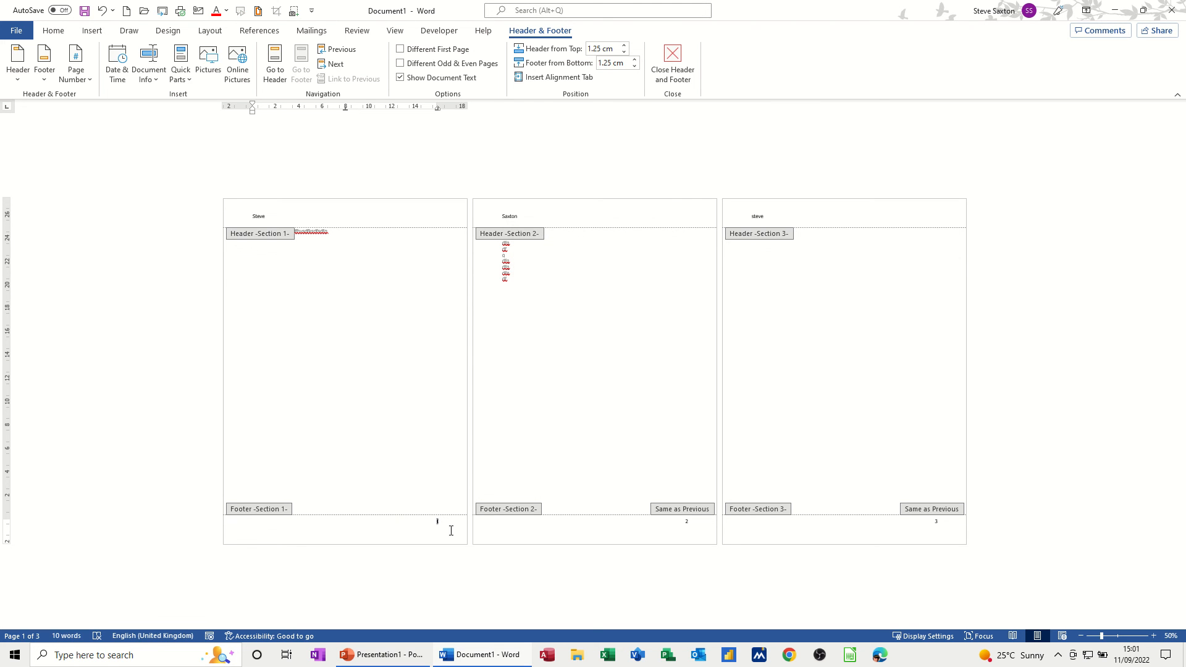
mouse_move(869, 528)
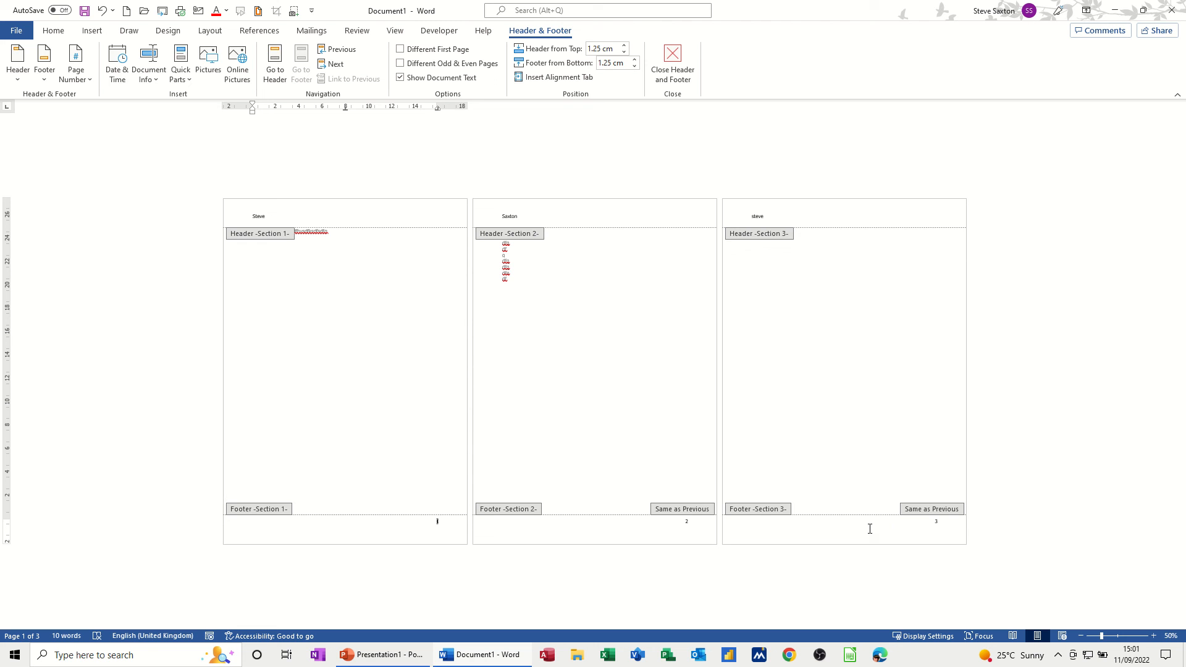
mouse_move(523, 530)
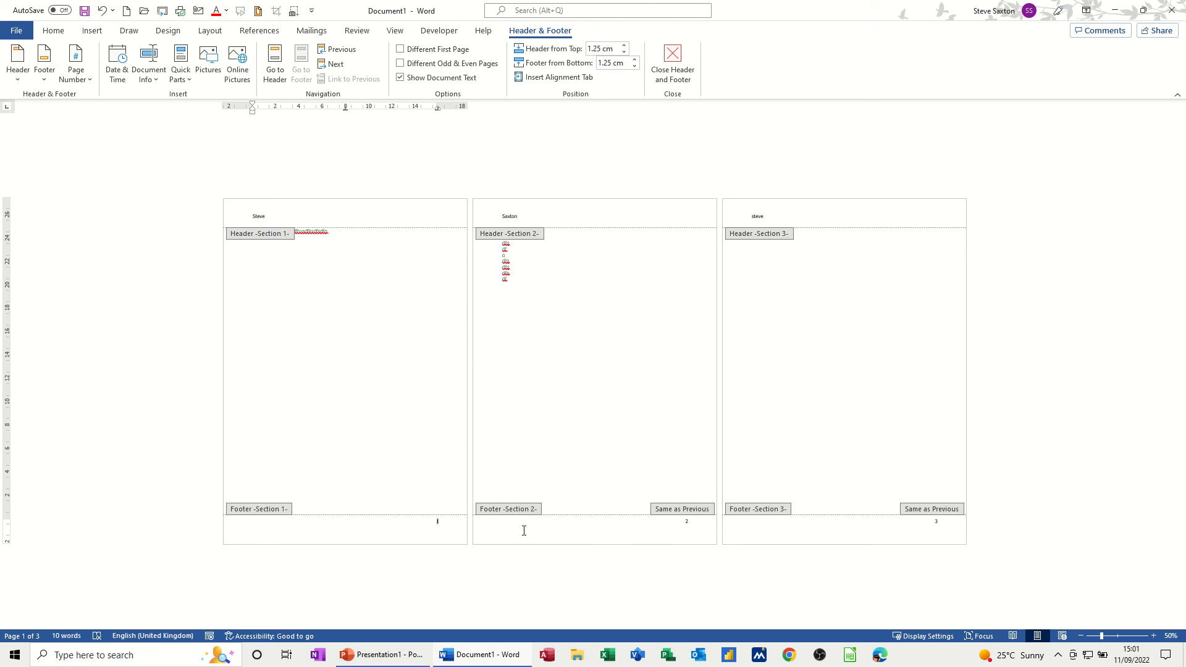
Step: Turn off Link to Previous for the second section's footer
click(353, 78)
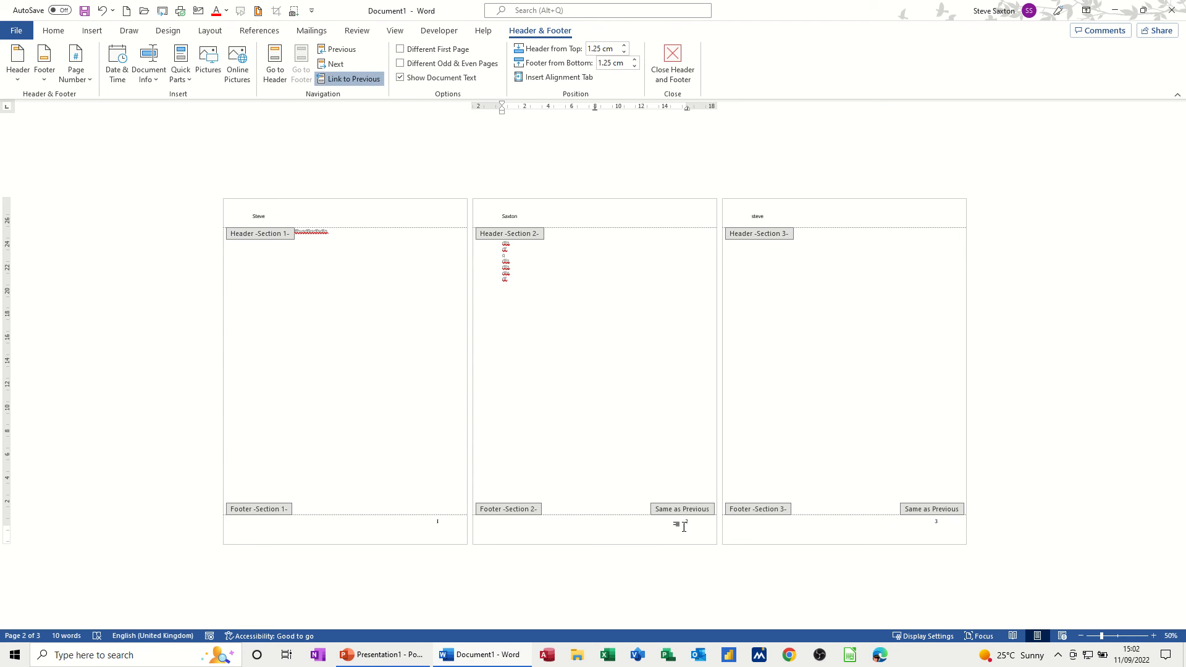
click(350, 79)
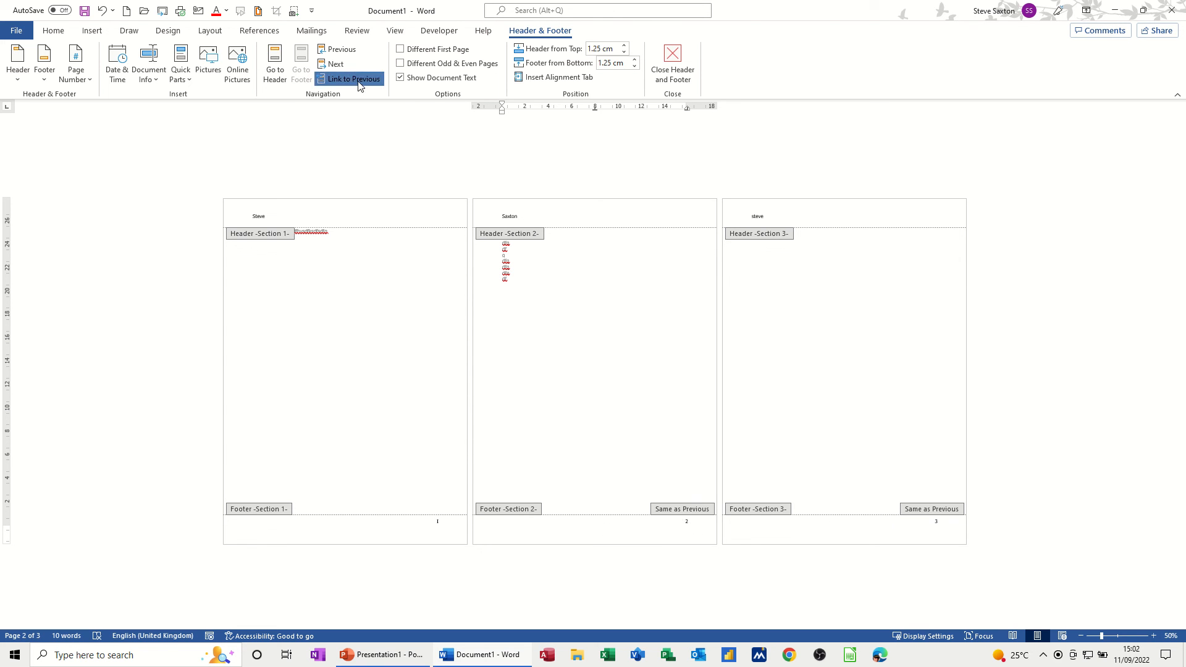
click(351, 79)
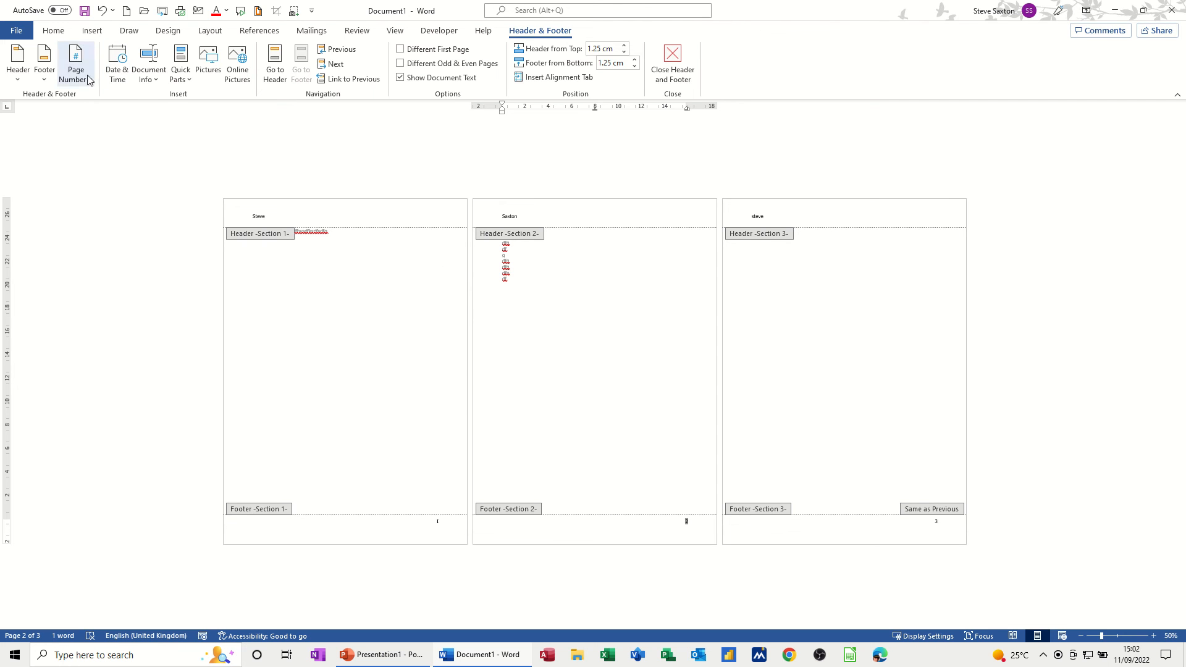
Step: Restart section 2's page numbering at 1
click(76, 63)
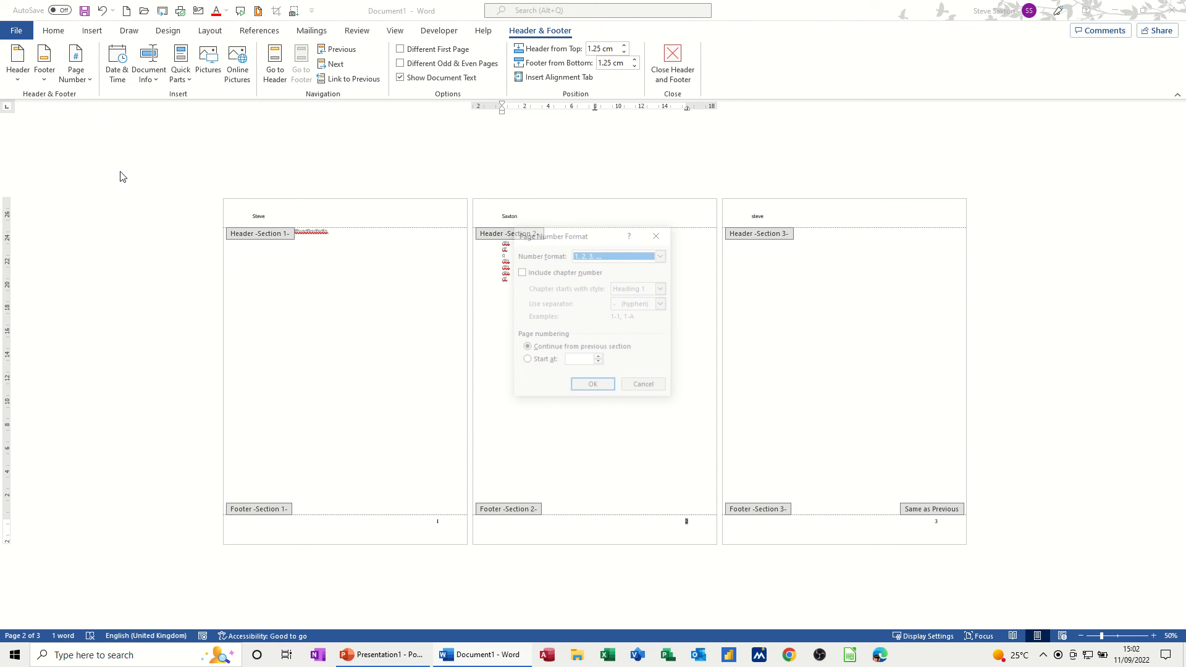
click(526, 361)
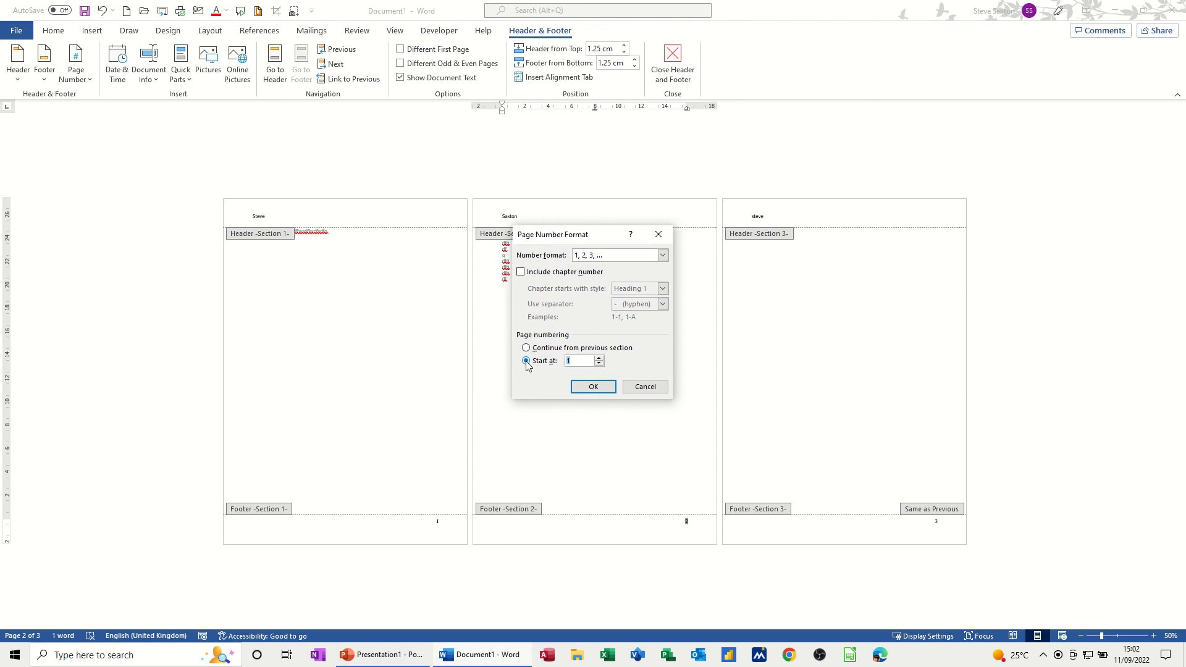
click(593, 385)
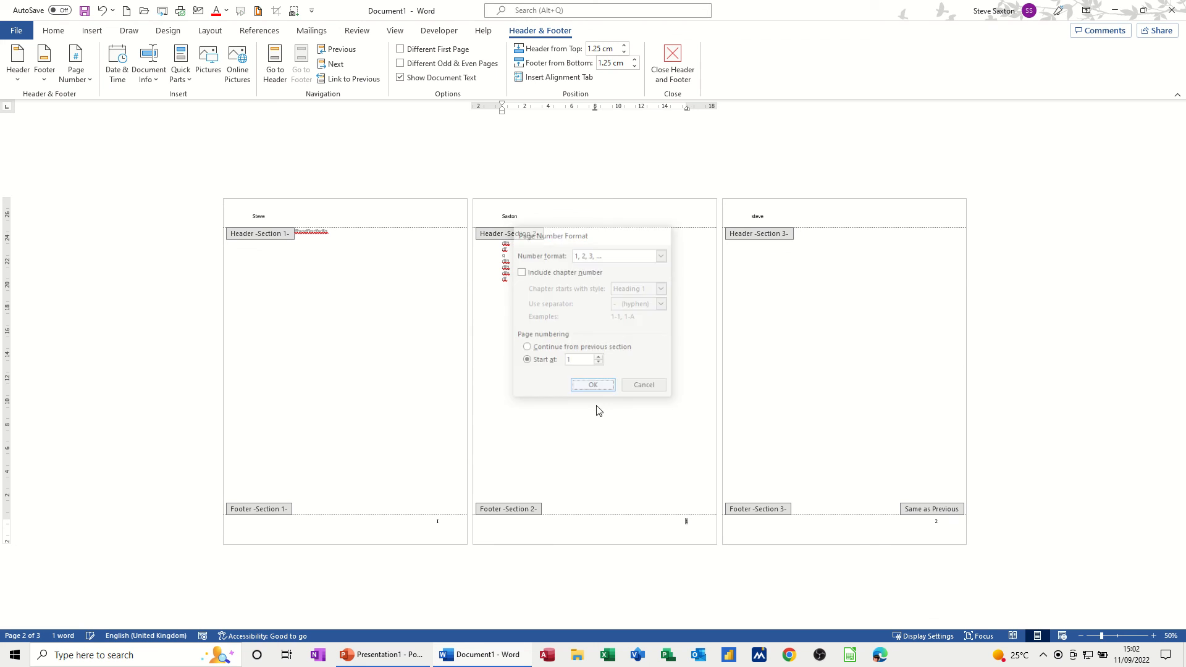
click(593, 384)
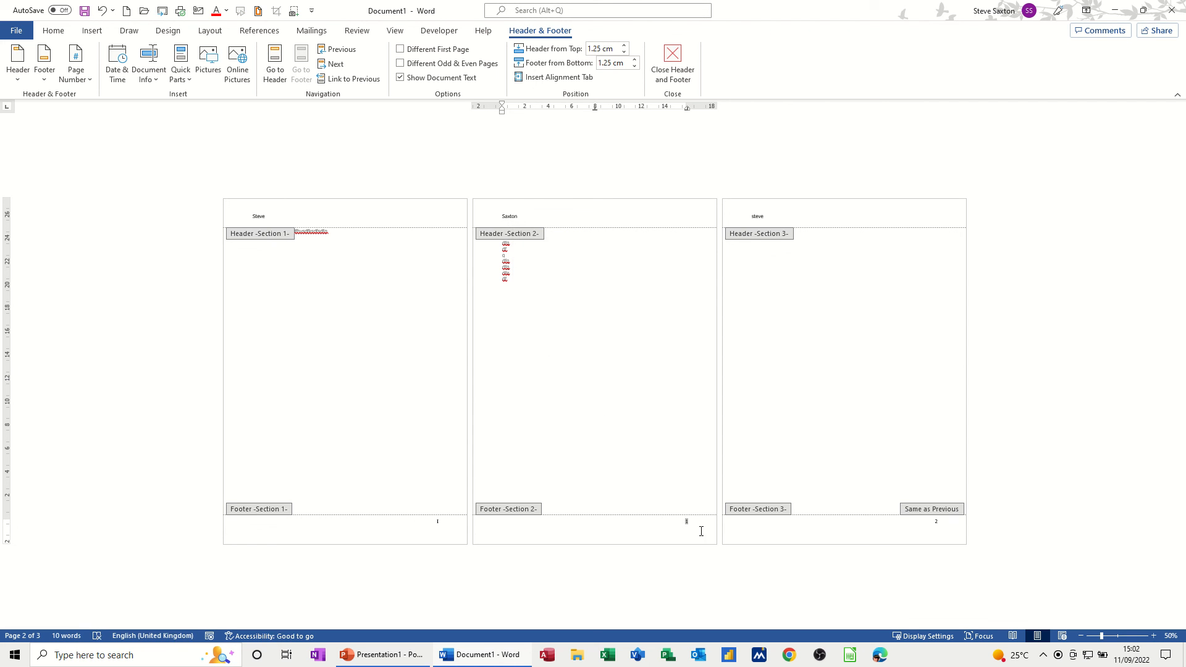
click(348, 78)
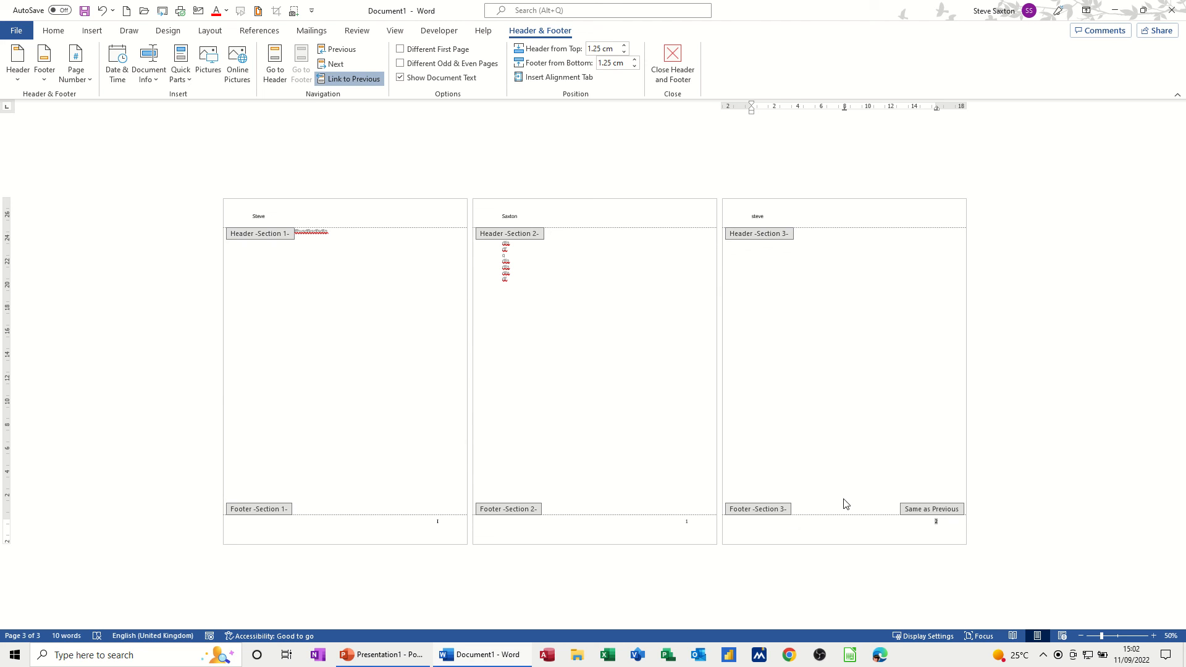
Step: Unlink the third section's footer and format its page numbers as A, B, C, starting at A
click(352, 78)
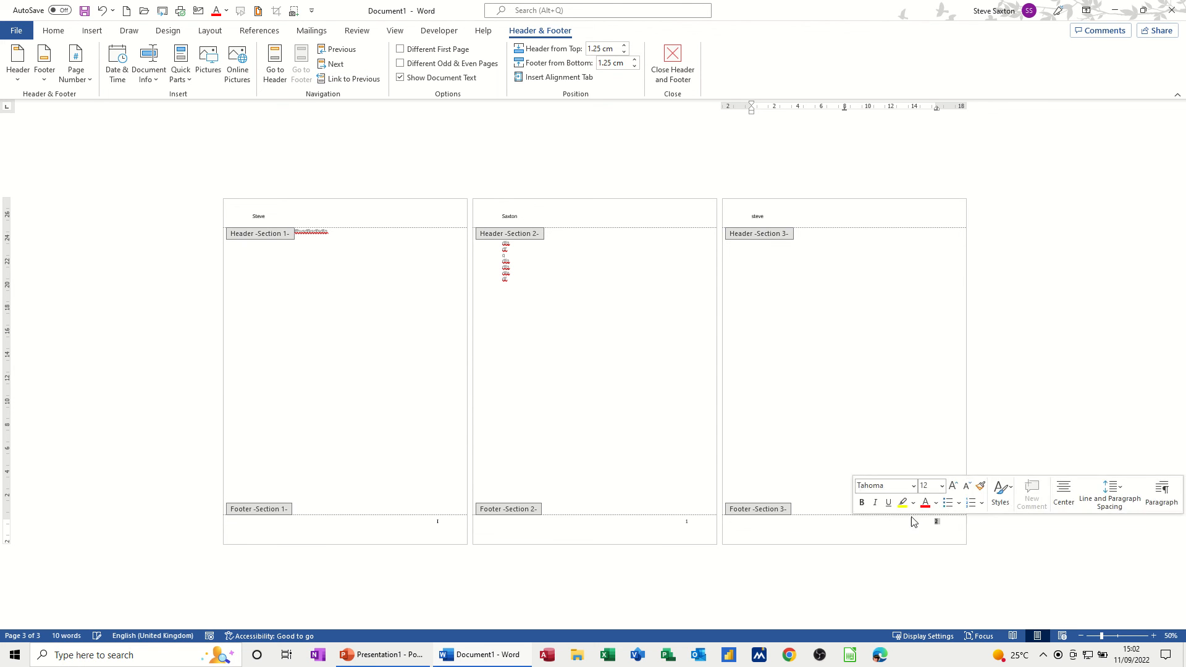
click(75, 61)
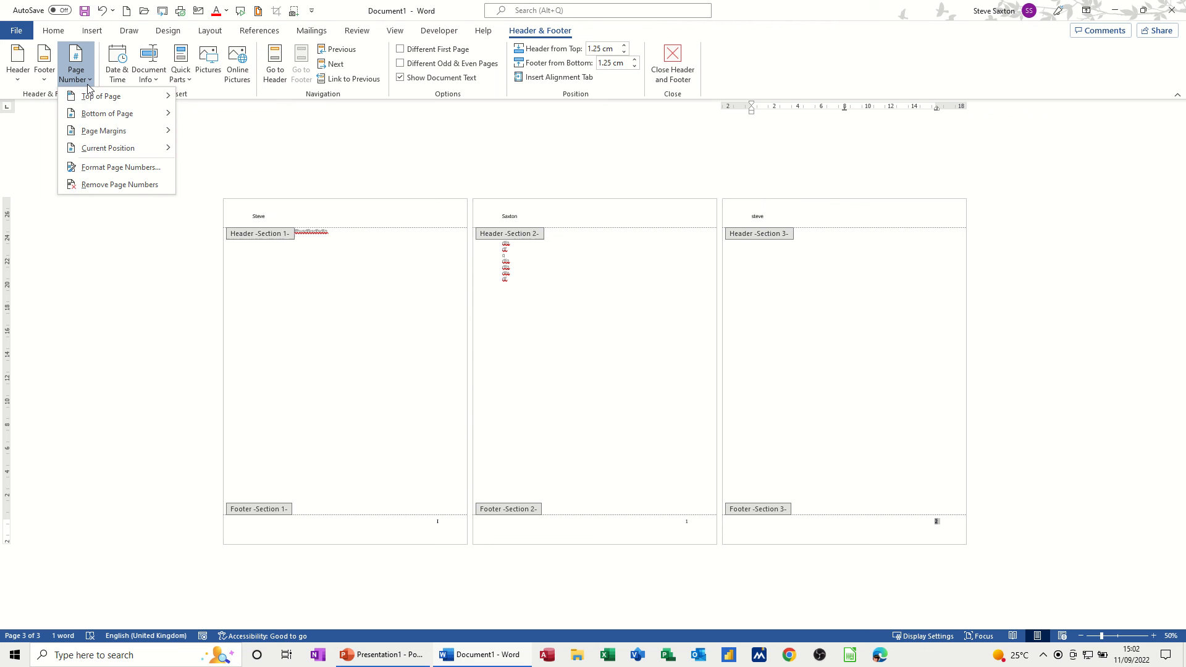
click(121, 167)
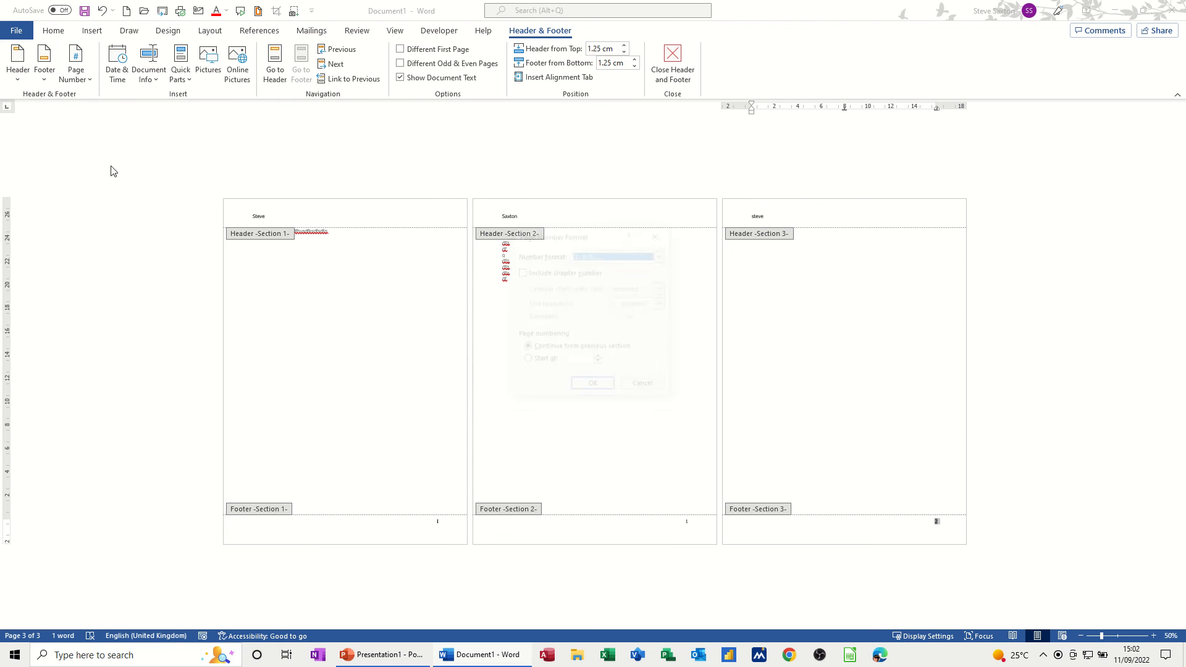
click(662, 255)
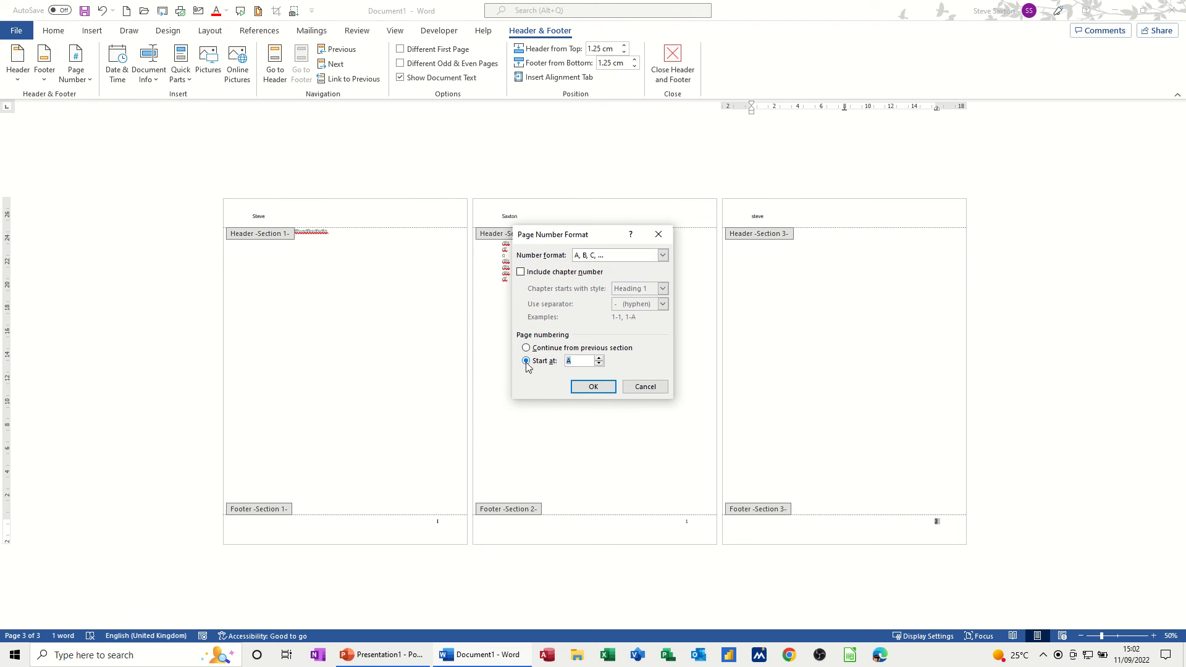
click(593, 387)
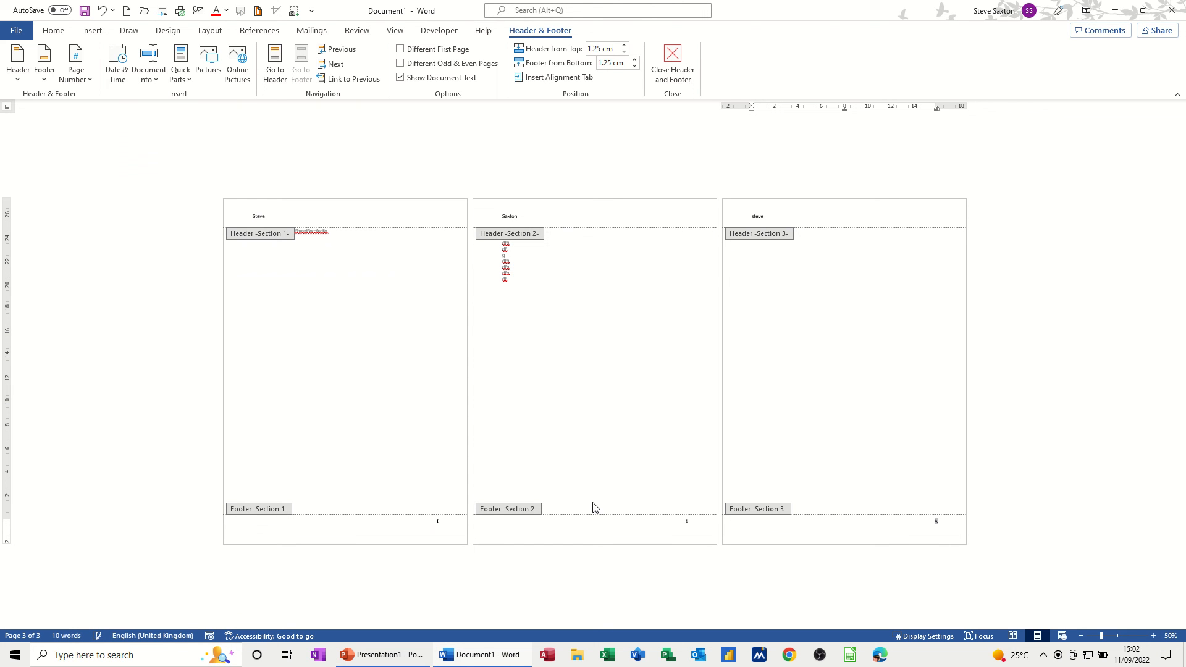
mouse_move(667, 522)
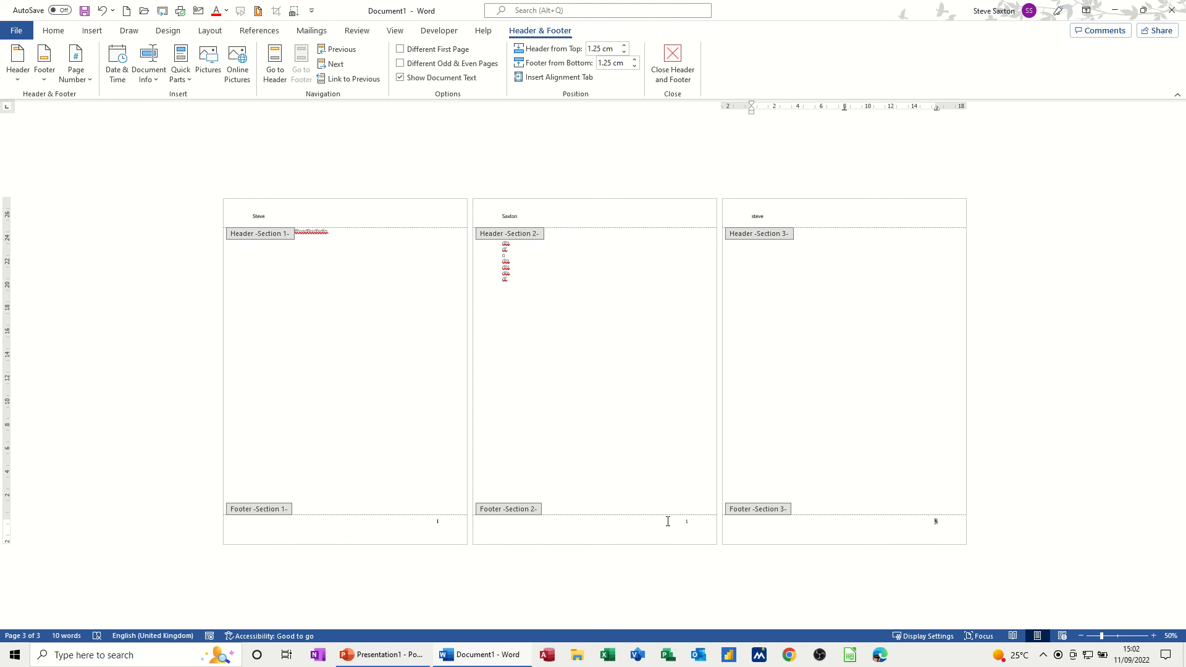
mouse_move(404, 475)
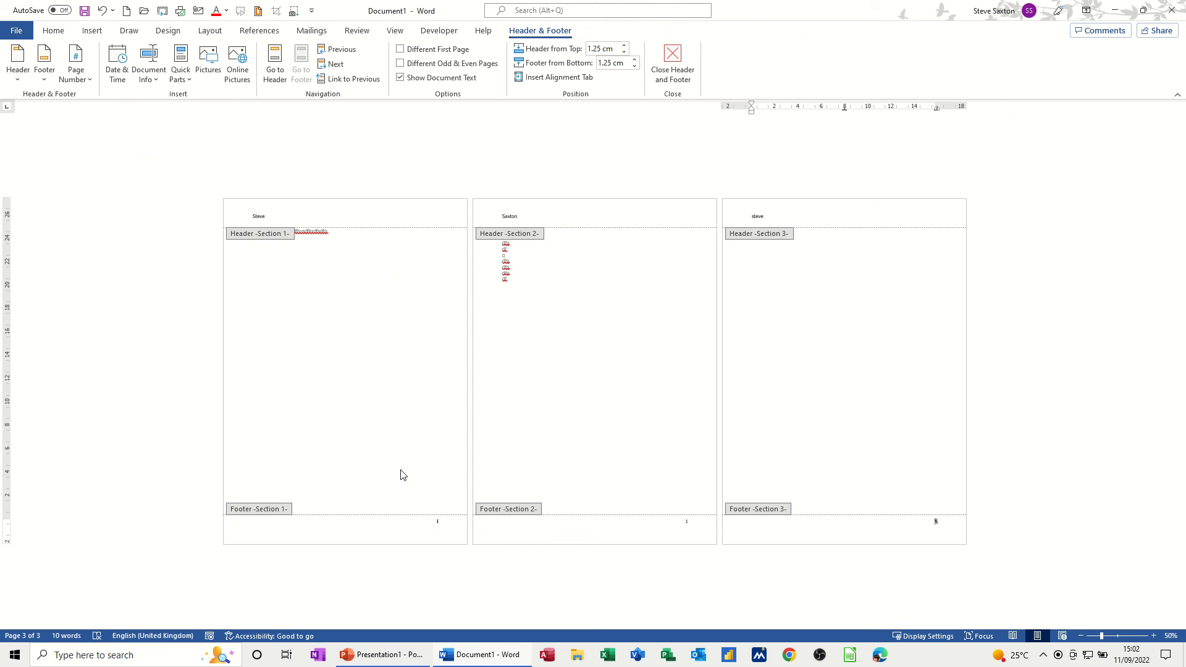
Step: Exit header/footer editing and zoom through all six pages to verify footers I, II, 1, 2, A, B
click(671, 64)
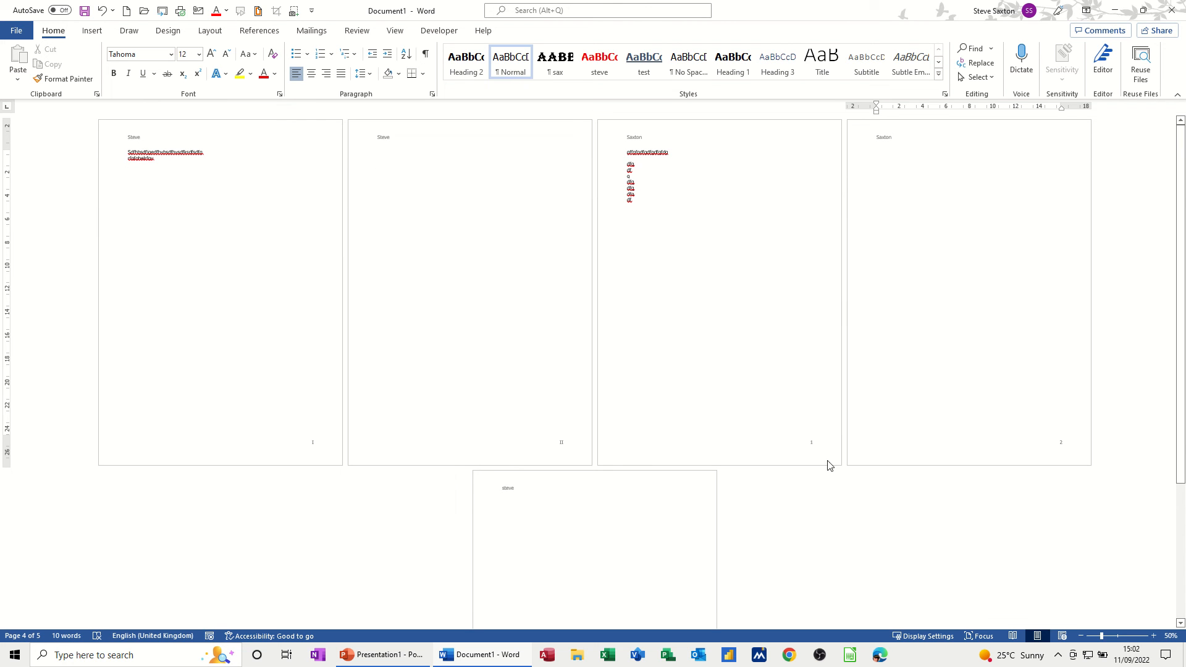
click(938, 151)
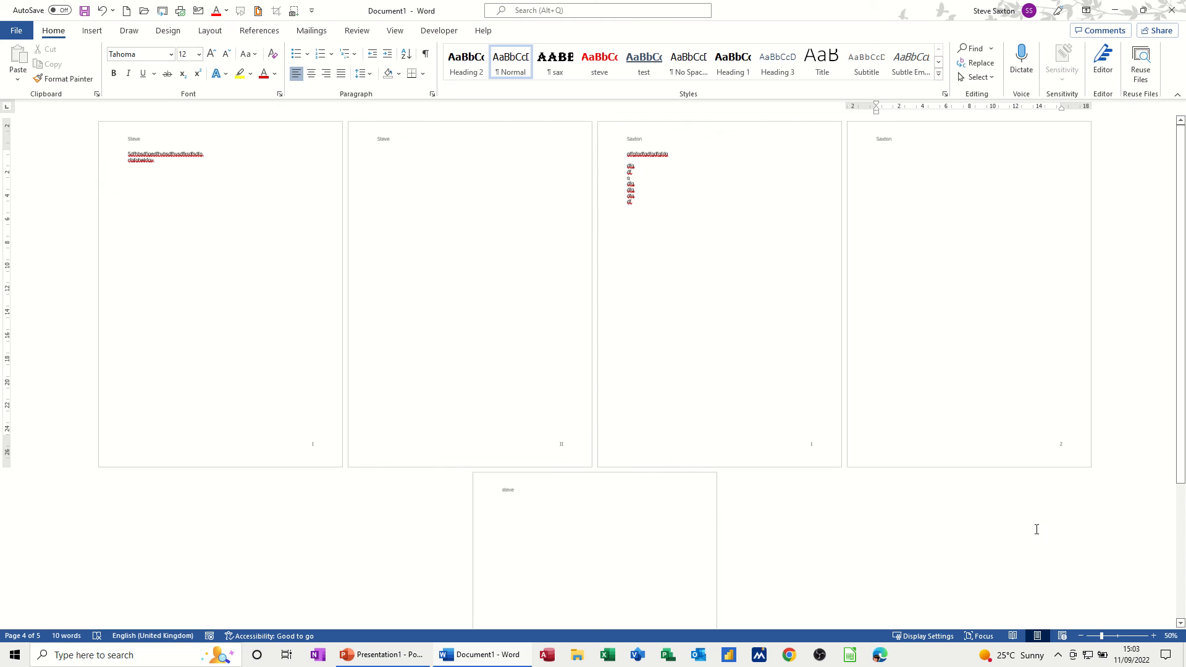
click(1129, 636)
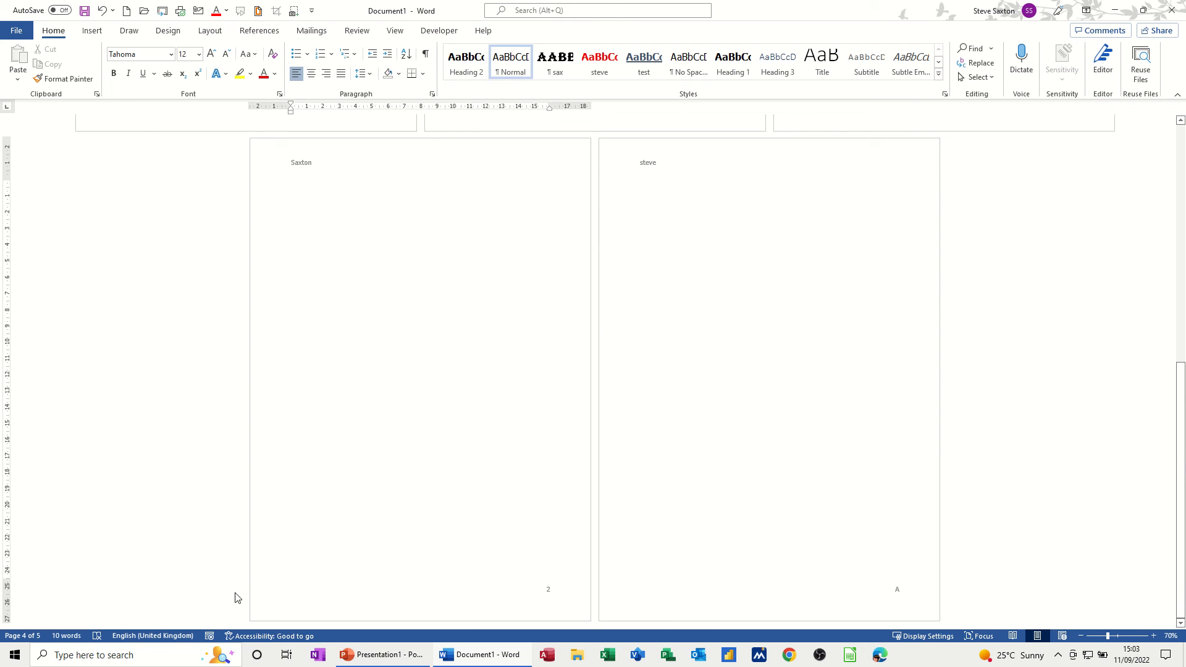
scroll(up, 3)
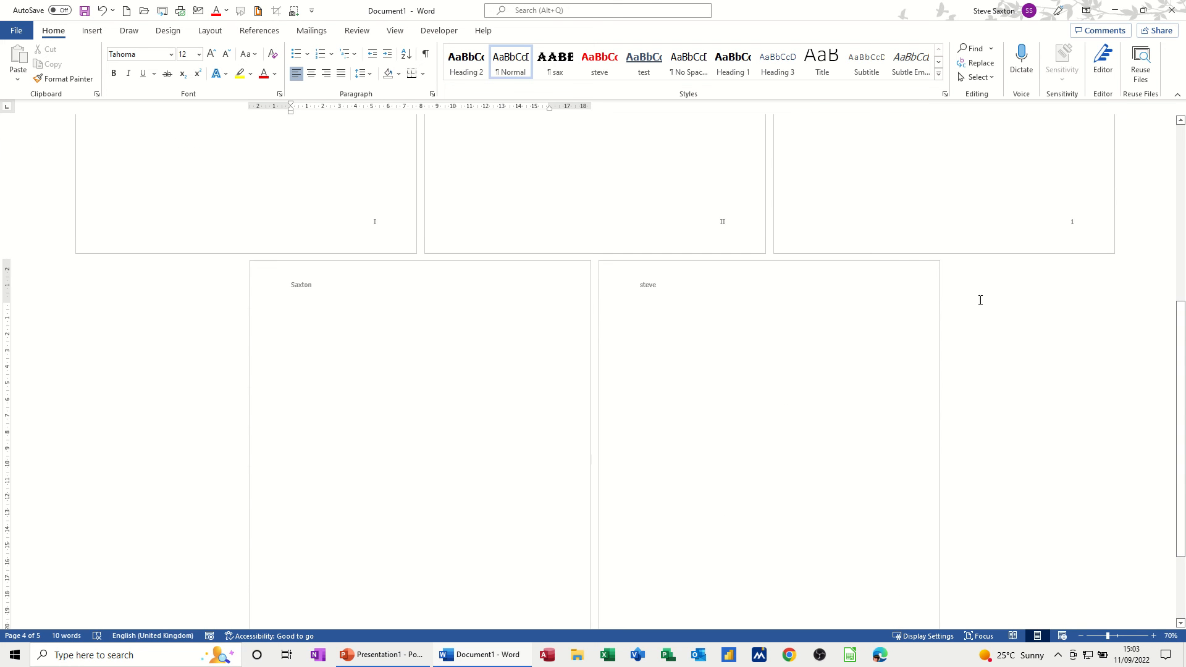
scroll(down, 3)
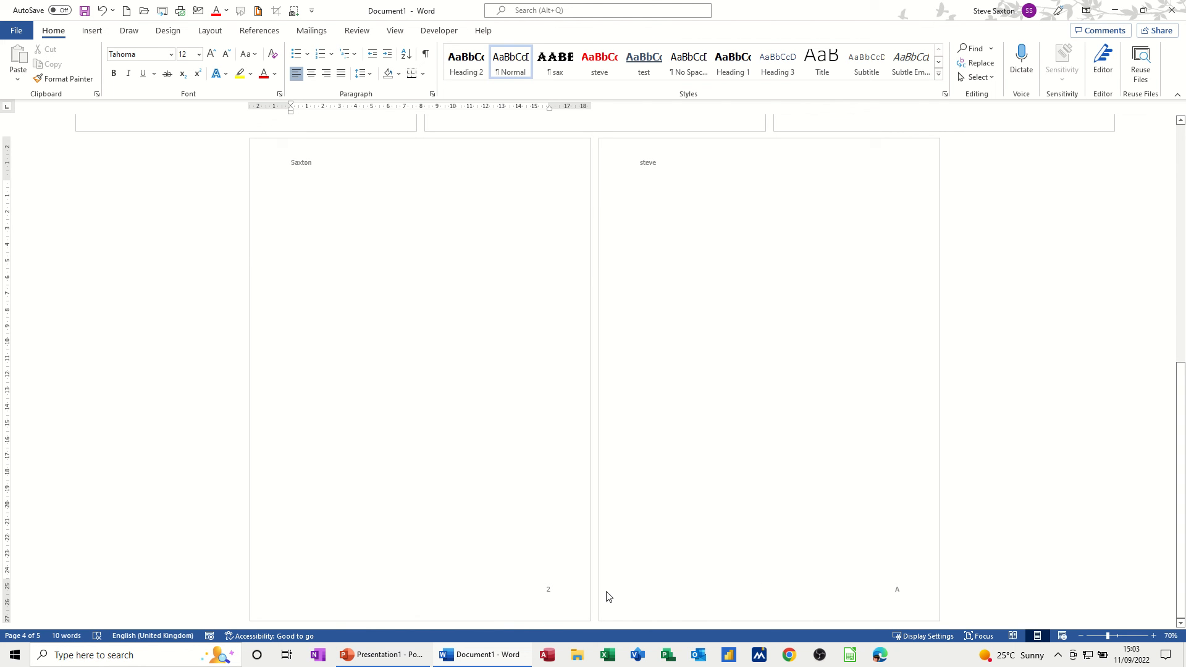
click(641, 183)
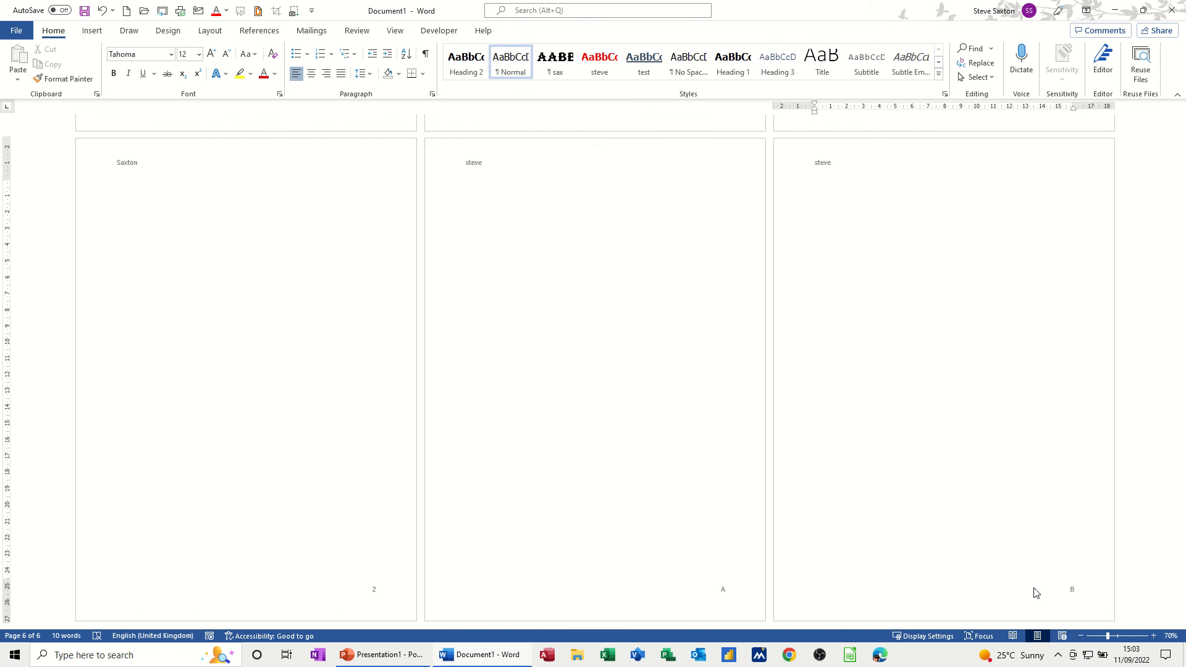
click(815, 183)
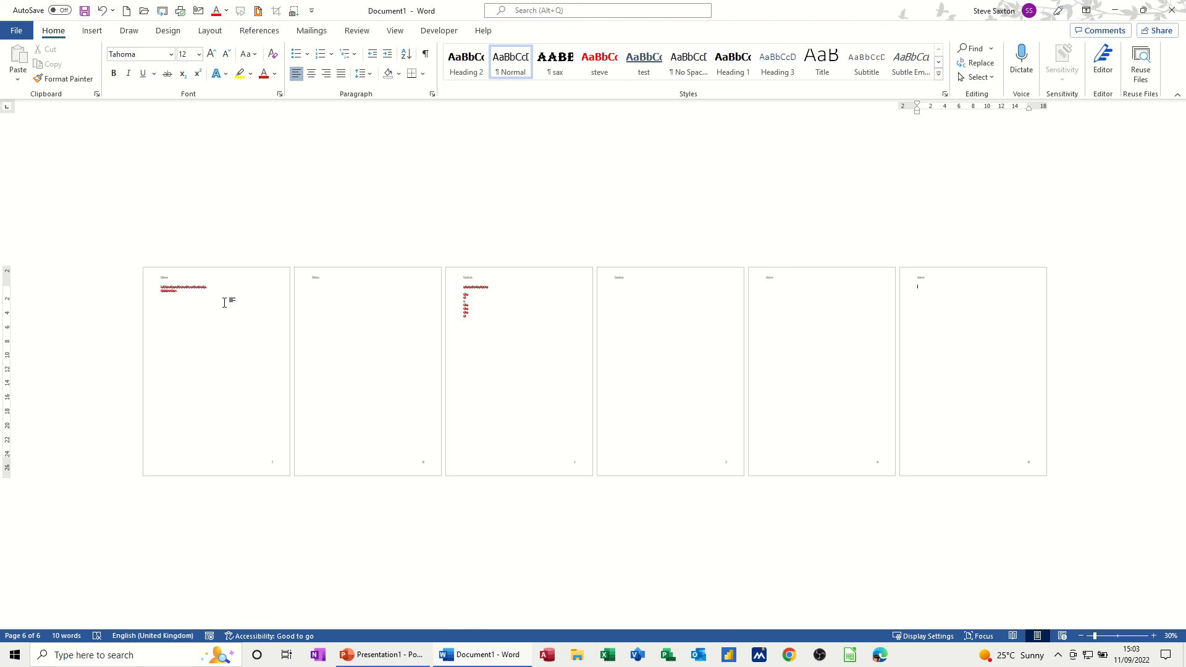
mouse_move(377, 321)
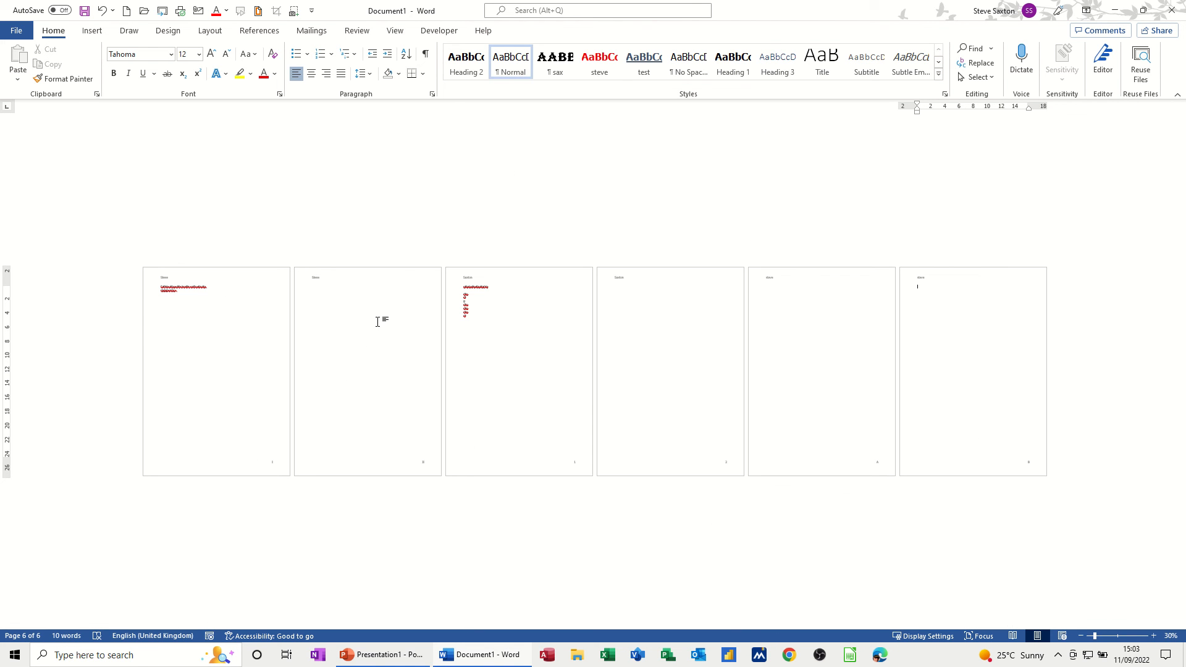
Step: Set Landscape orientation for the second section's two pages via the Layout tab
click(349, 287)
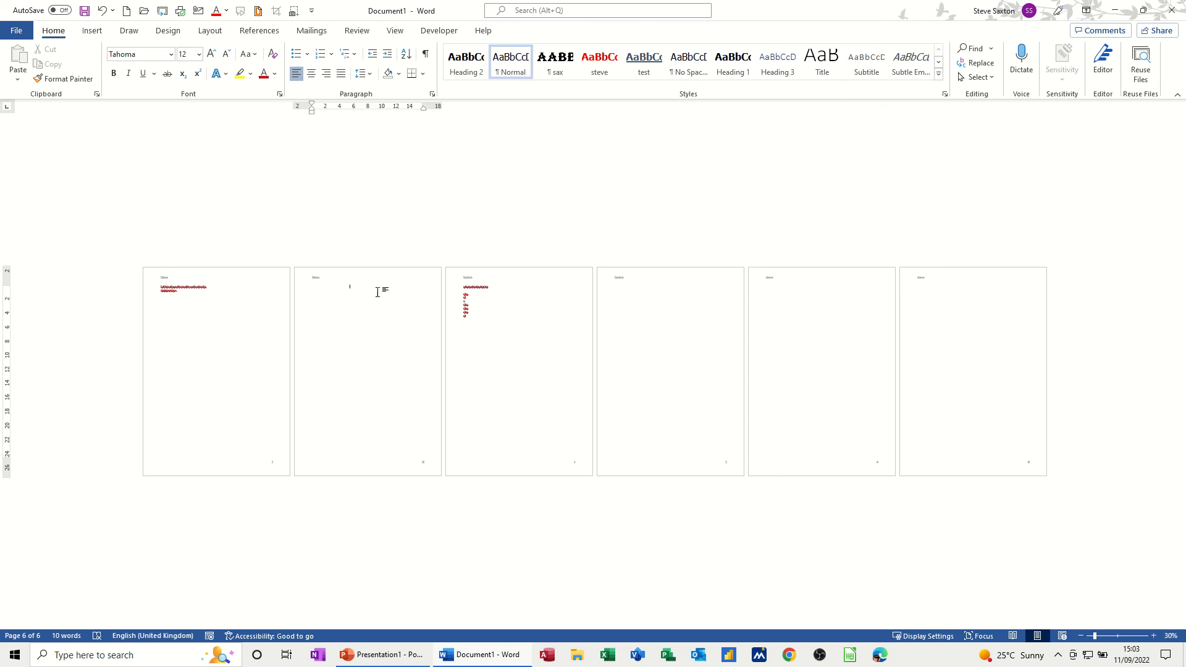
click(210, 30)
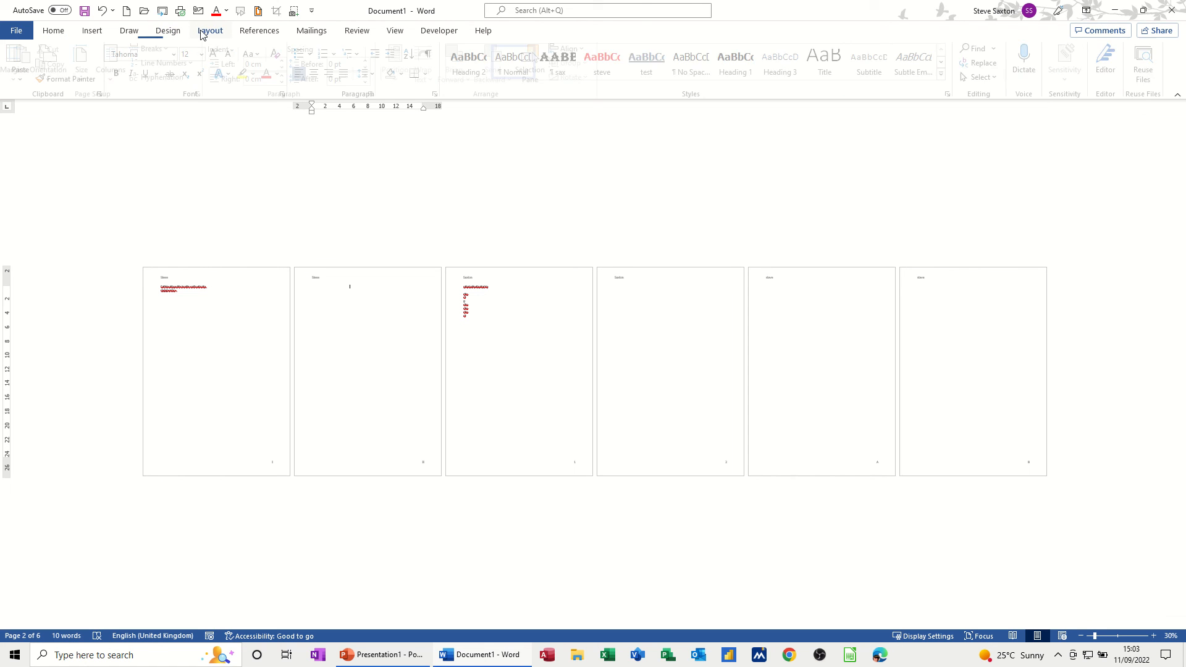
click(53, 62)
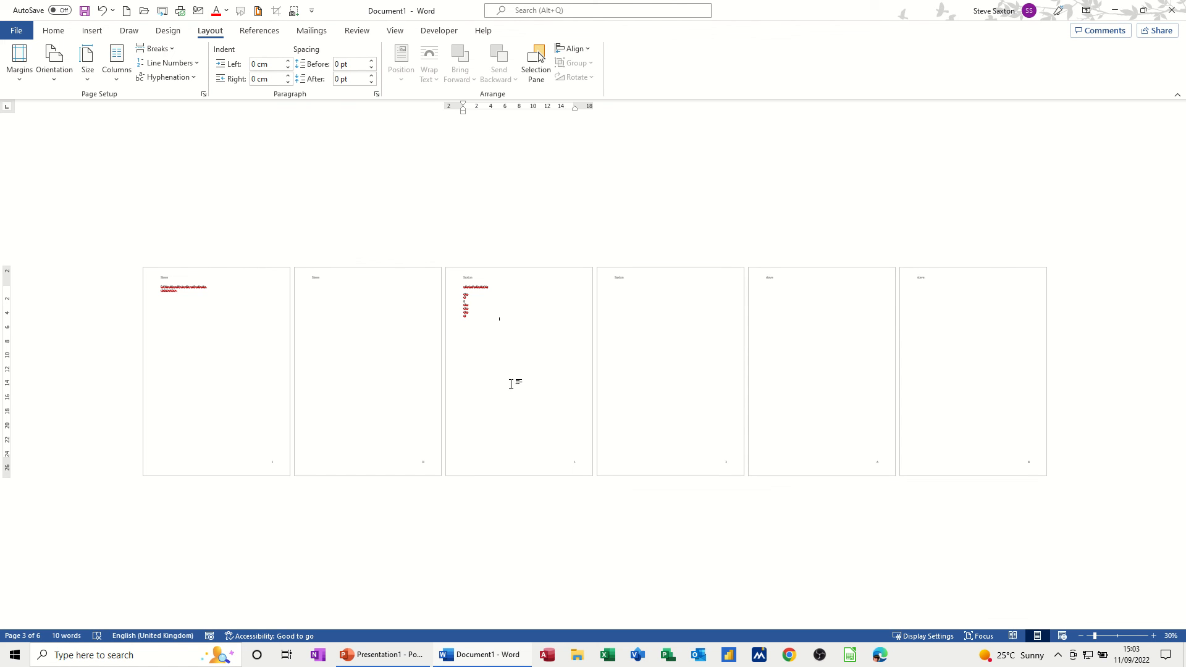
click(53, 61)
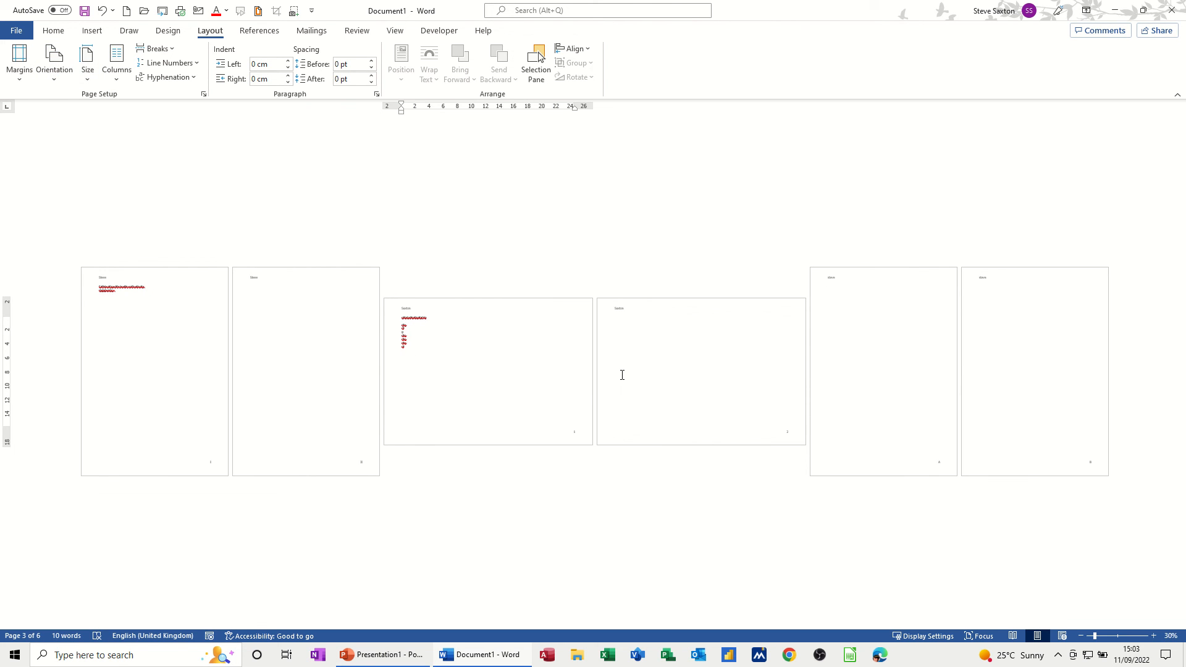
mouse_move(523, 373)
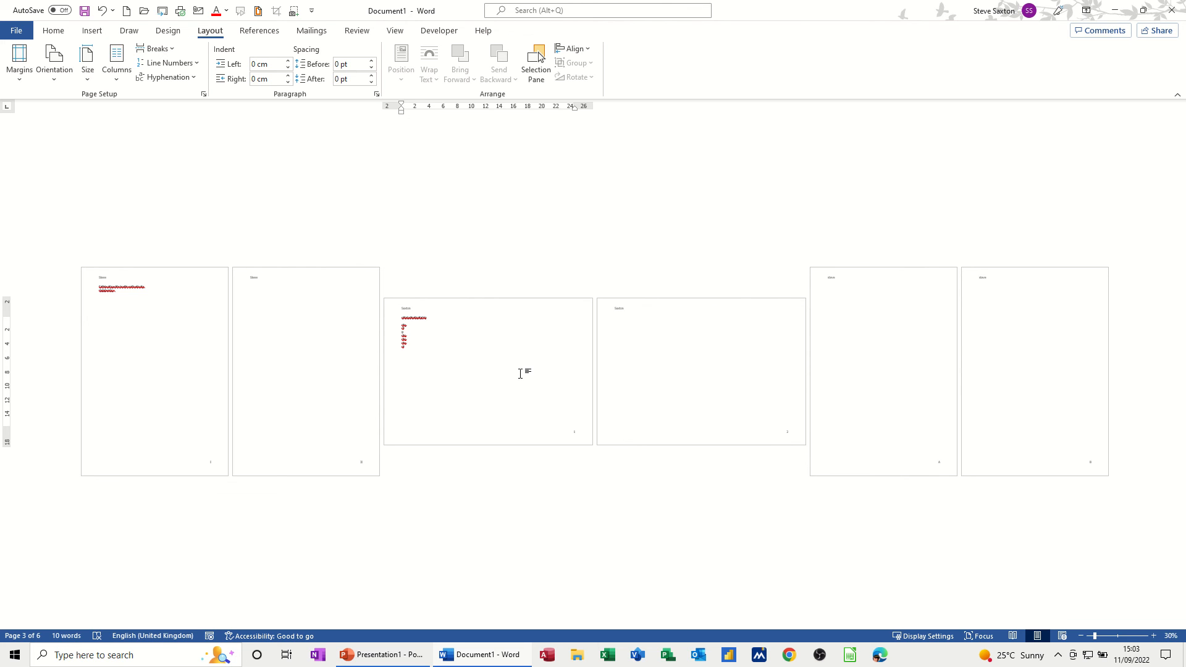
mouse_move(651, 391)
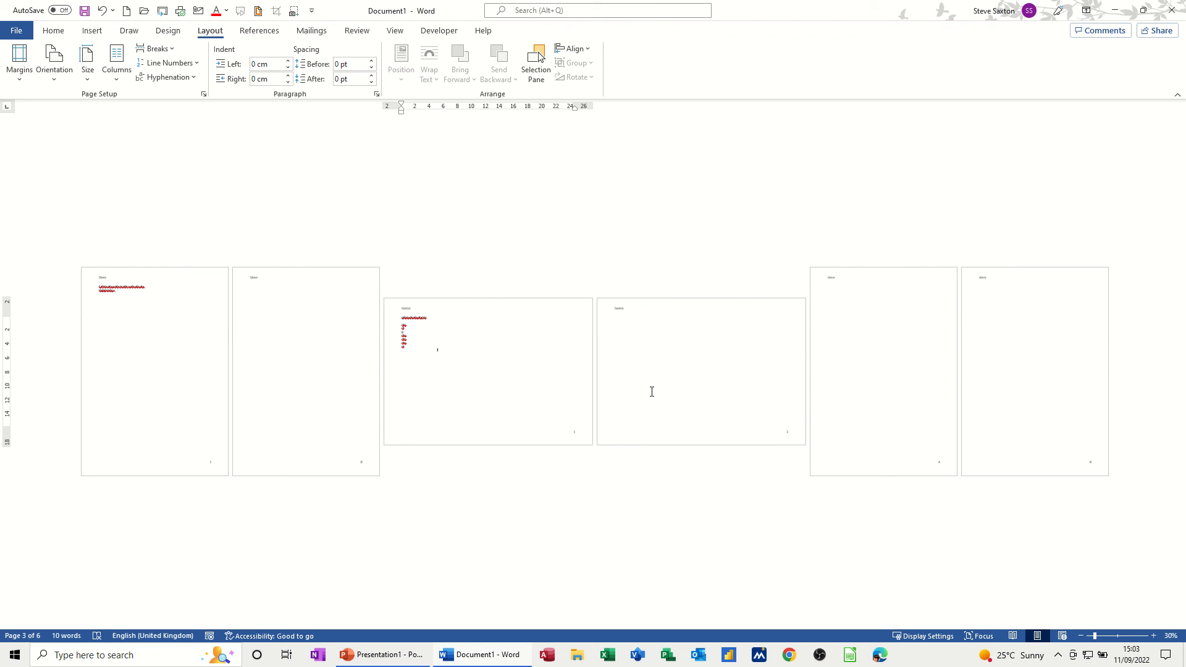
mouse_move(476, 316)
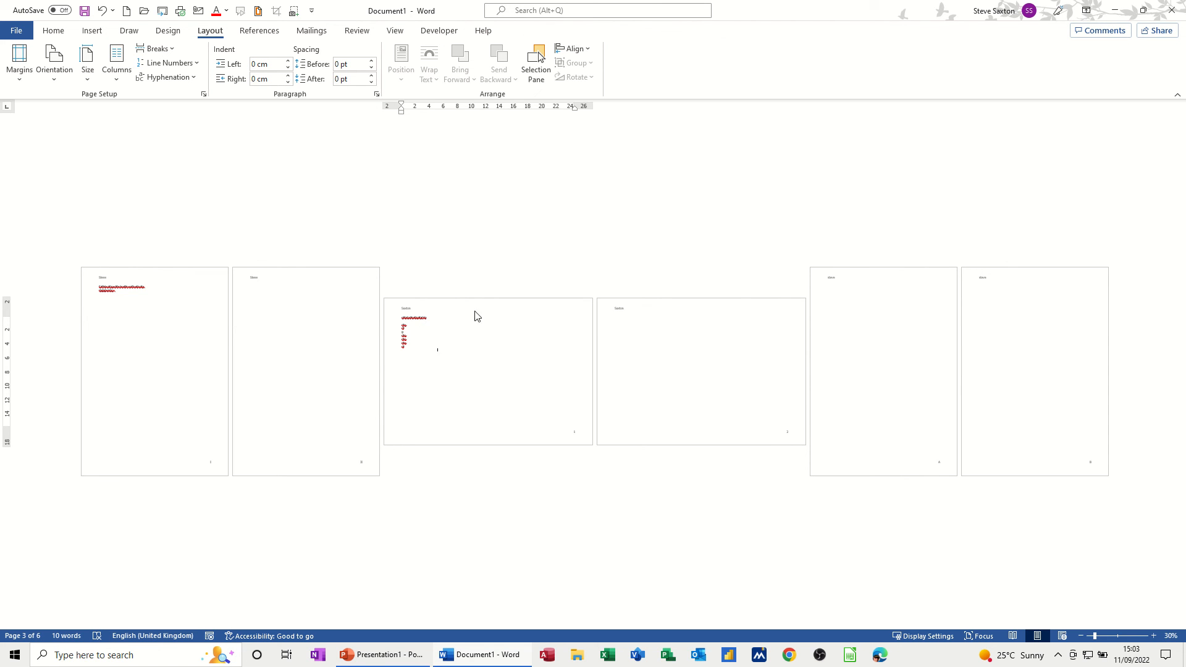
mouse_move(768, 438)
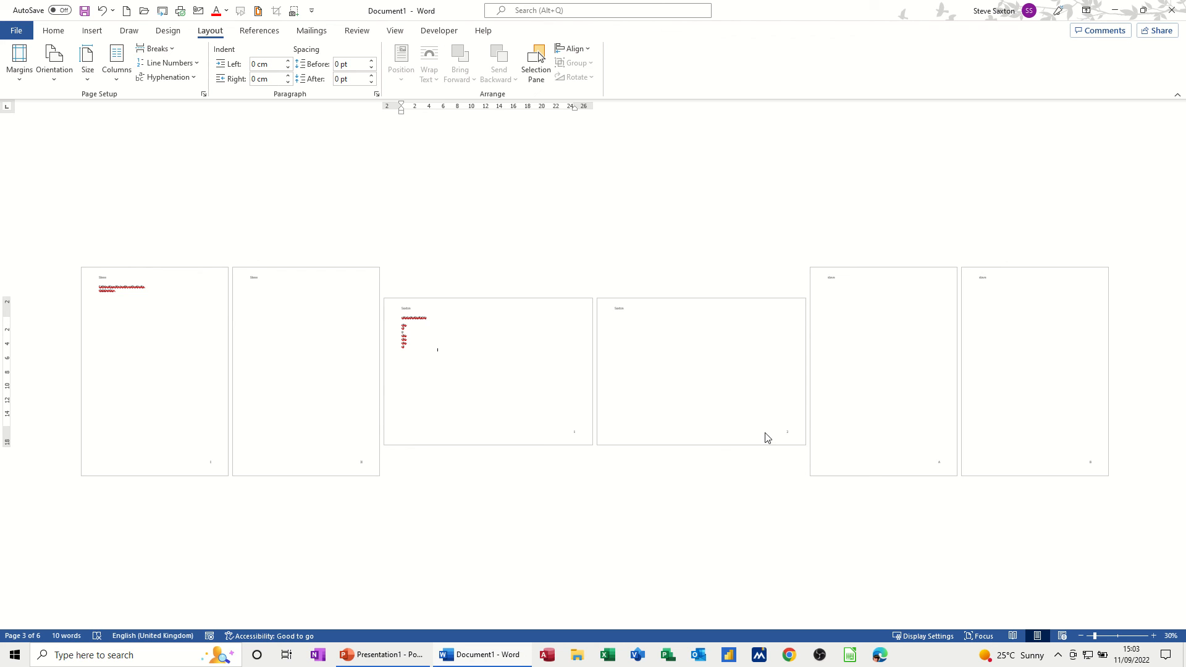
mouse_move(665, 390)
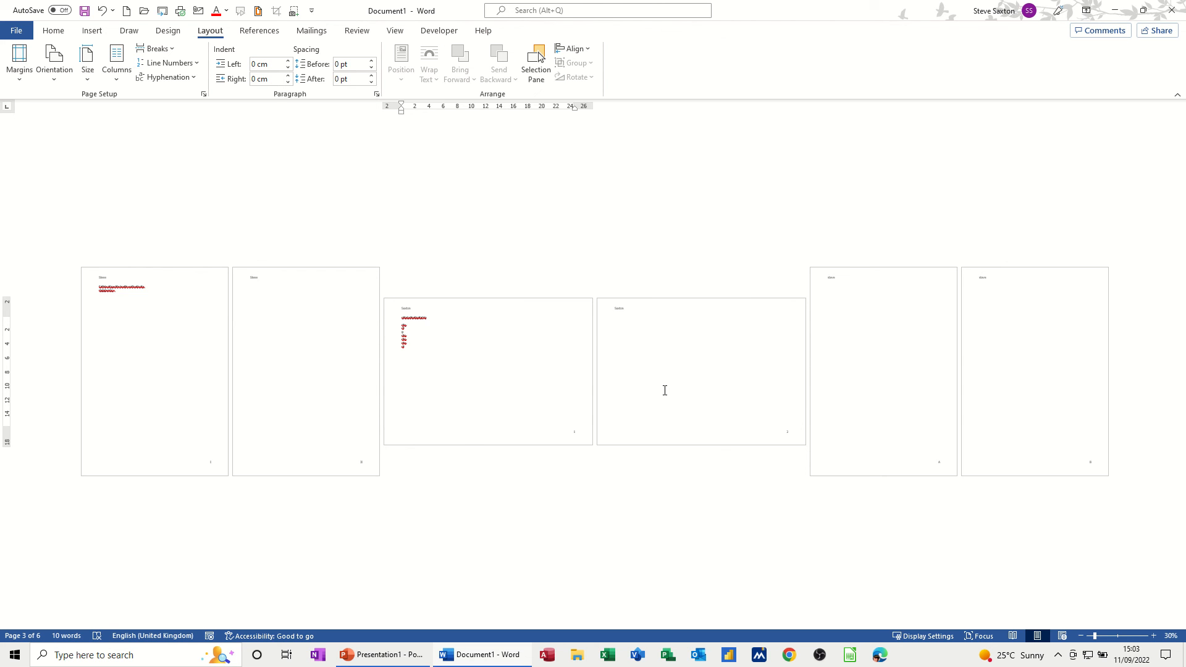